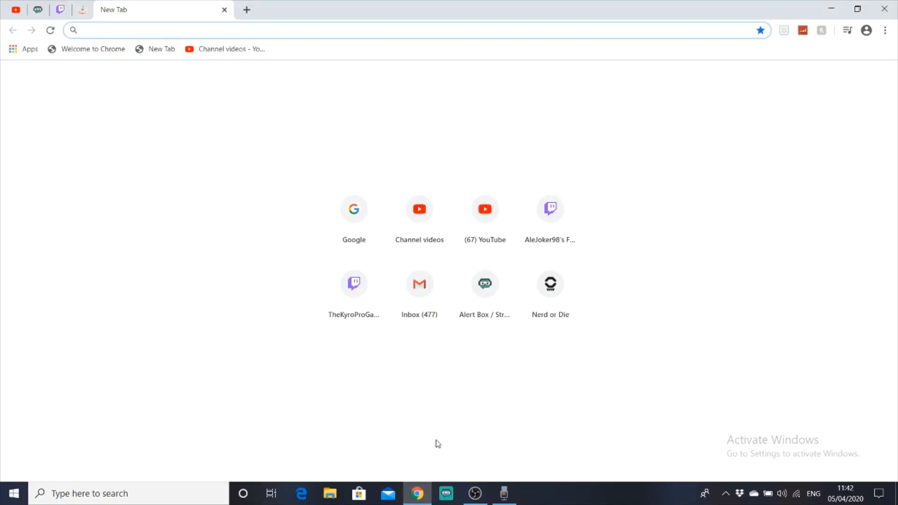
mouse_move(406, 434)
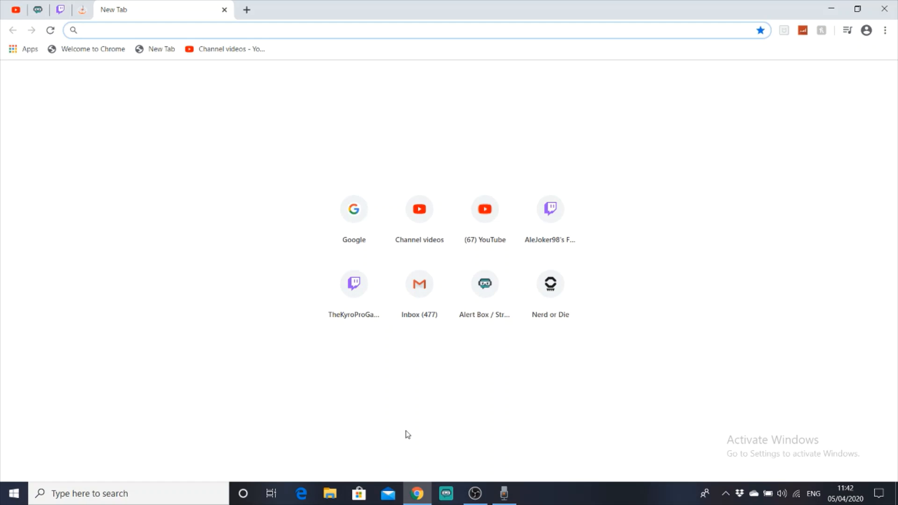
Search Google for 'streamlabs obs download' from the Chrome start page.
click(354, 208)
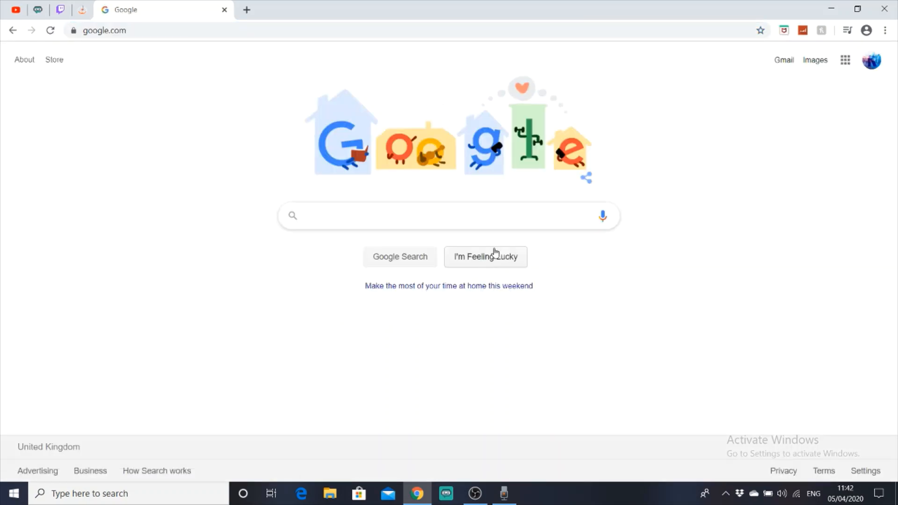
text(strea)
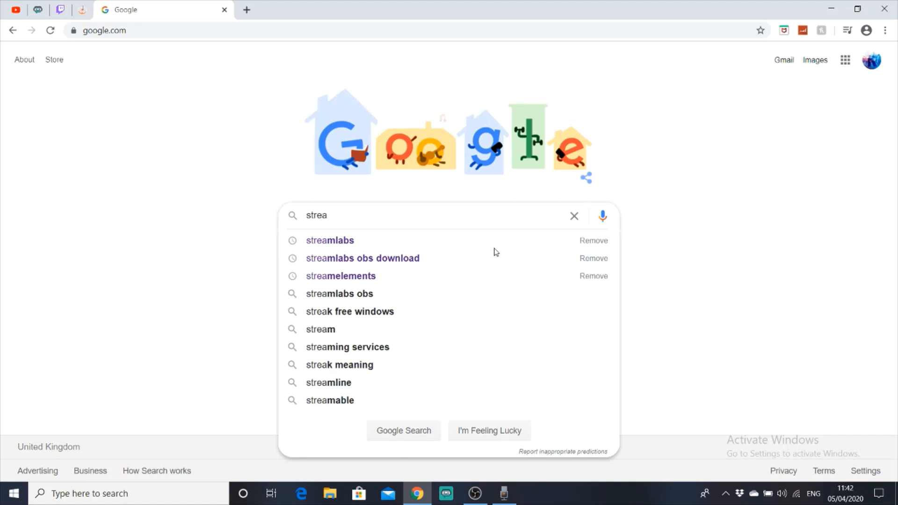
click(362, 258)
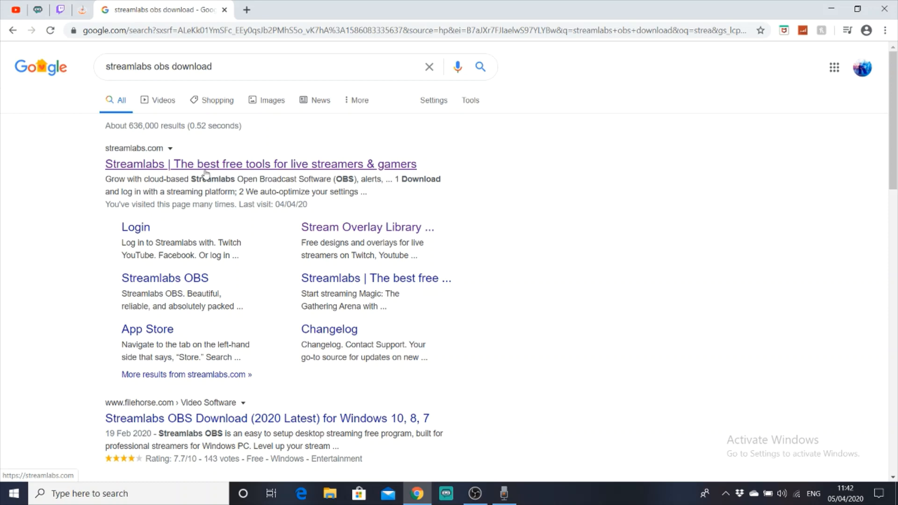
Go to the official Streamlabs website result and request the Streamlabs app download.
click(261, 164)
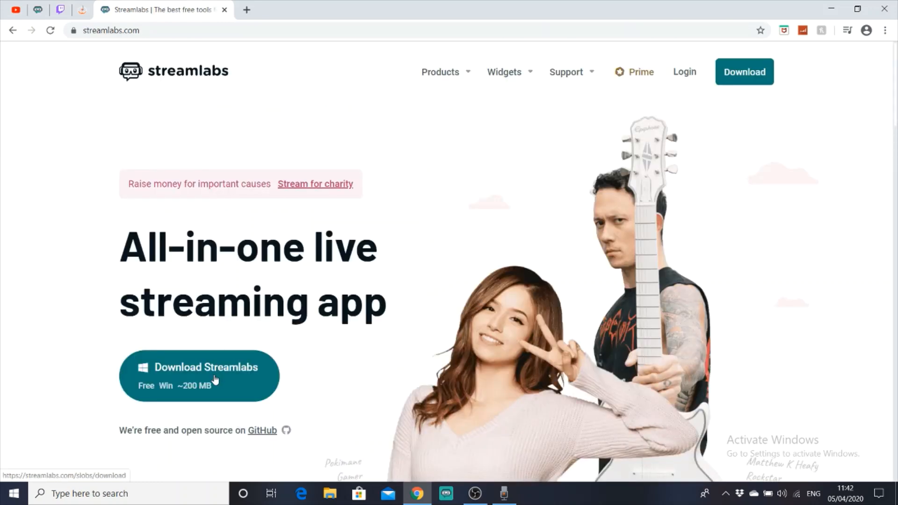
click(199, 376)
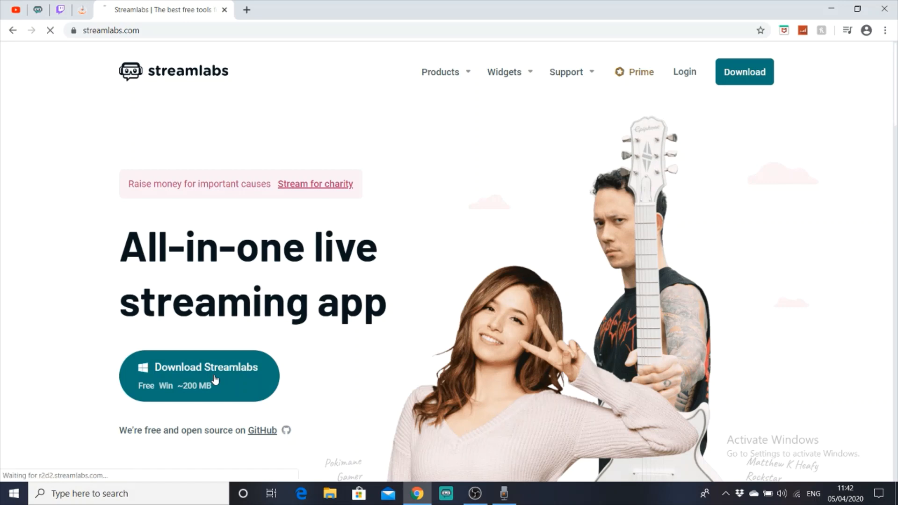
click(199, 377)
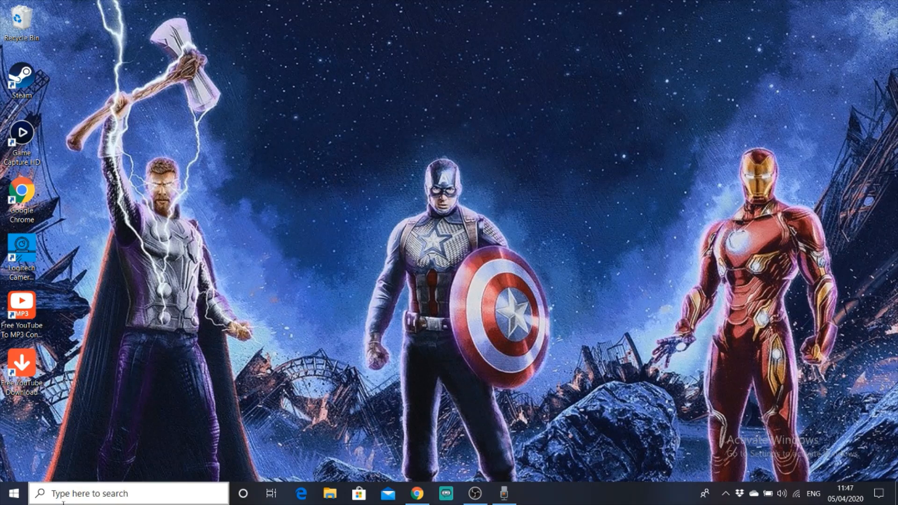
Launch Streamlabs OBS from the Windows taskbar search by typing 'strea'.
click(128, 493)
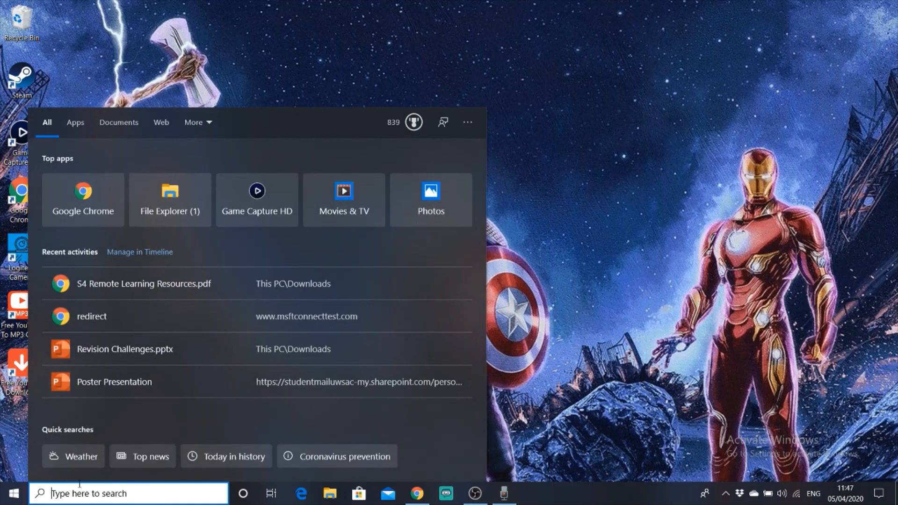
text(strea)
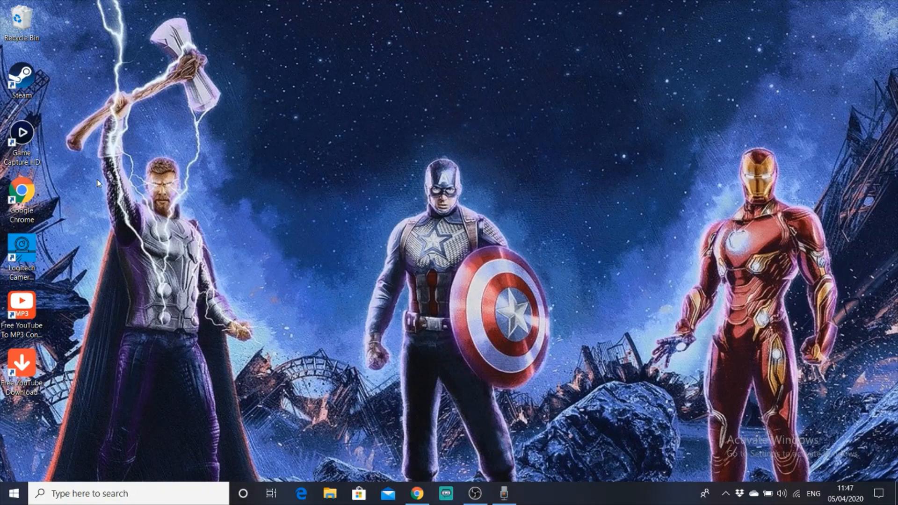
click(446, 493)
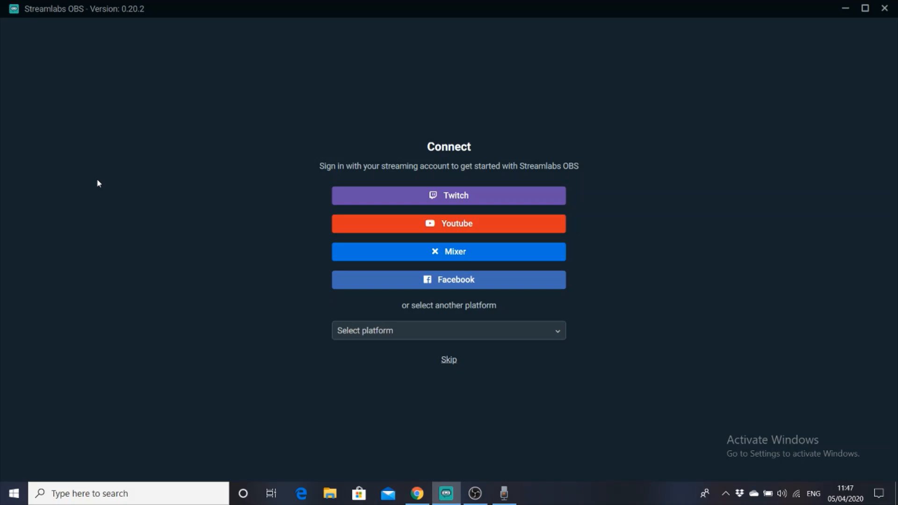
click(448, 330)
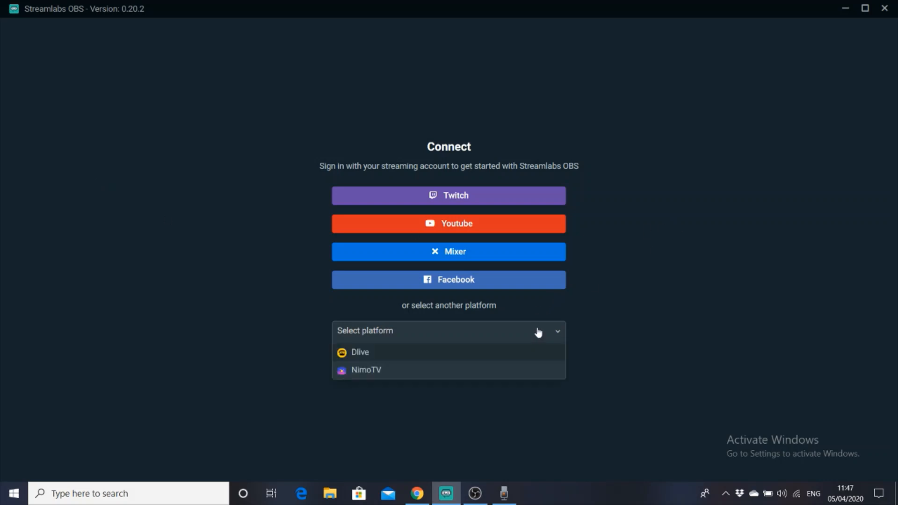
mouse_move(437, 373)
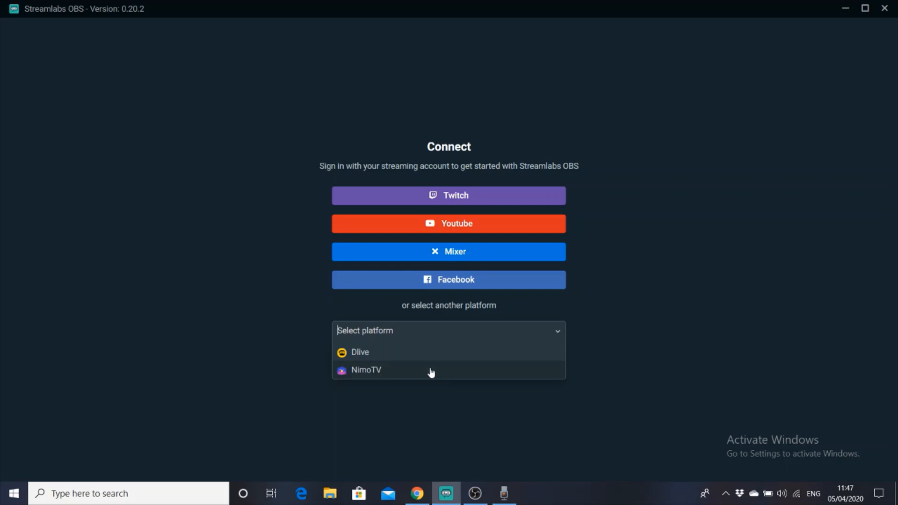
mouse_move(430, 370)
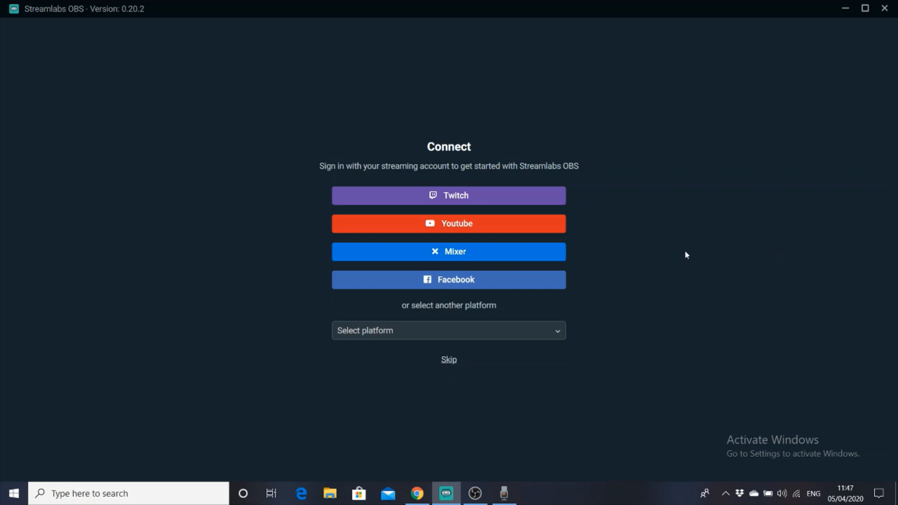
mouse_move(505, 196)
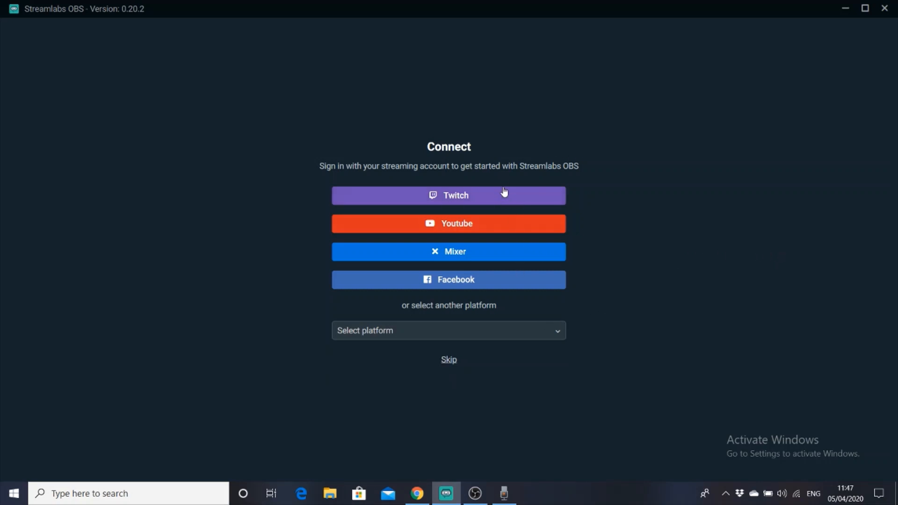
mouse_move(502, 203)
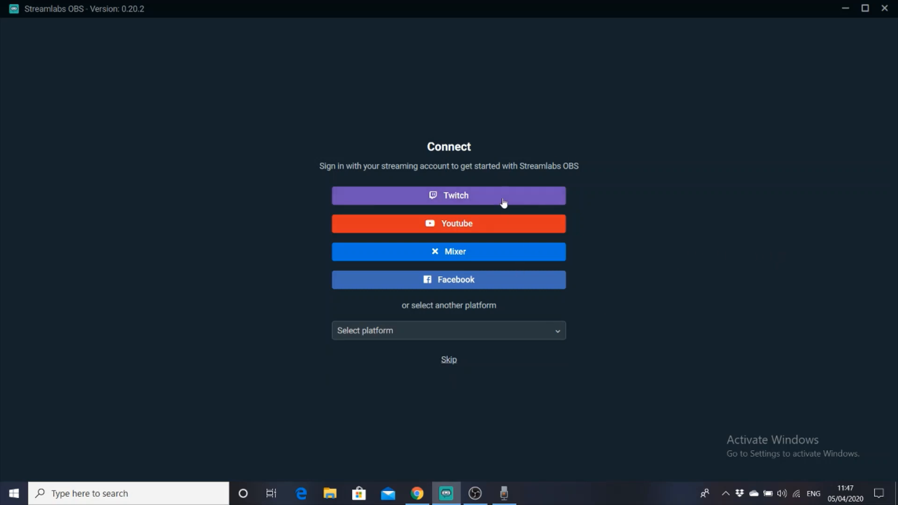
mouse_move(480, 331)
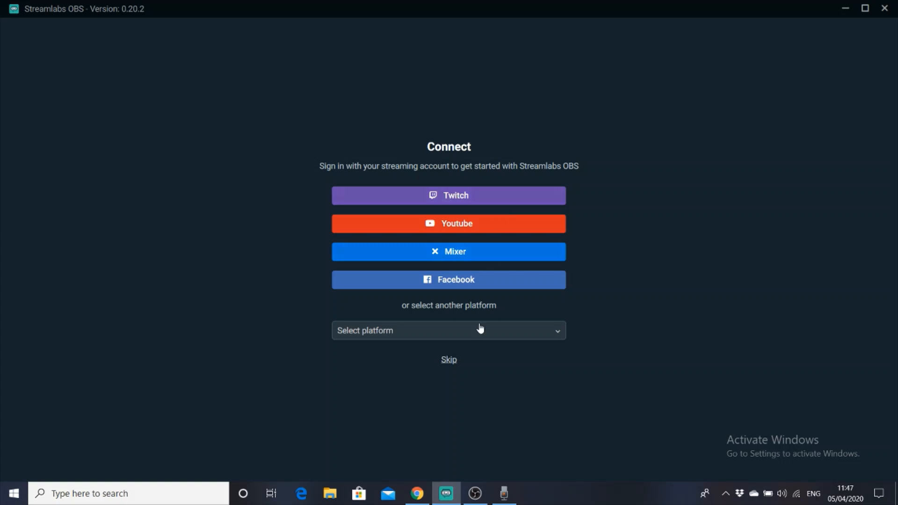
Continue past the Connect screen and choose Start Fresh rather than importing OBS settings.
click(448, 359)
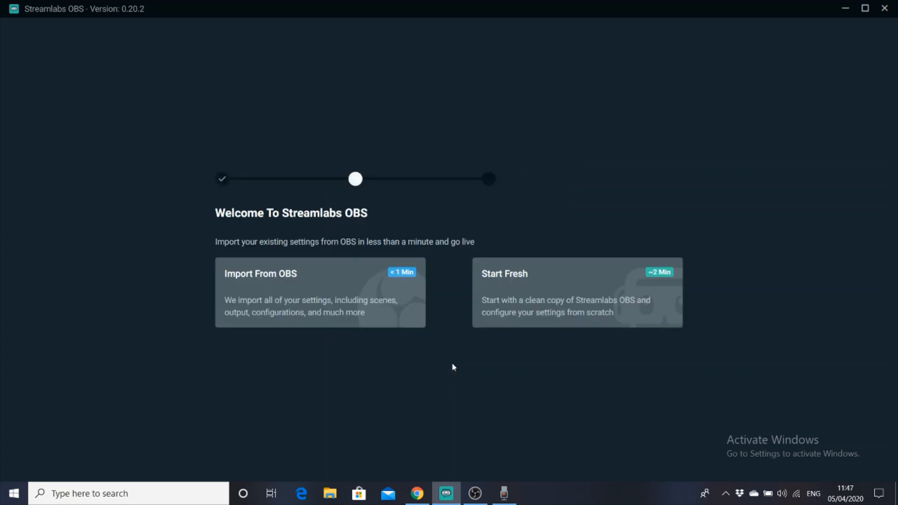
mouse_move(446, 321)
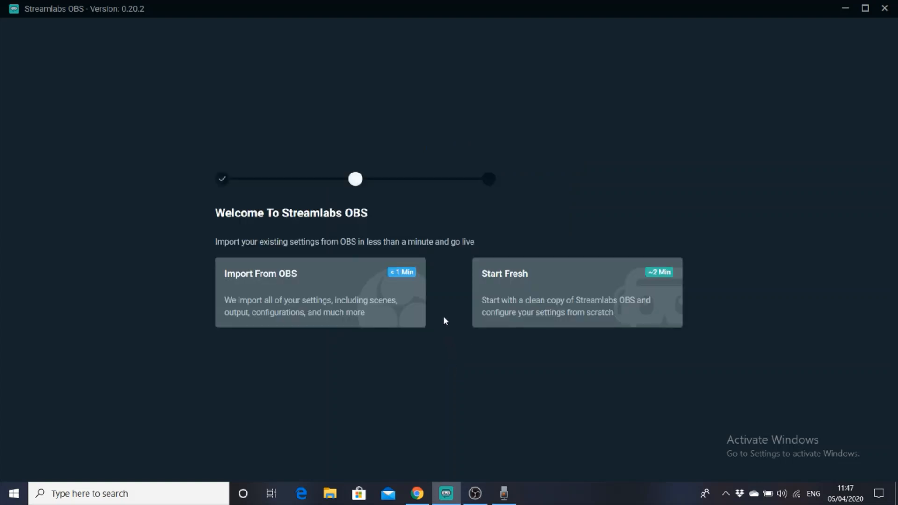
mouse_move(440, 298)
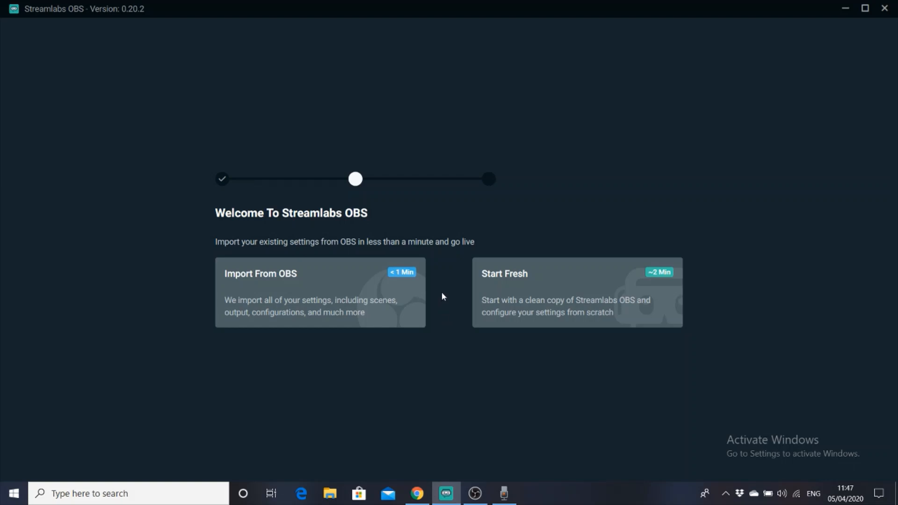
mouse_move(378, 254)
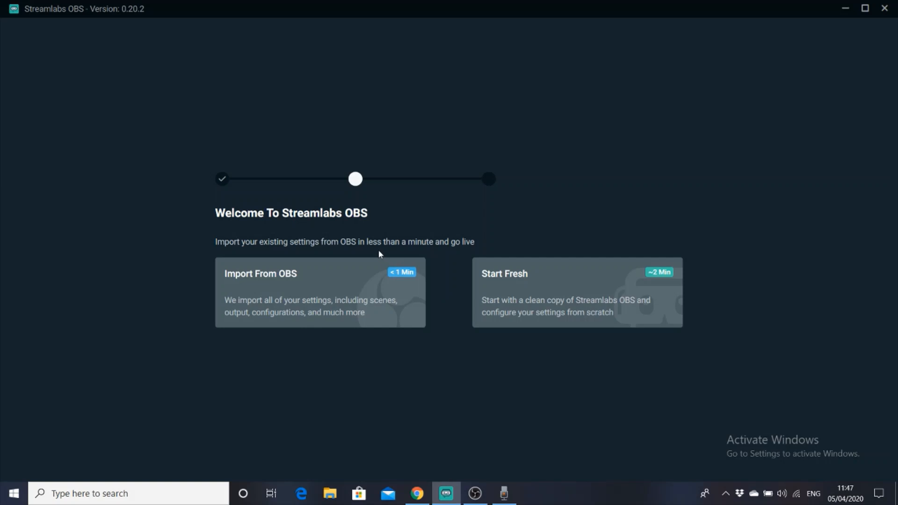
mouse_move(345, 275)
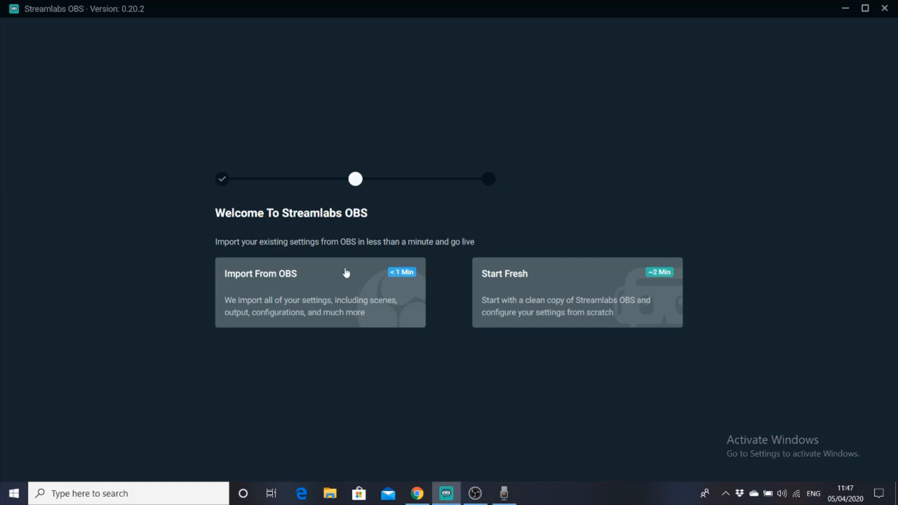
mouse_move(429, 304)
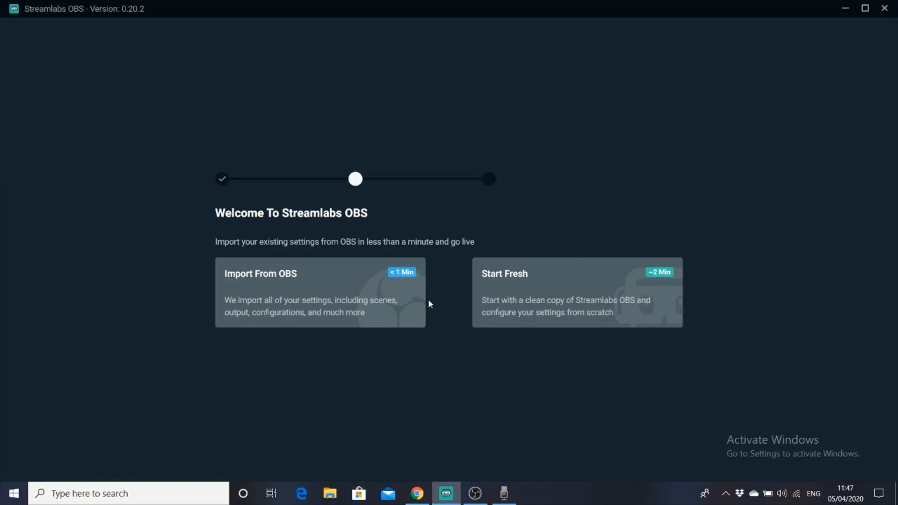
mouse_move(418, 302)
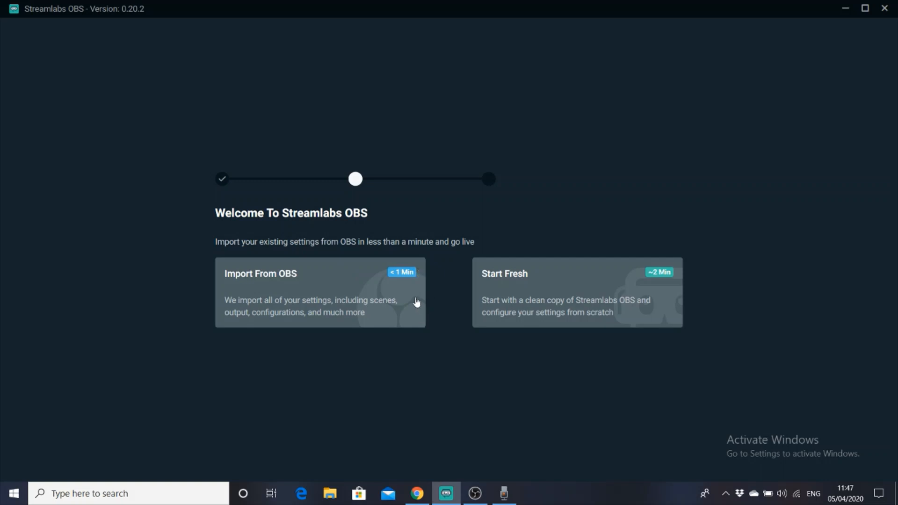
mouse_move(509, 299)
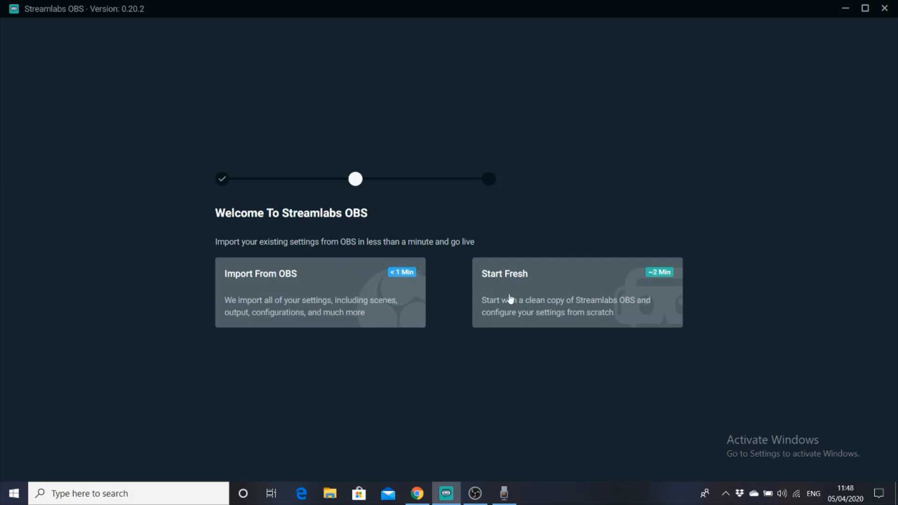
click(577, 293)
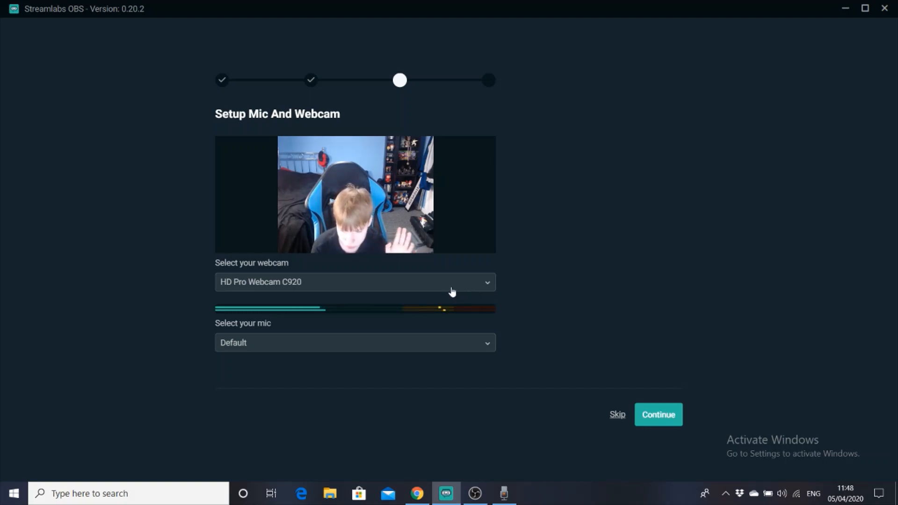
Choose Integrated Webcam as the camera and Microphone (Yeti Stereo Microphone) as the mic.
click(353, 281)
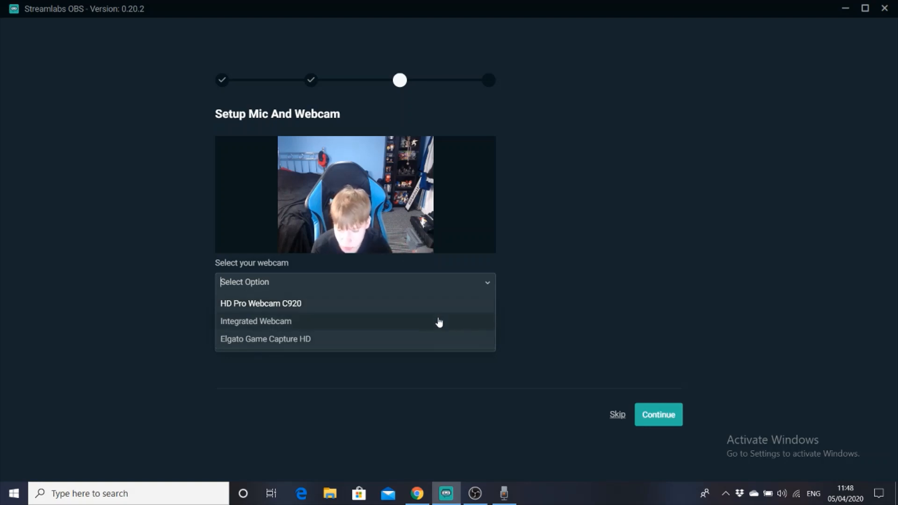
click(255, 321)
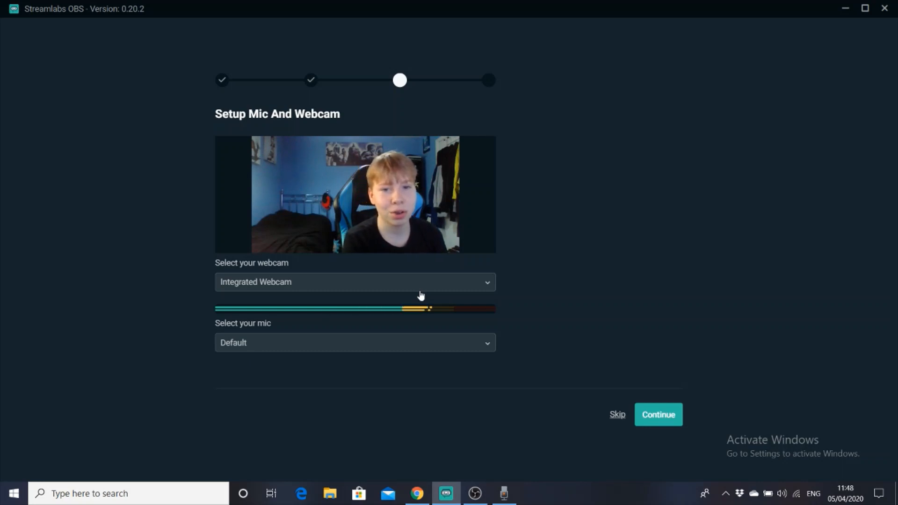
mouse_move(419, 292)
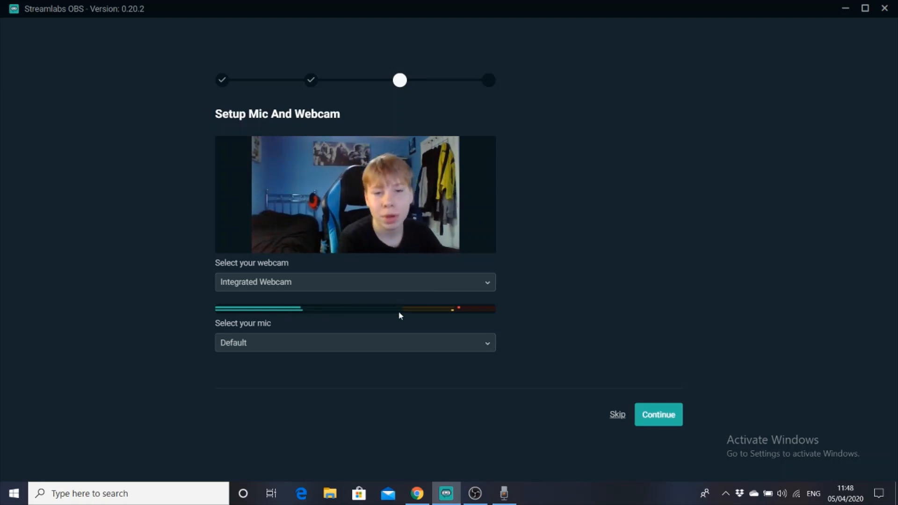
click(355, 342)
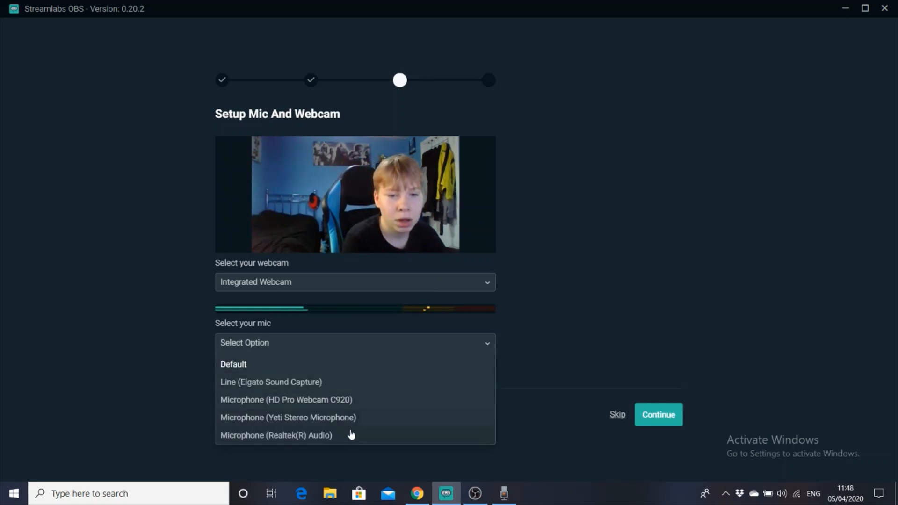
click(287, 417)
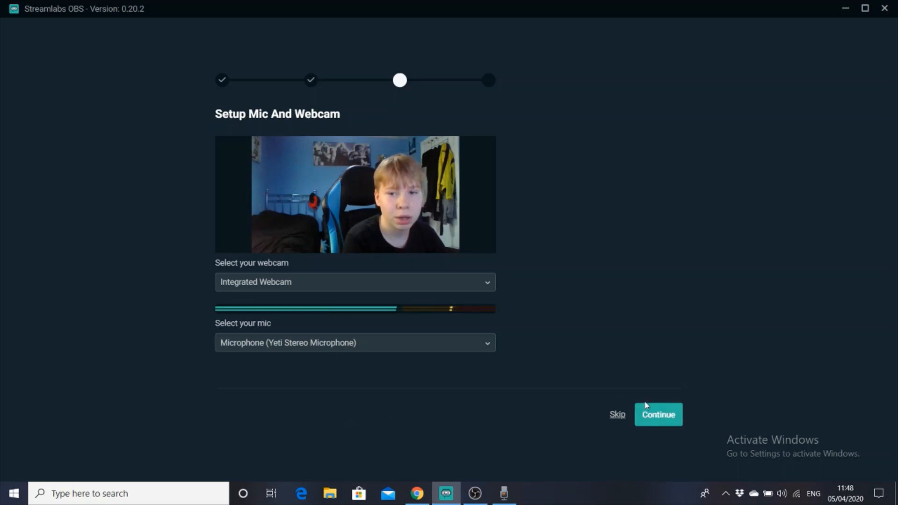
Skip the Add A Theme page to reach the main editor with an empty scene.
click(658, 415)
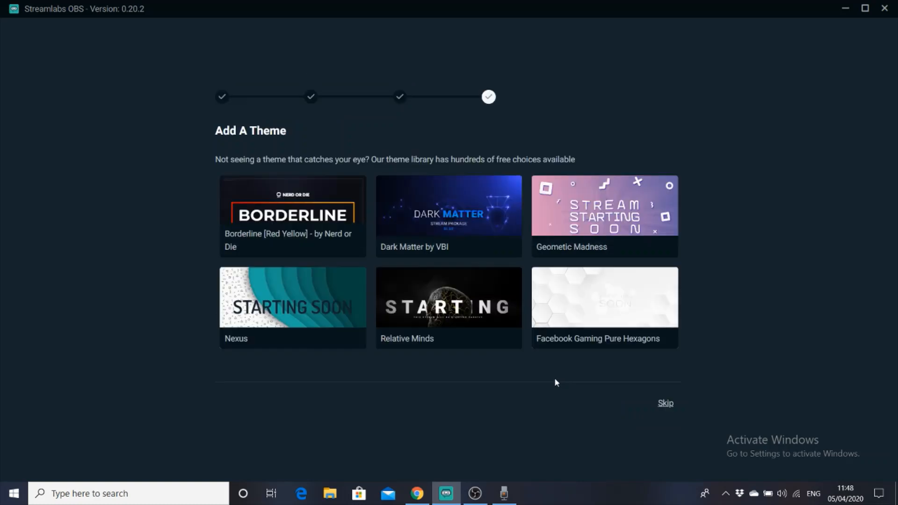
mouse_move(480, 292)
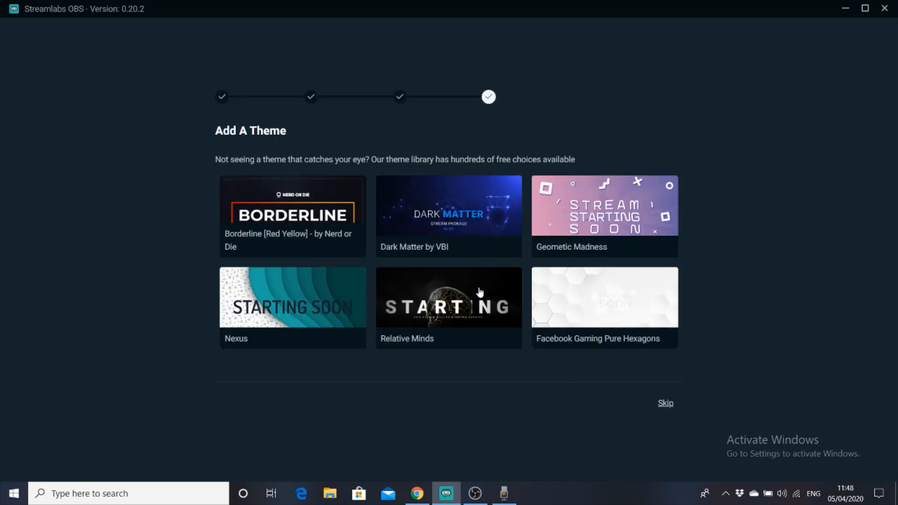
mouse_move(448, 240)
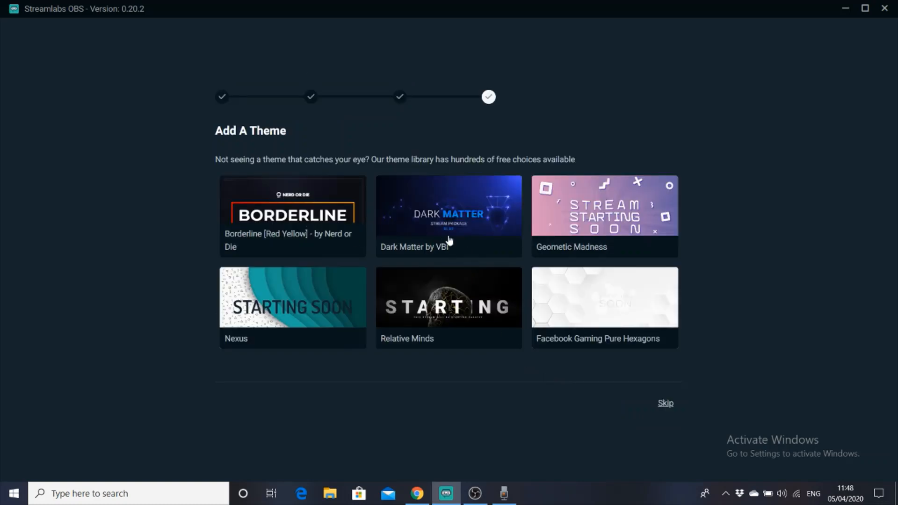
mouse_move(344, 308)
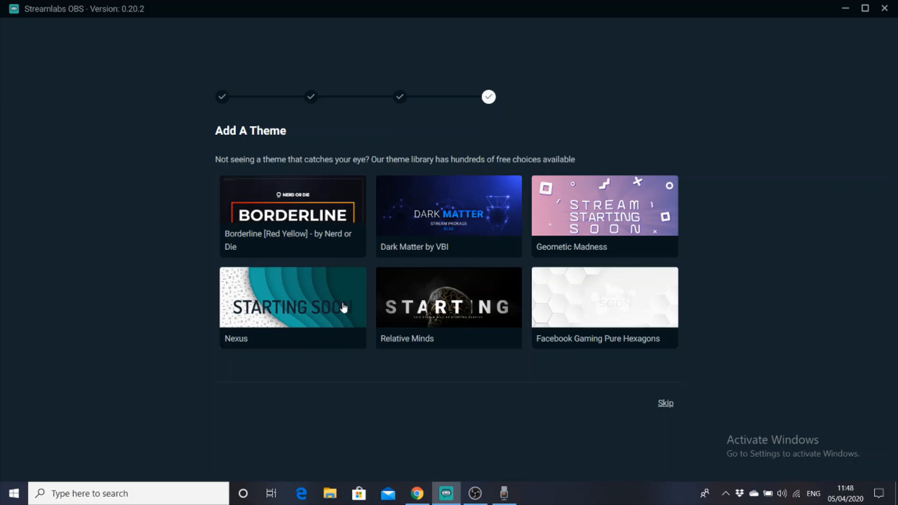
mouse_move(435, 270)
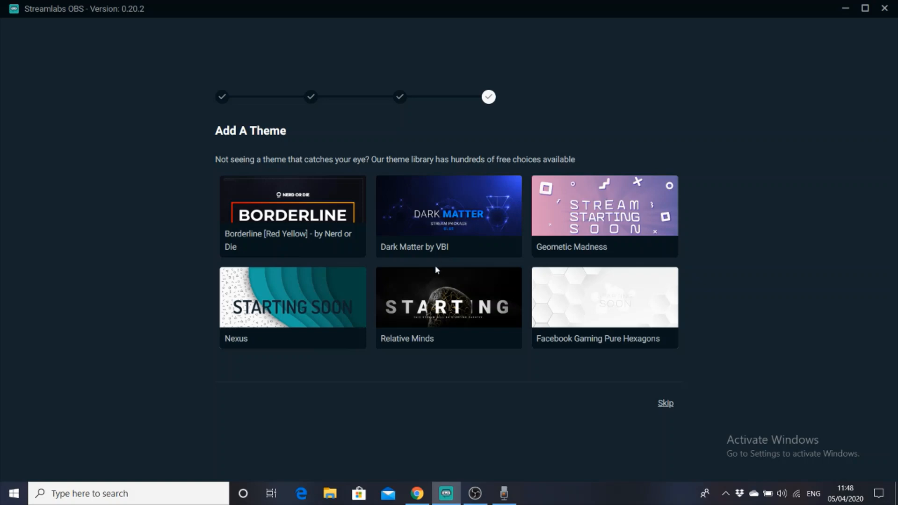
mouse_move(433, 274)
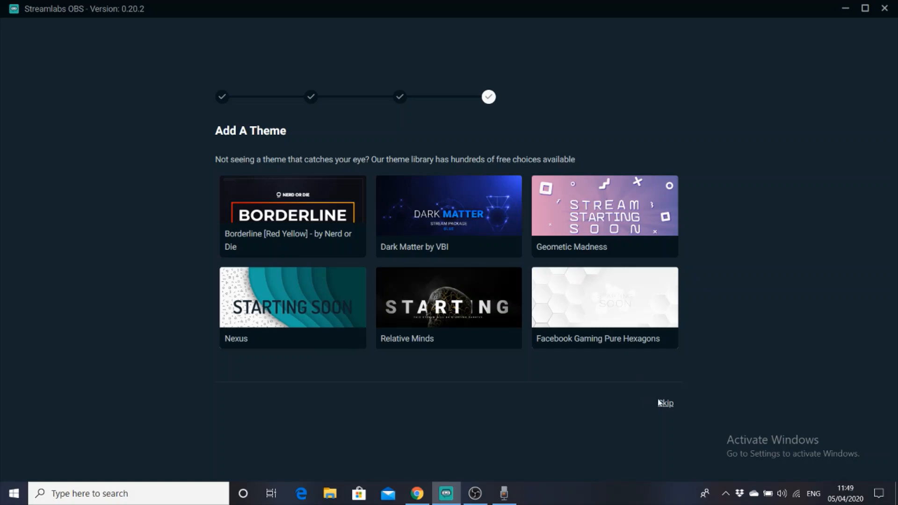
click(665, 403)
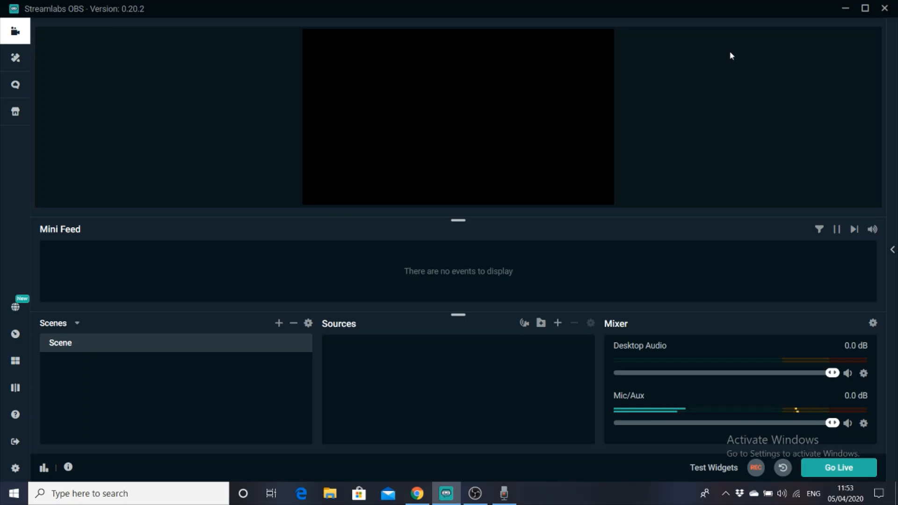
mouse_move(597, 98)
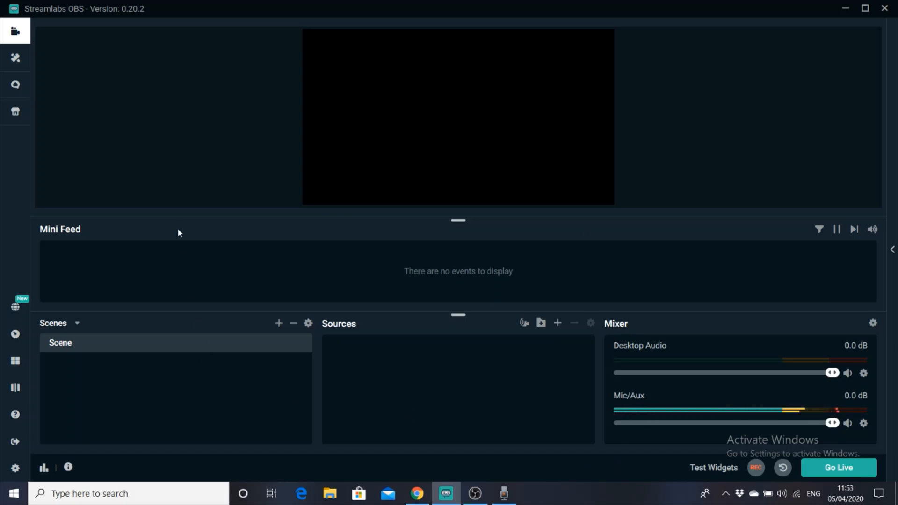
right_click(60, 342)
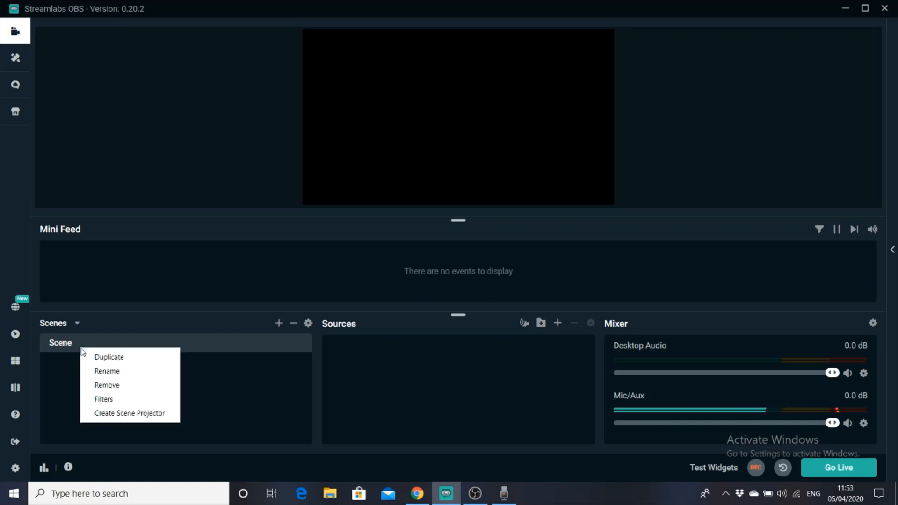
click(107, 371)
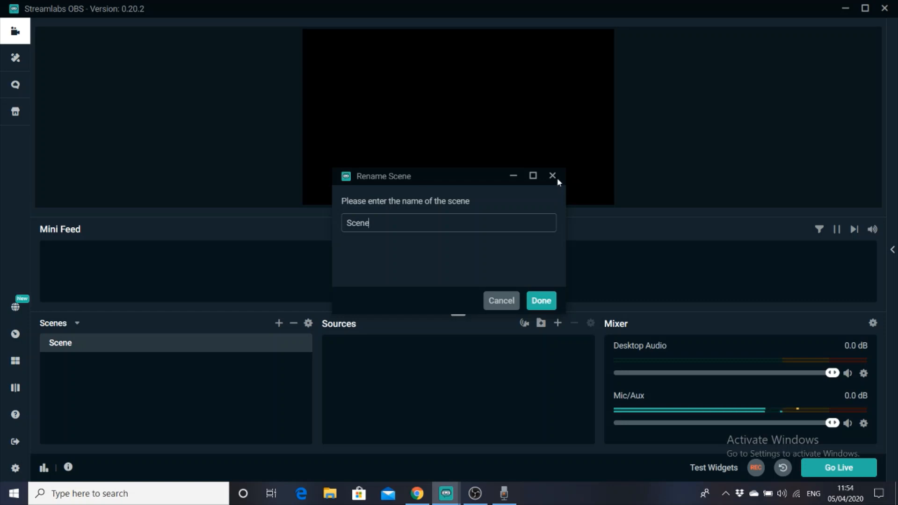
click(552, 176)
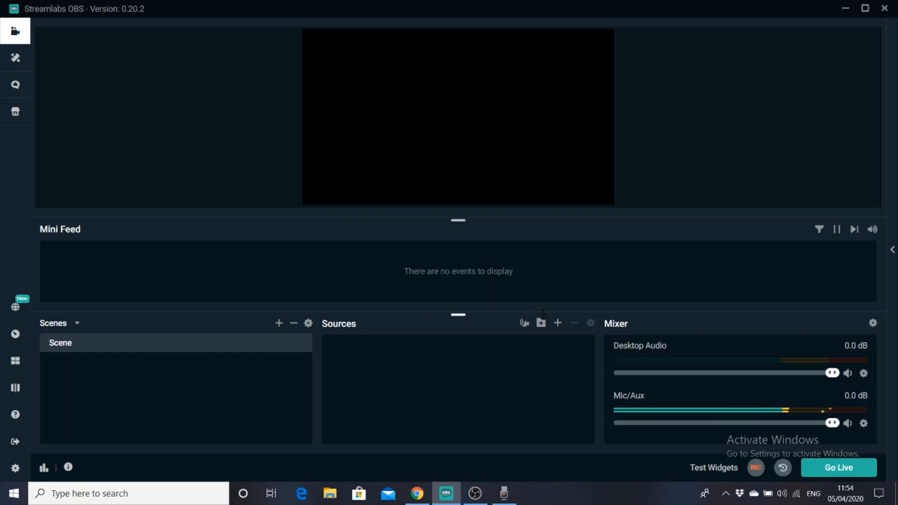
mouse_move(557, 324)
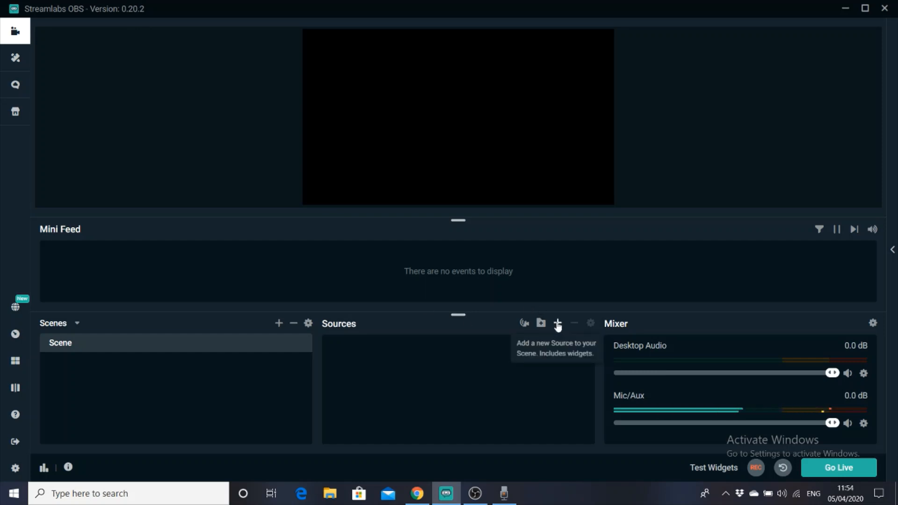
Add a Video Capture Device from the Sources panel, reaching its name prompt.
click(555, 323)
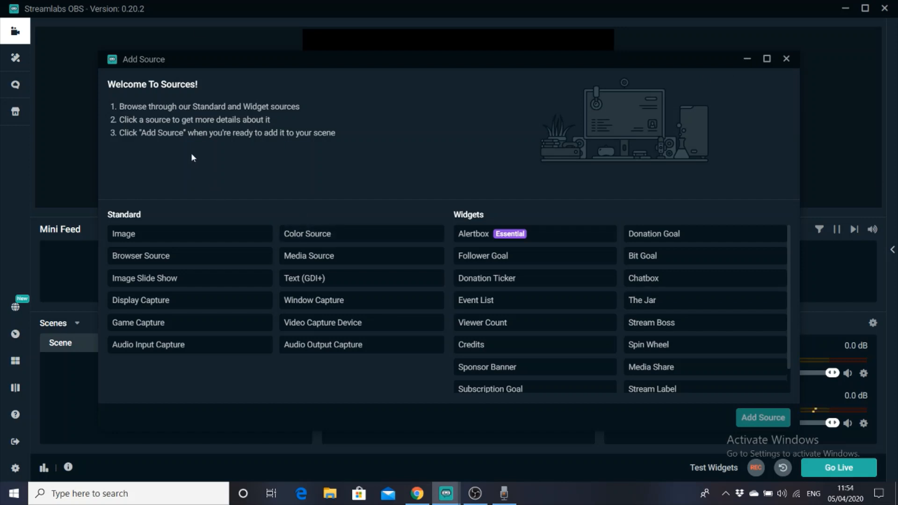
mouse_move(192, 131)
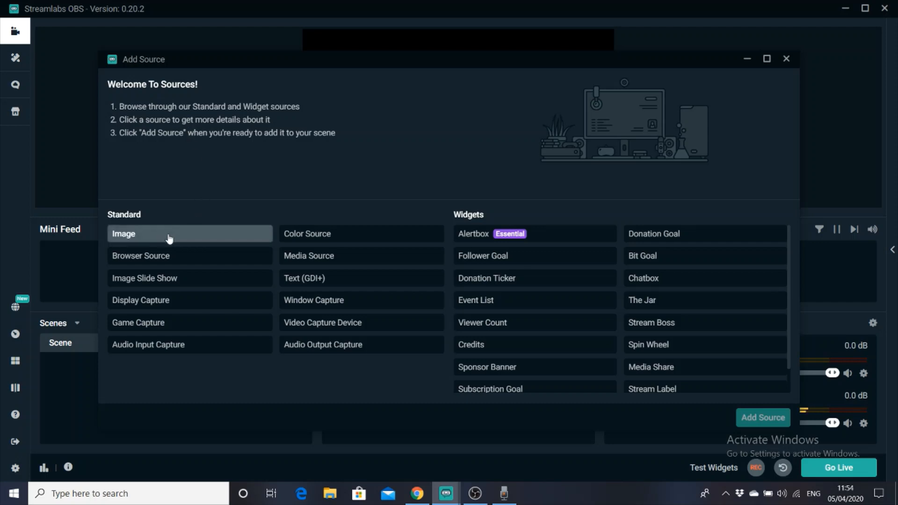
mouse_move(324, 103)
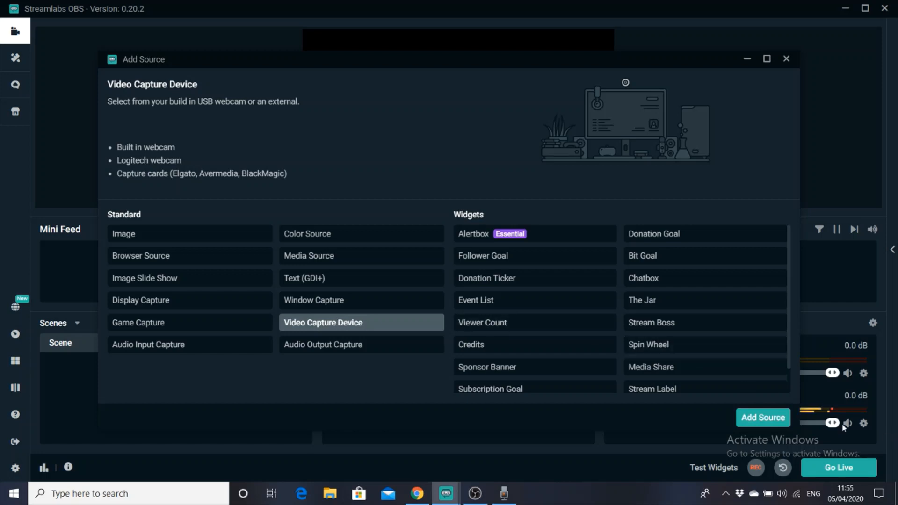
click(762, 417)
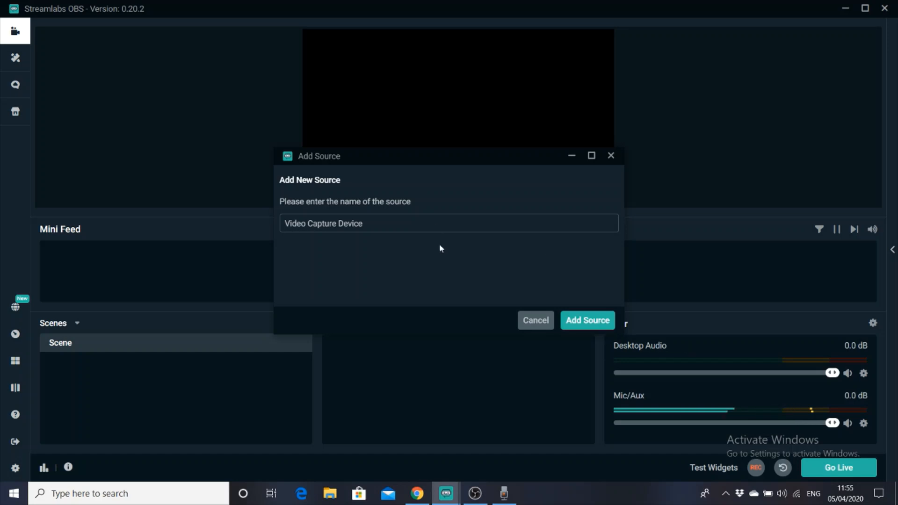
mouse_move(425, 255)
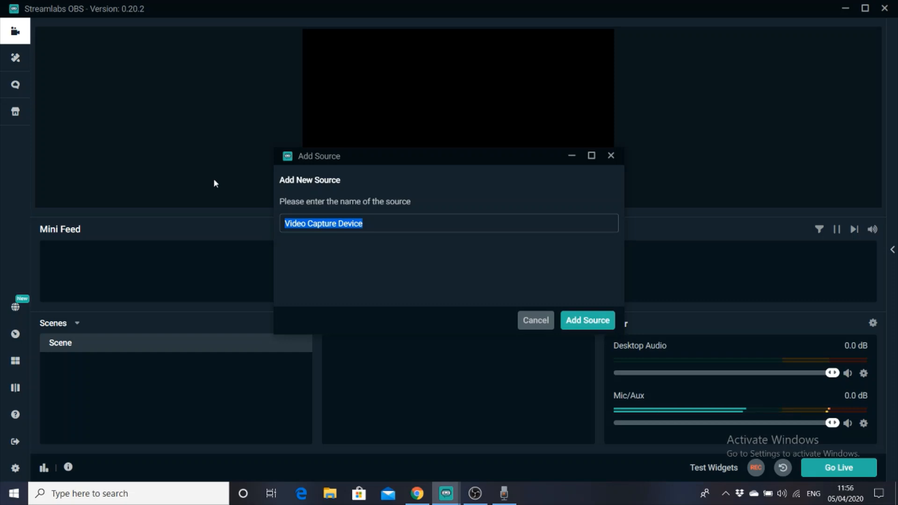
Name the new capture source 'Webcam' and create it.
text(W)
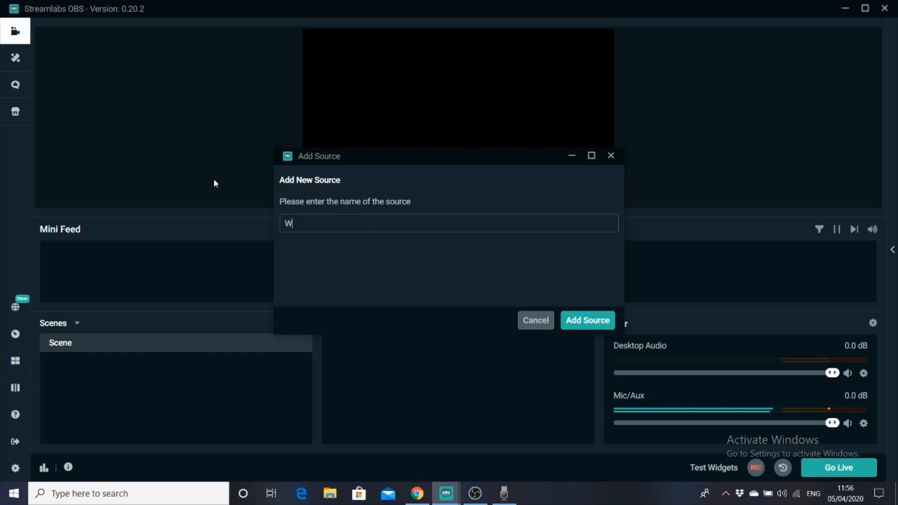
text(ebcam)
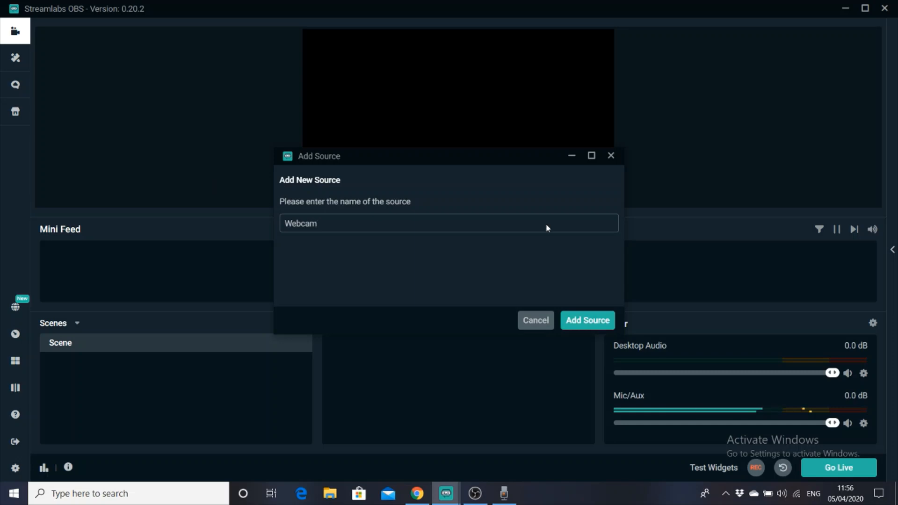
click(587, 320)
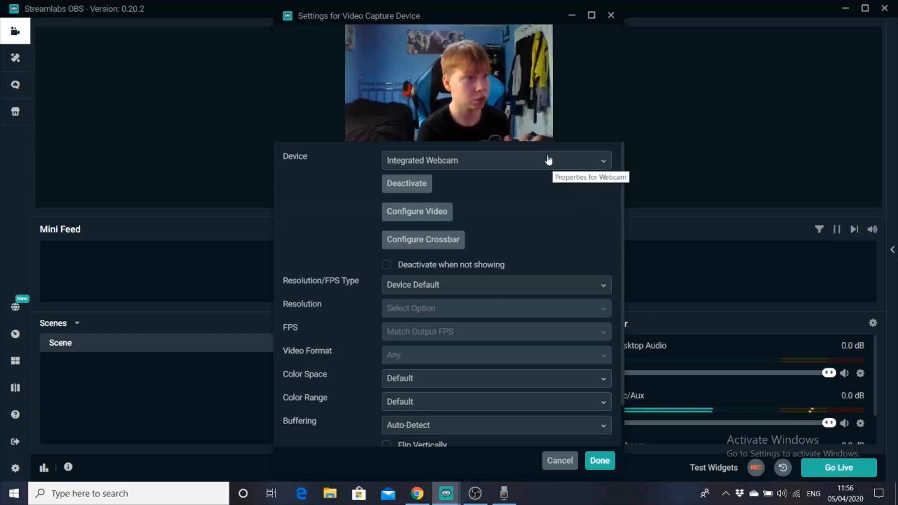
Select Integrated Webcam as the device and try the Custom resolution/FPS type.
click(496, 160)
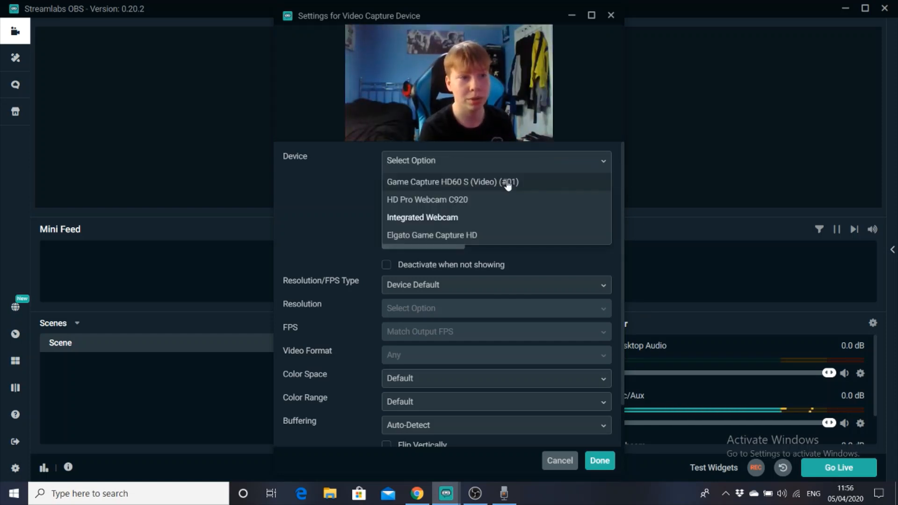
click(423, 217)
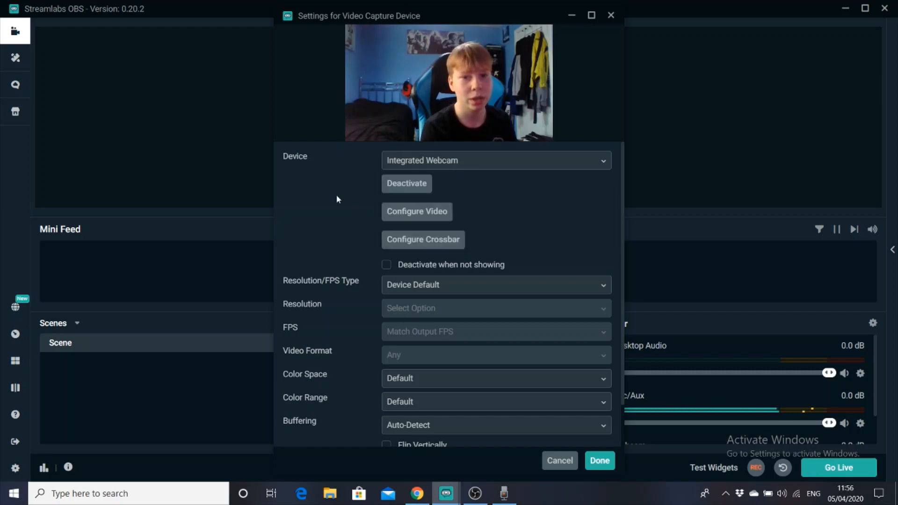
mouse_move(503, 293)
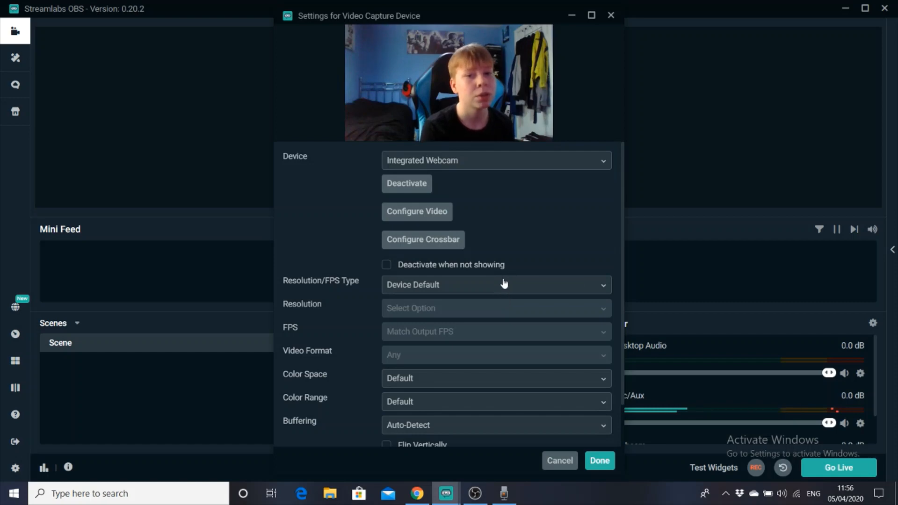
click(496, 284)
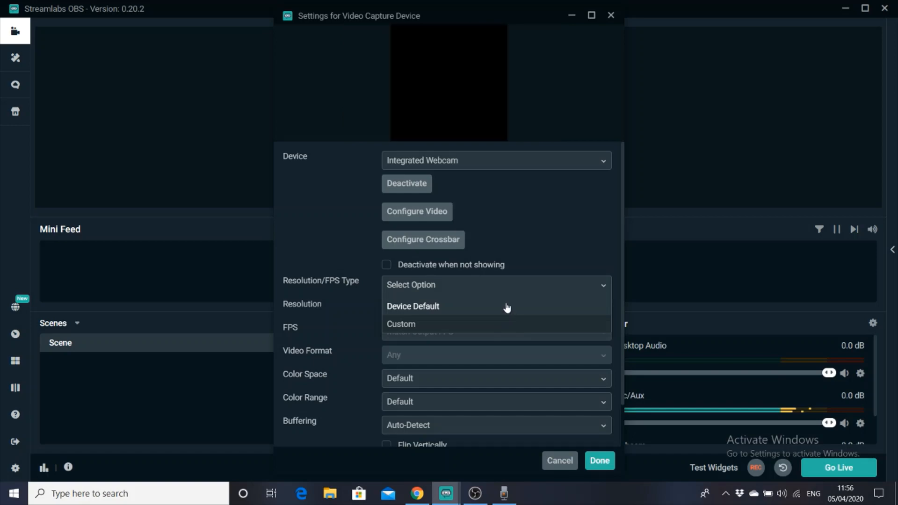
click(402, 324)
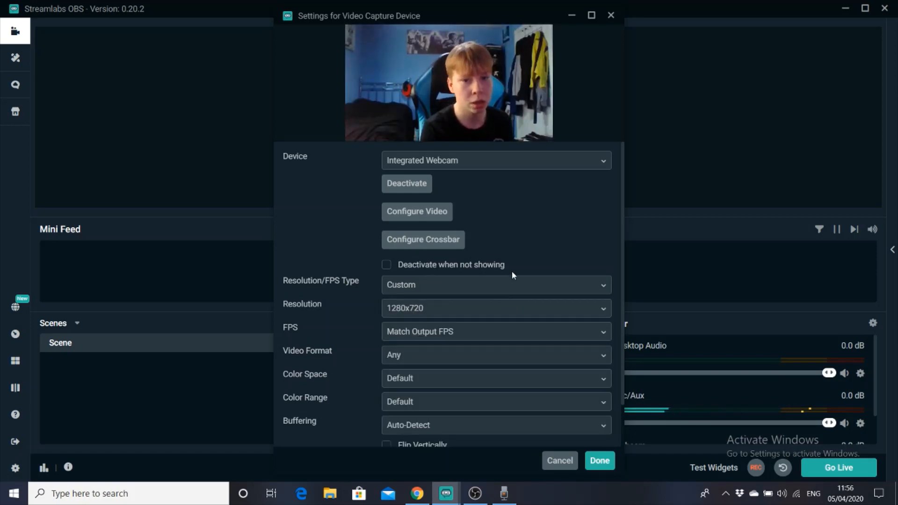
scroll(down, 3)
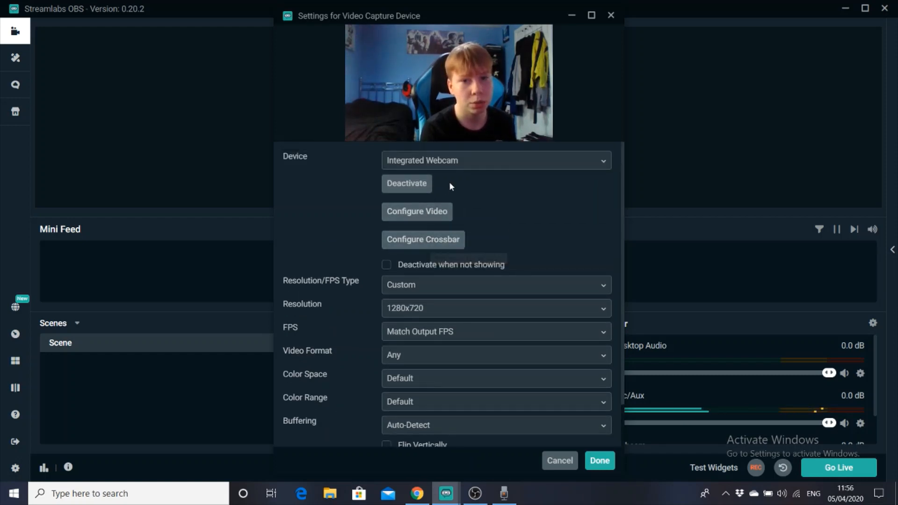
Set Resolution/FPS Type back to Device Default and confirm the Webcam source with Done.
click(495, 284)
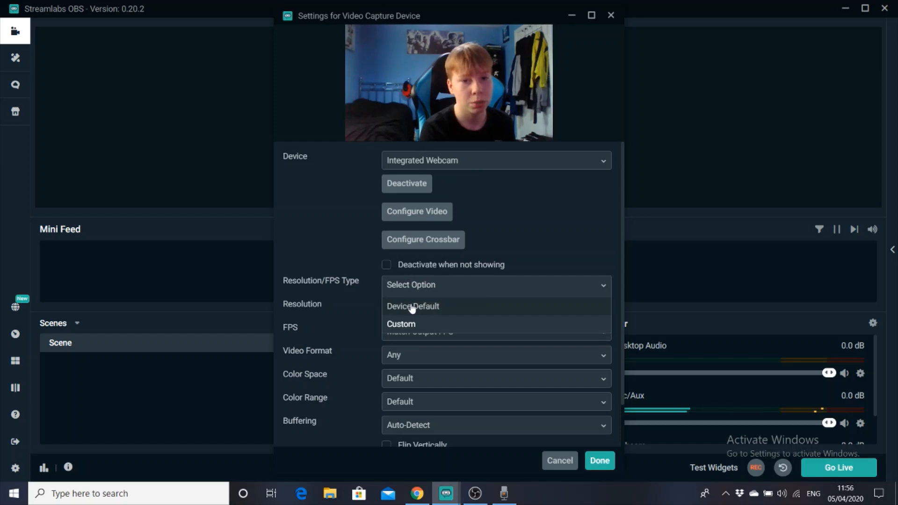
click(412, 306)
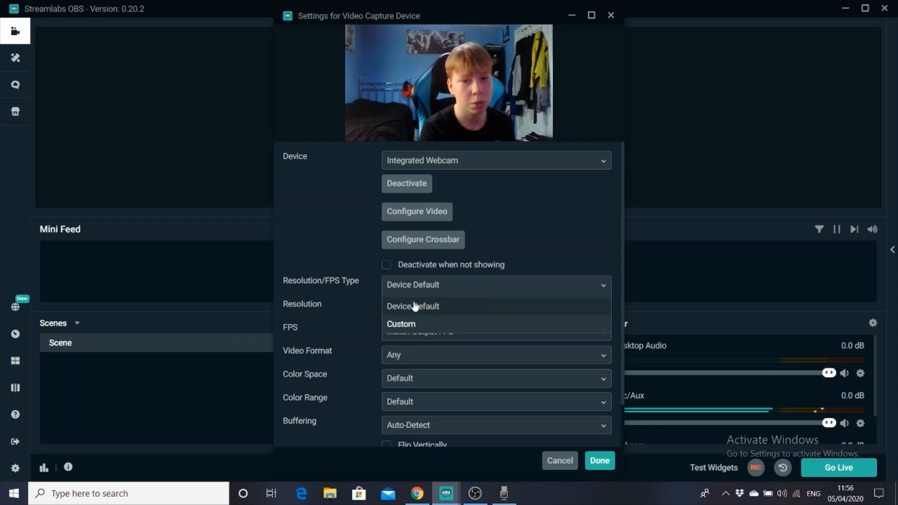
click(412, 306)
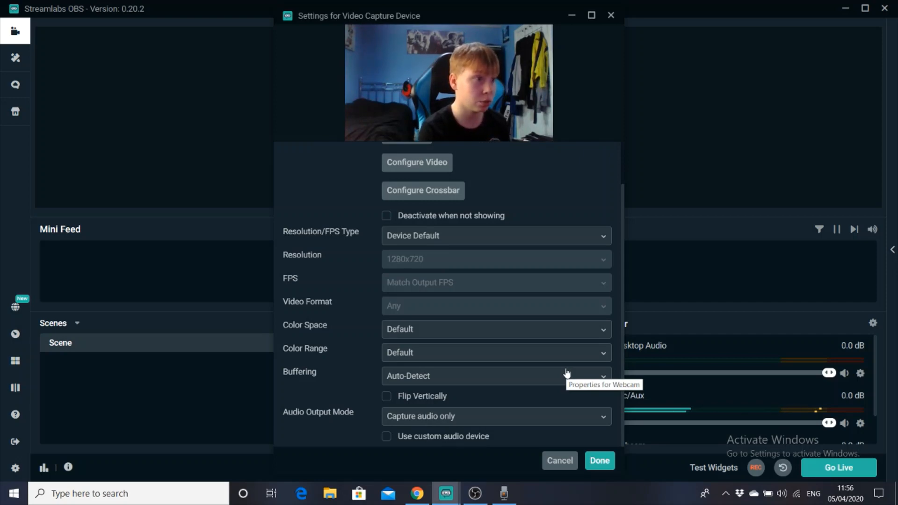
click(598, 461)
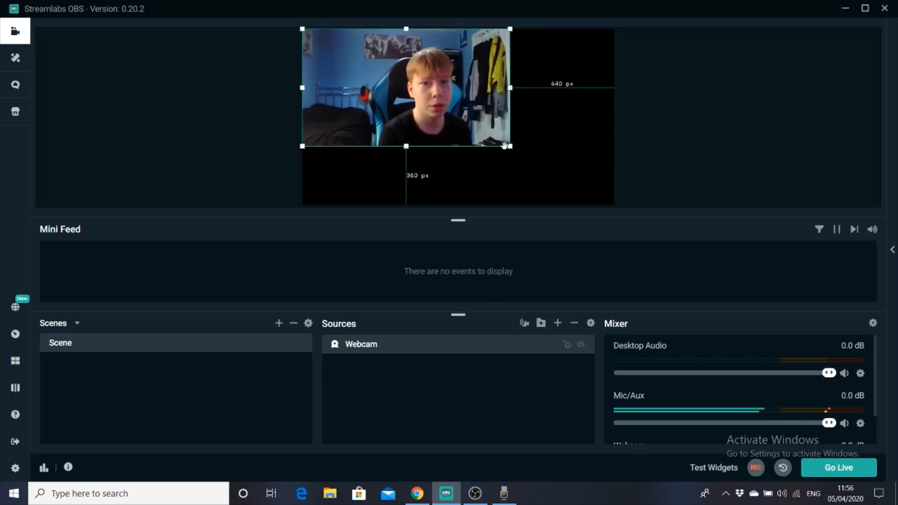
Shrink the Webcam feed, test snapping around the canvas, and leave it in the top-left corner.
drag(508, 146, 614, 204)
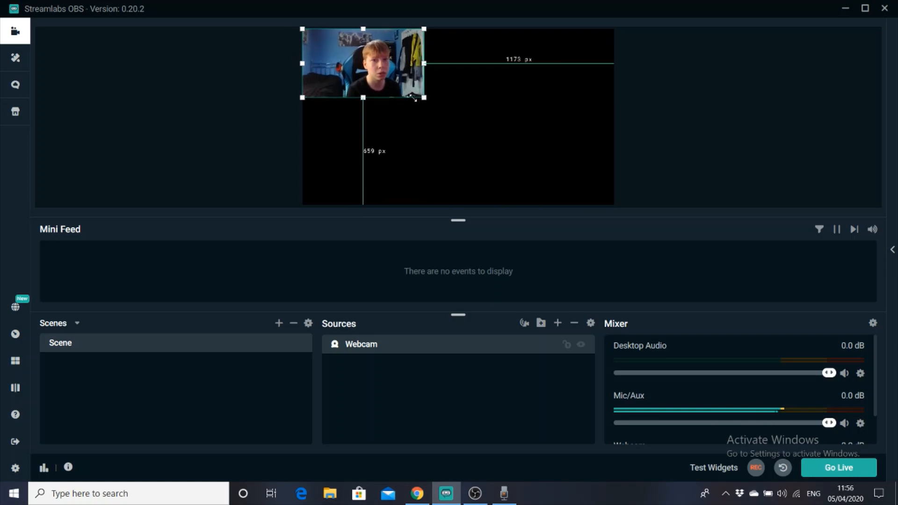
drag(424, 97, 415, 91)
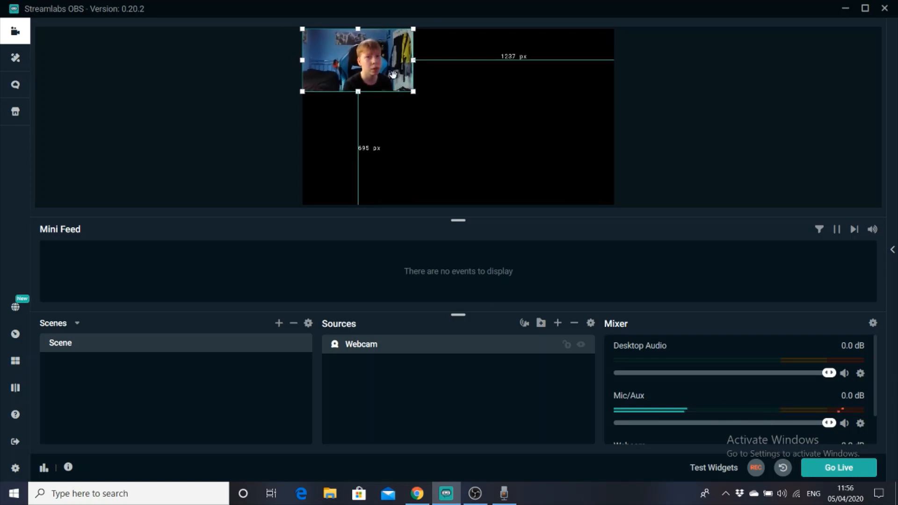
drag(358, 60, 422, 129)
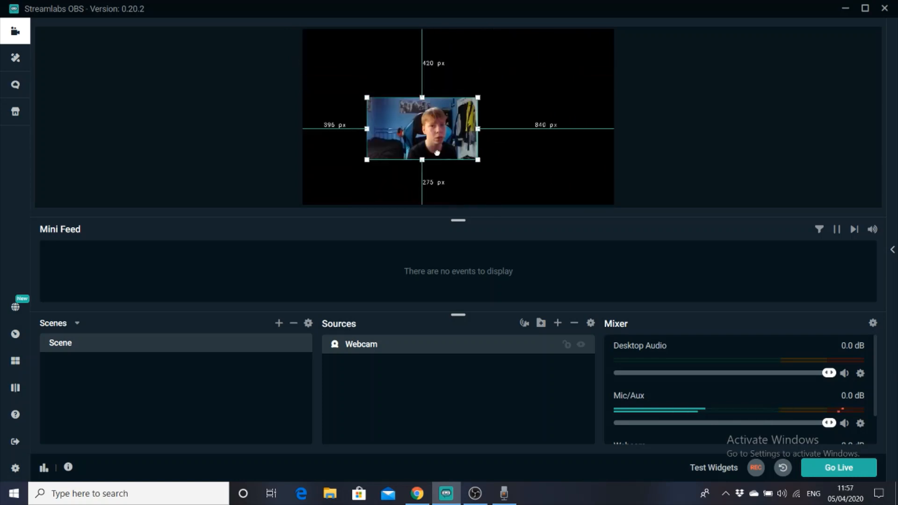
drag(423, 129, 559, 172)
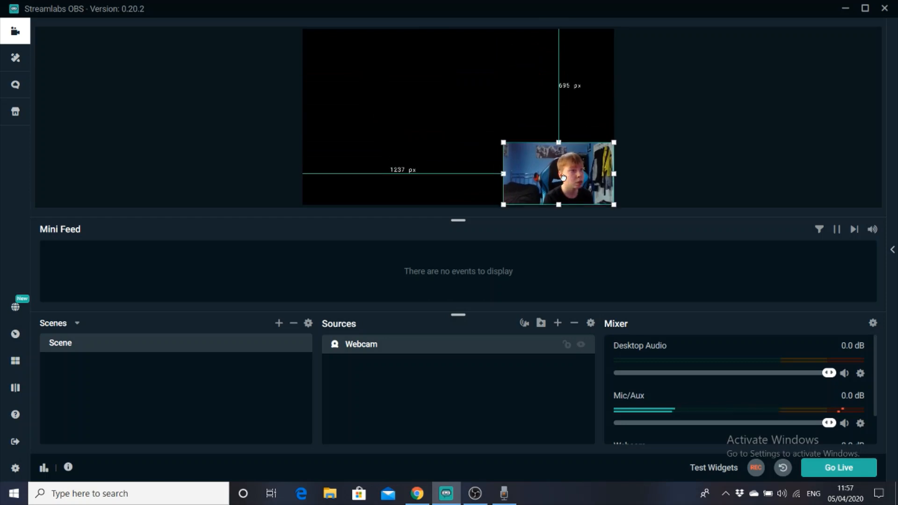
mouse_move(676, 113)
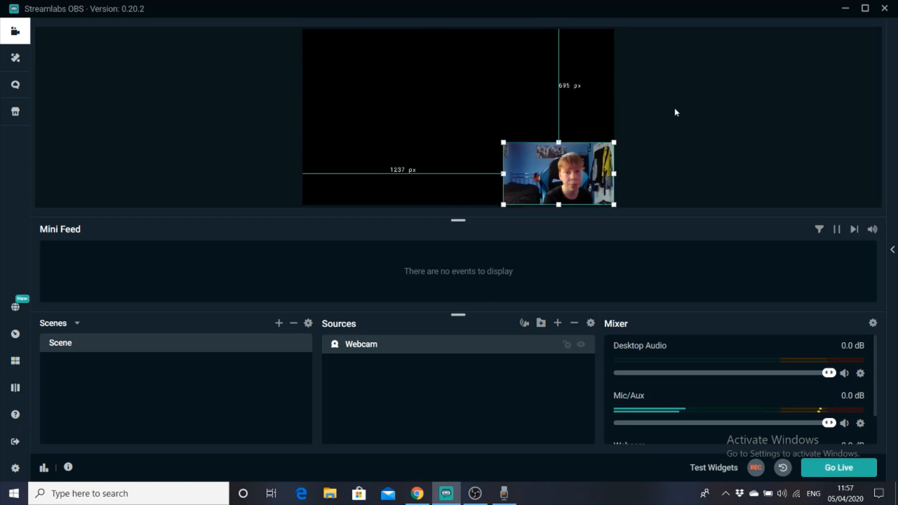
drag(559, 174, 559, 59)
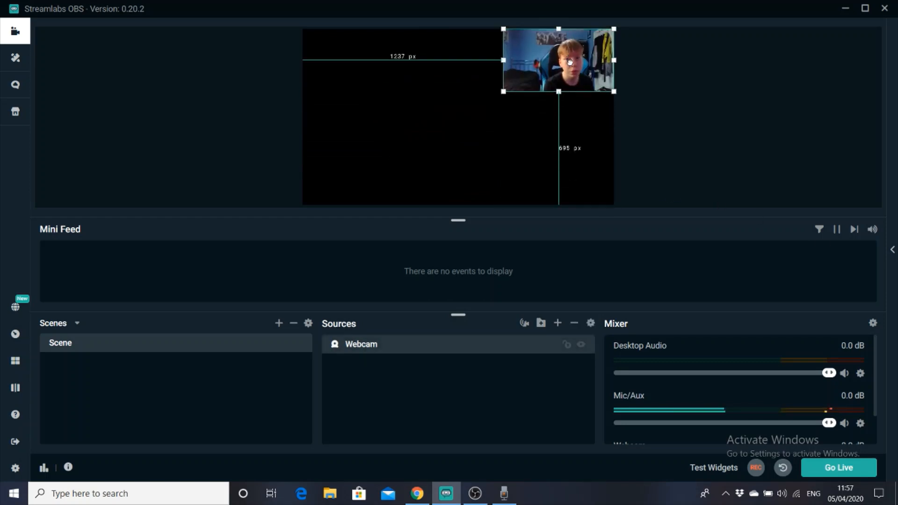
drag(558, 60, 358, 60)
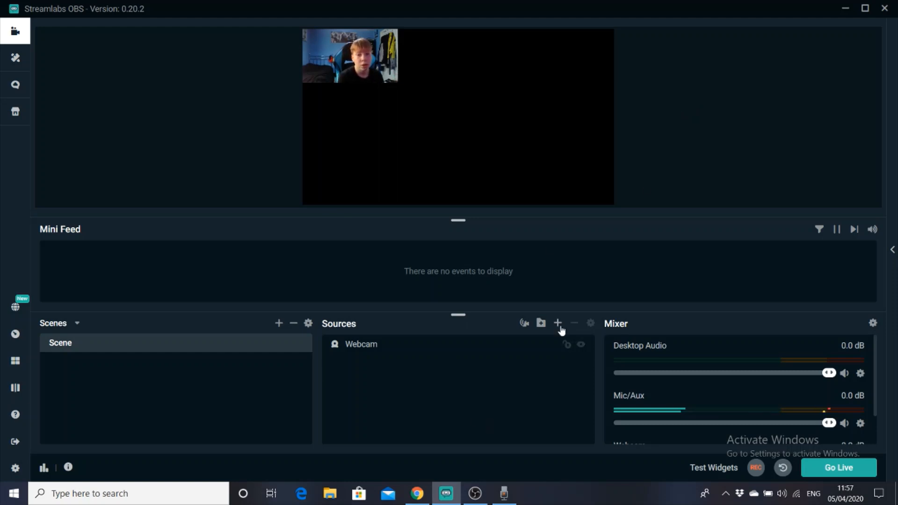
Add another Video Capture Device, choosing to create a new source instead of reusing Webcam.
click(557, 324)
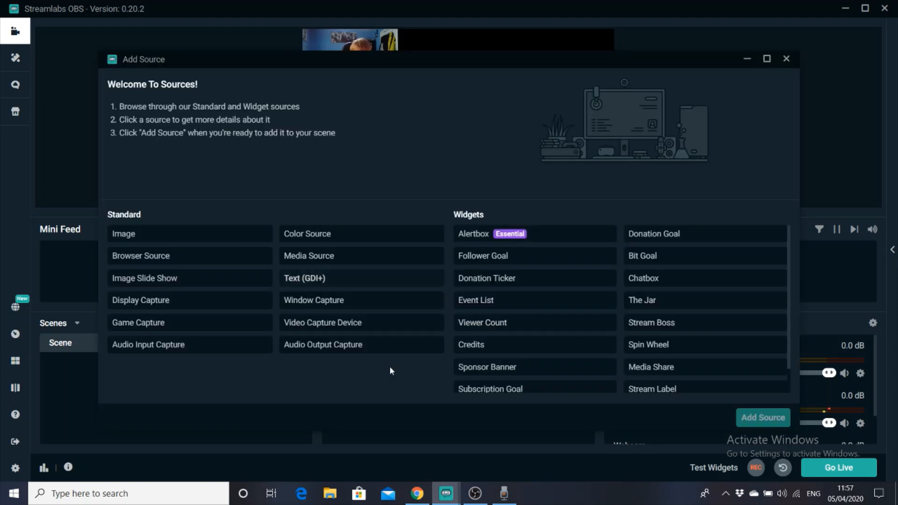
click(323, 322)
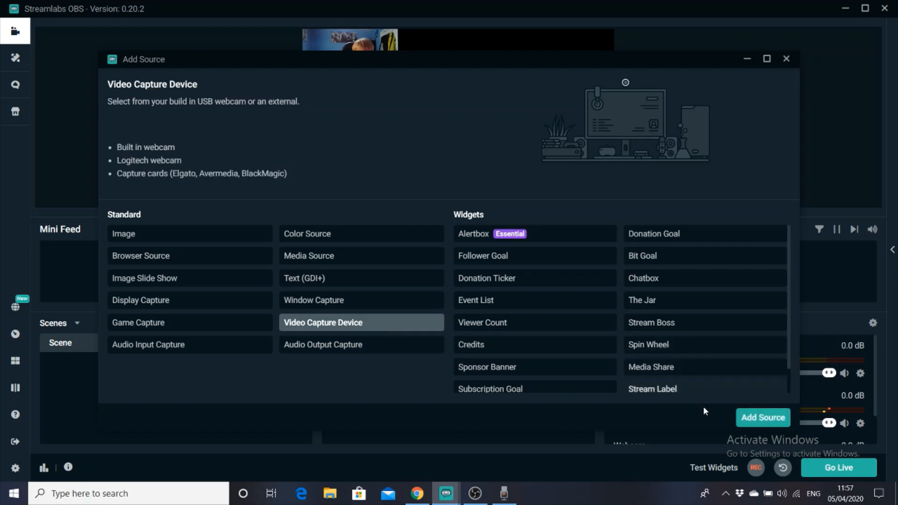
click(763, 417)
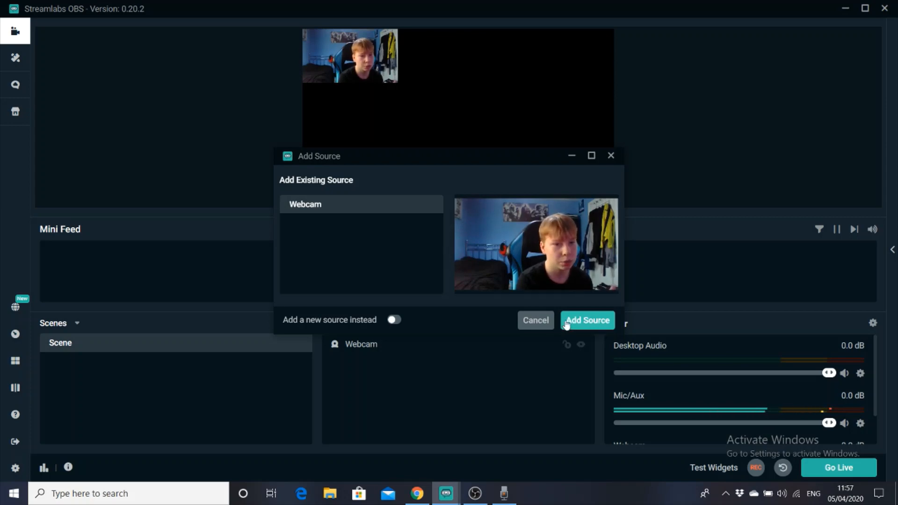
click(394, 320)
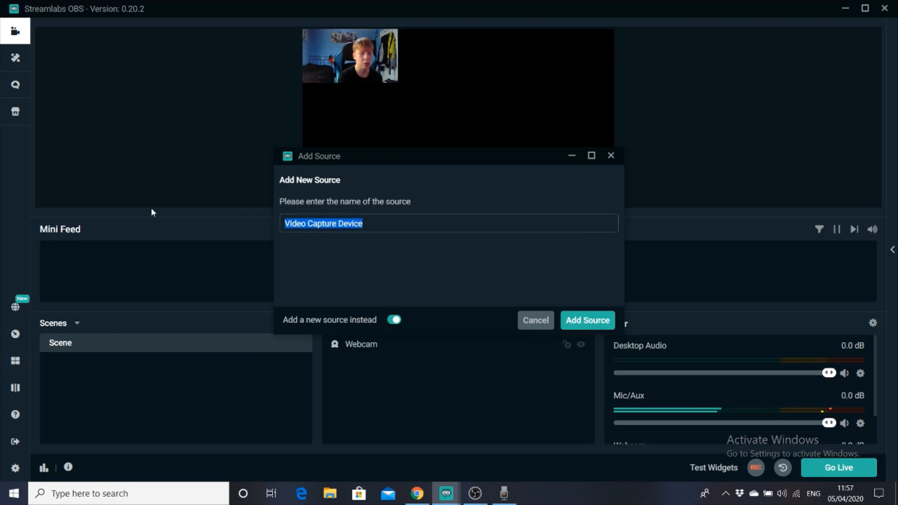
Name the new source 'Game Capture' and create it.
text(Ga)
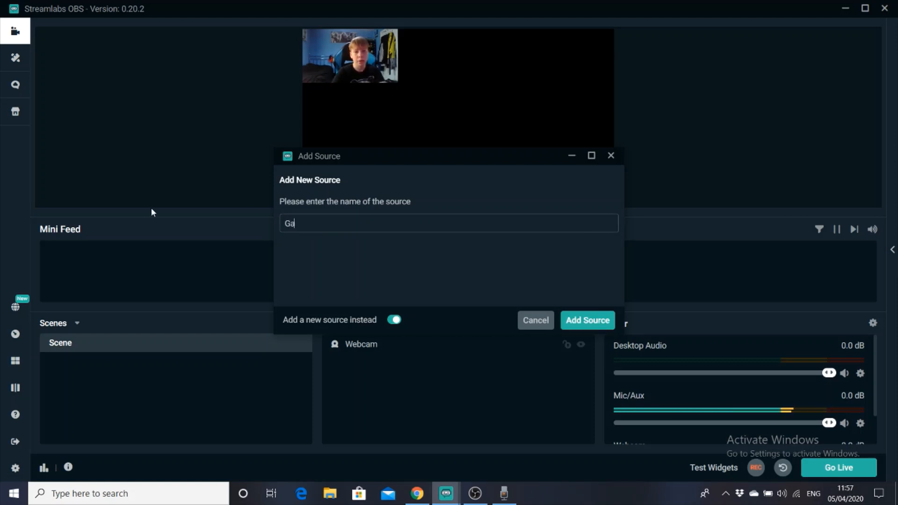
text(e C)
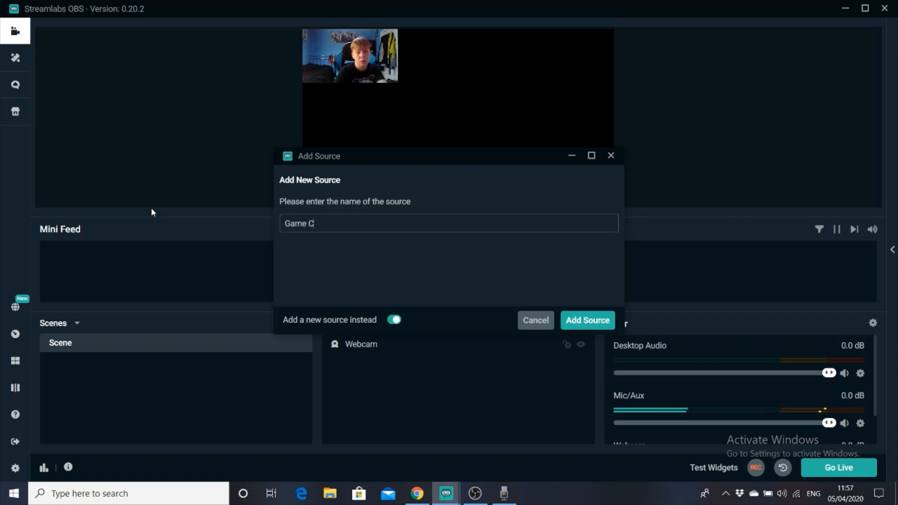
text(apture)
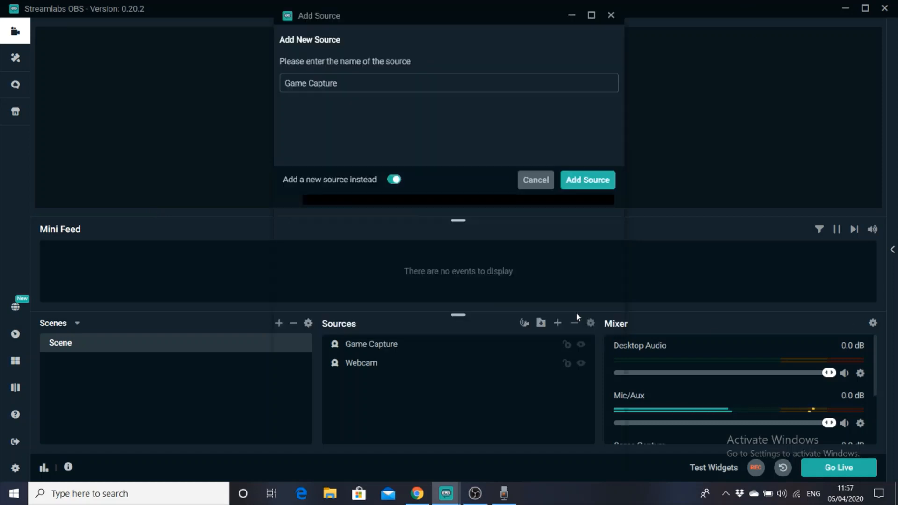
click(587, 179)
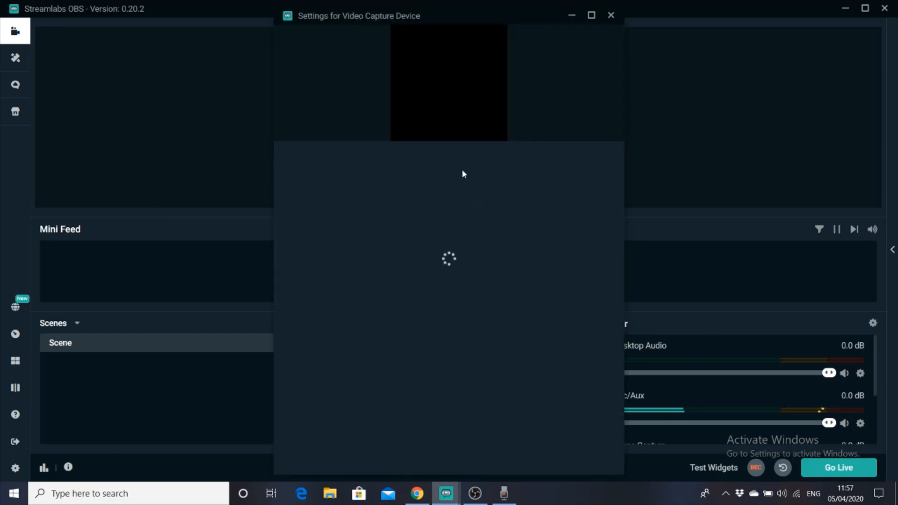
Select Game Capture HD60 S (Video) (#01) as the device, previewing the console home screen at 1920x1080.
click(494, 160)
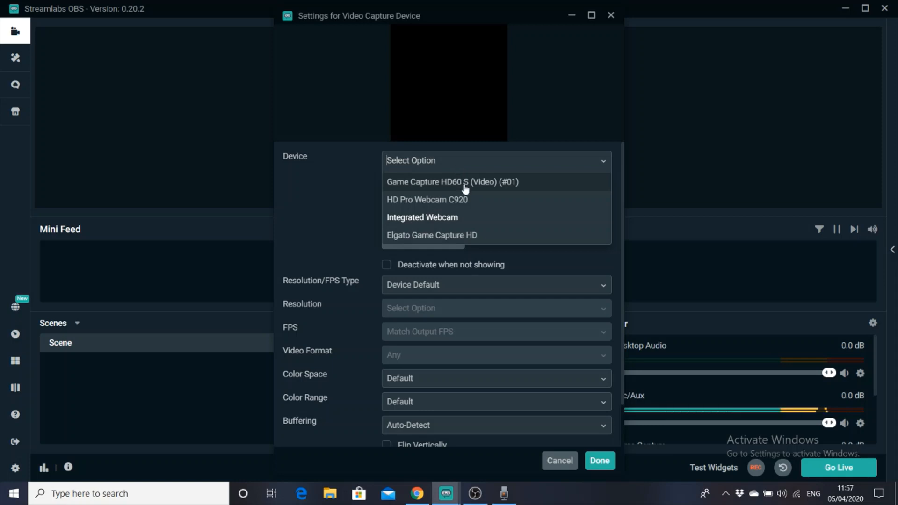
mouse_move(483, 190)
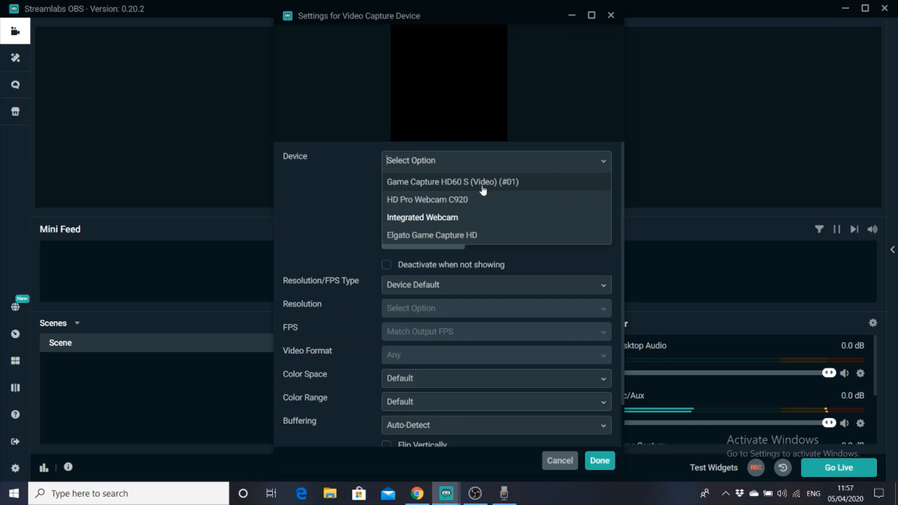
click(447, 182)
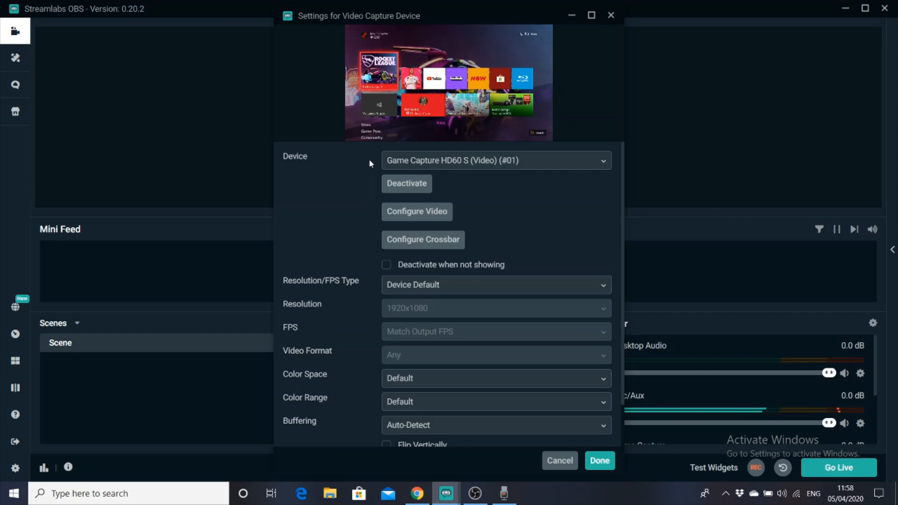
mouse_move(406, 184)
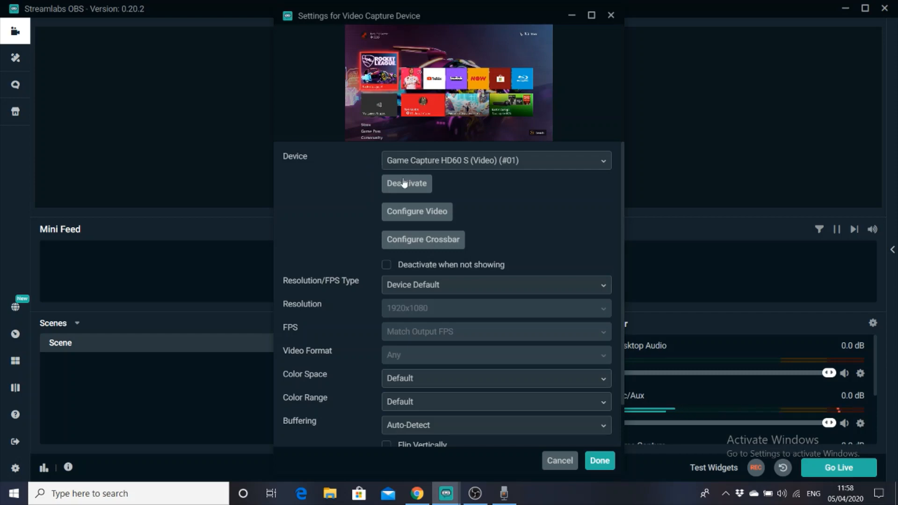
mouse_move(561, 287)
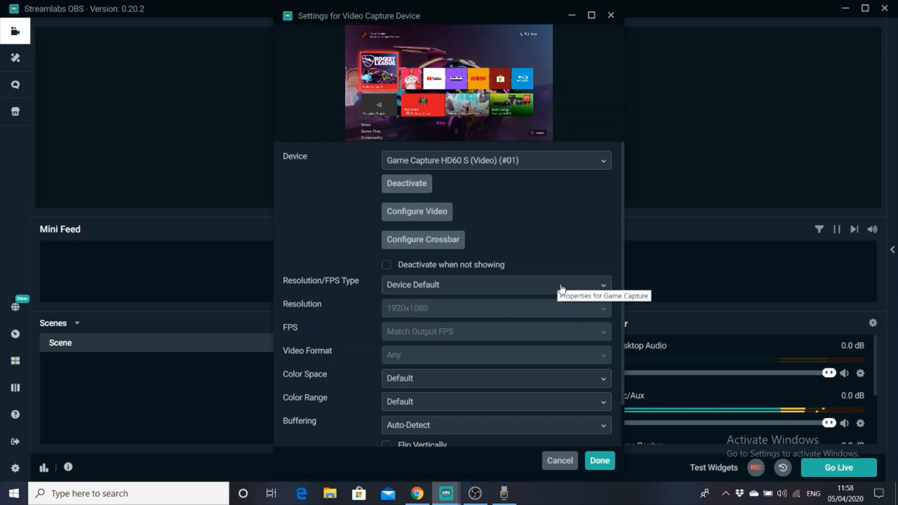
mouse_move(521, 327)
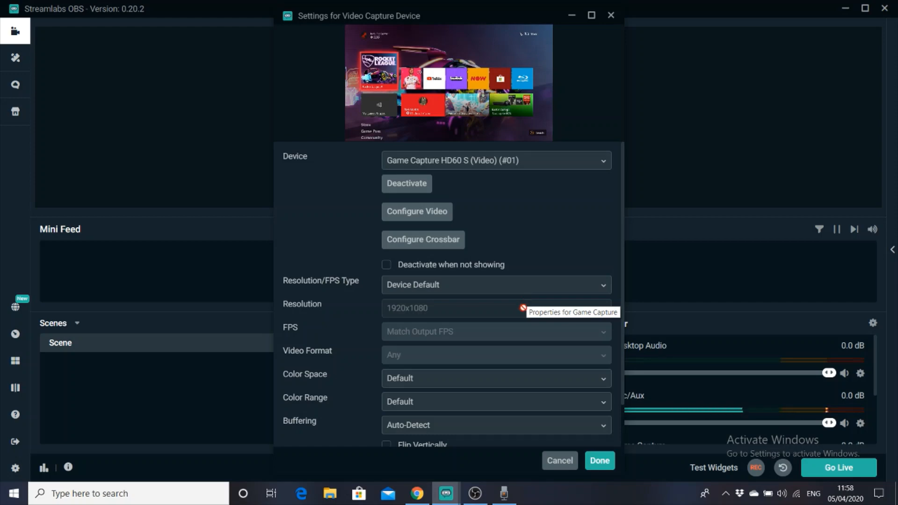
scroll(down, 3)
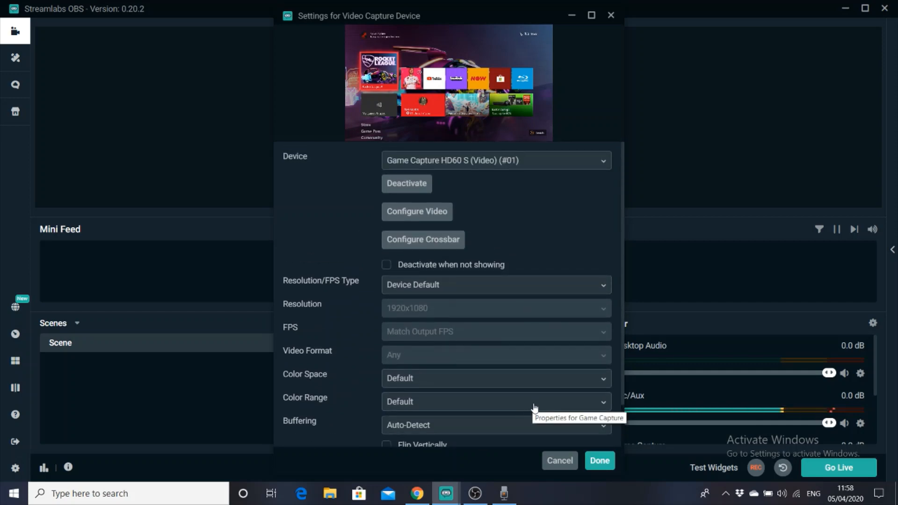
Confirm the device settings so the console feed fills the canvas, then bring up the source chooser again.
click(599, 460)
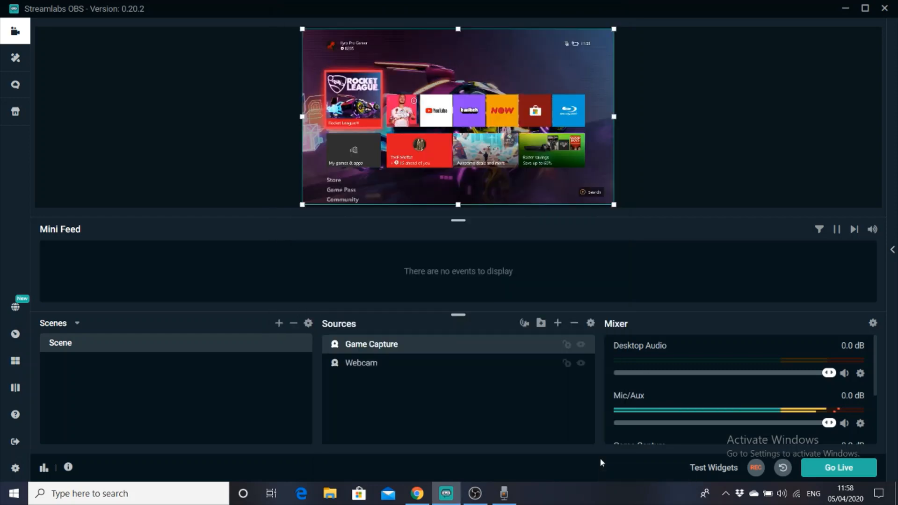
mouse_move(708, 192)
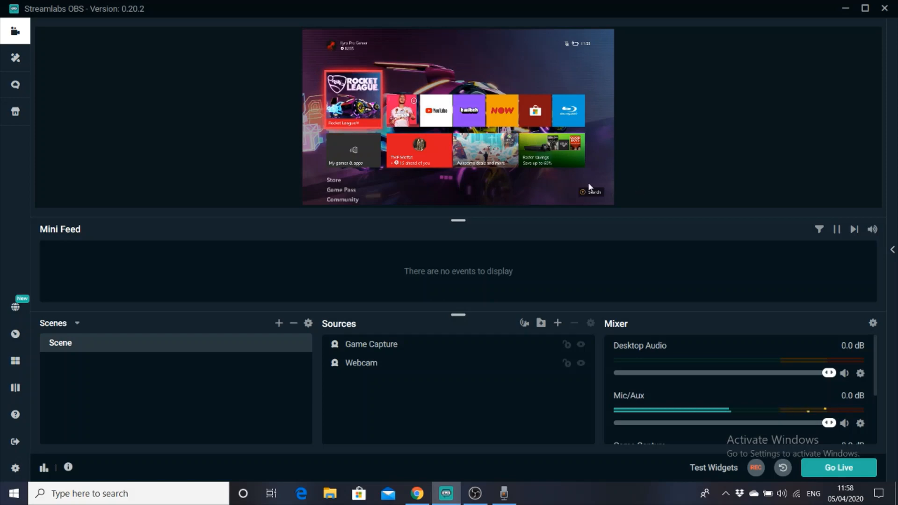
click(361, 363)
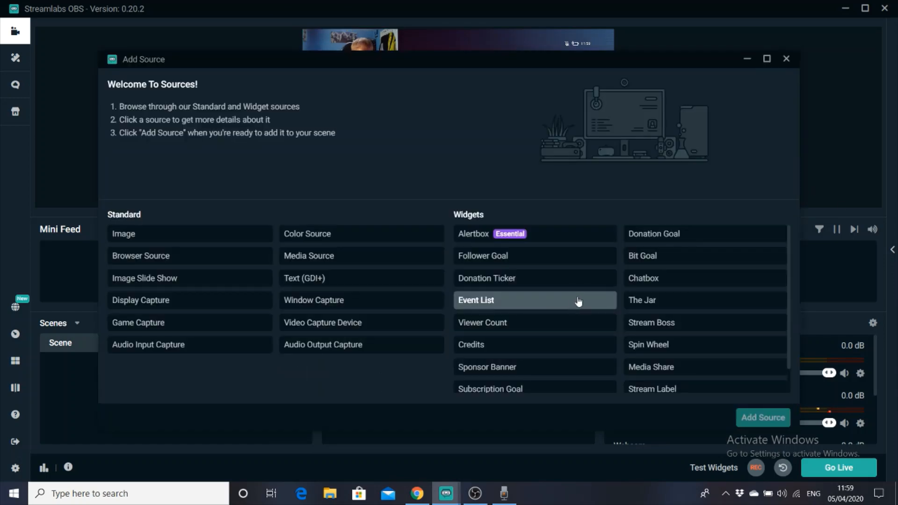
mouse_move(583, 298)
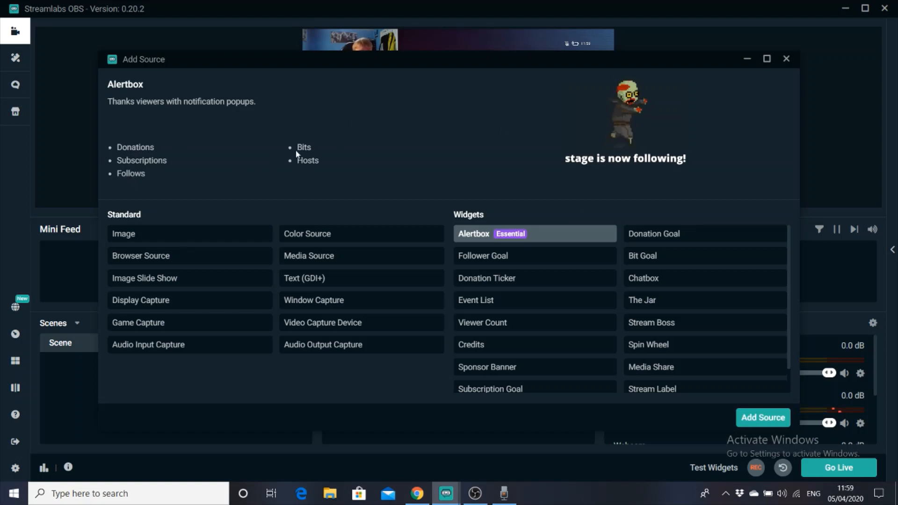
Compare the Follower Goal, Donation Ticker and Stream Boss widgets before settling on Alertbox.
scroll(down, 3)
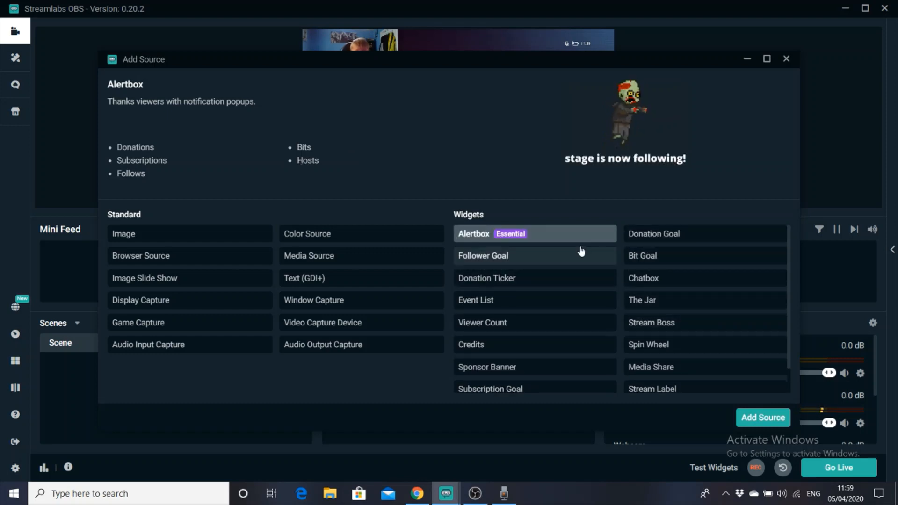
click(483, 256)
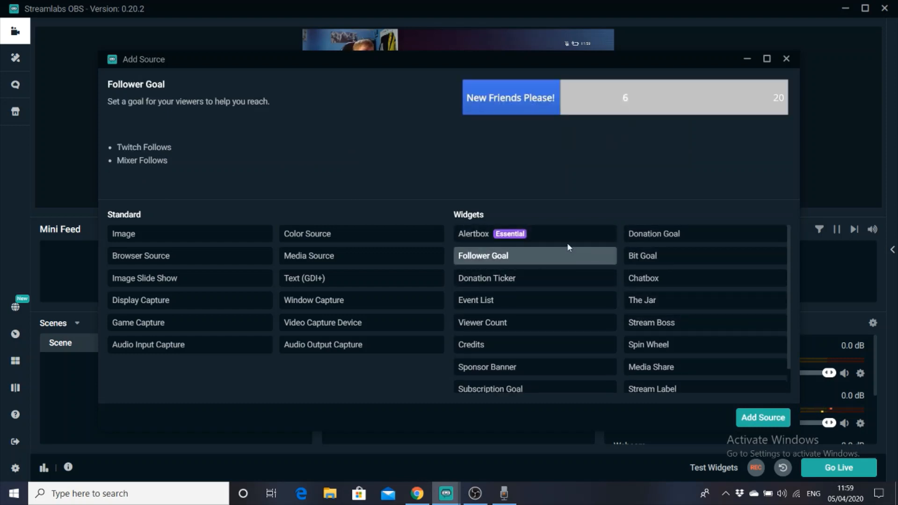
mouse_move(580, 283)
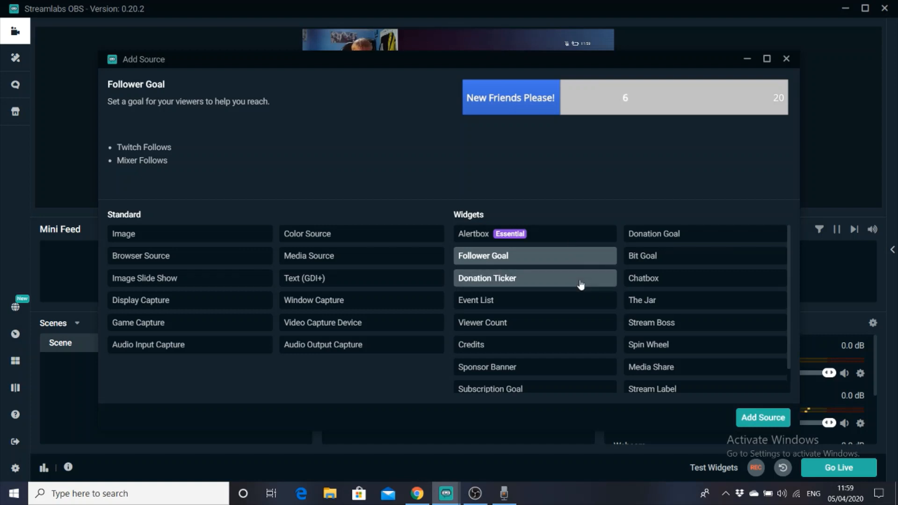
click(488, 278)
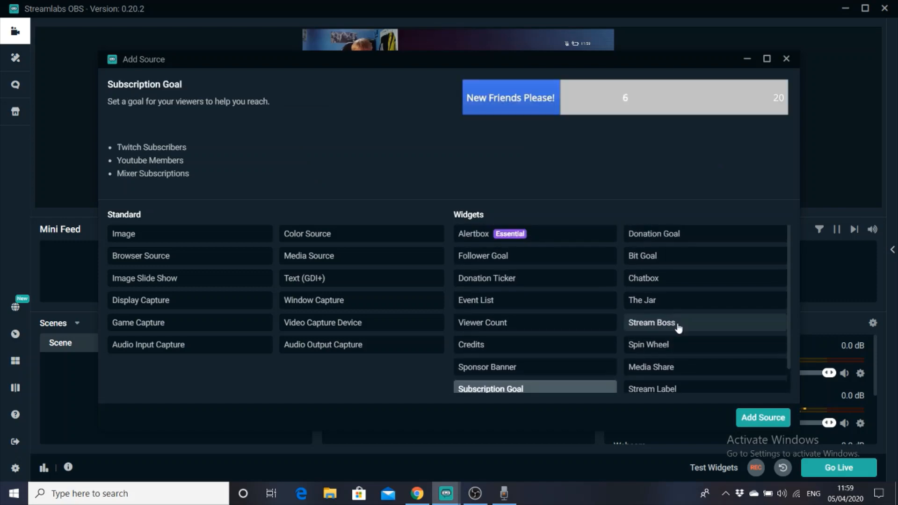
click(534, 234)
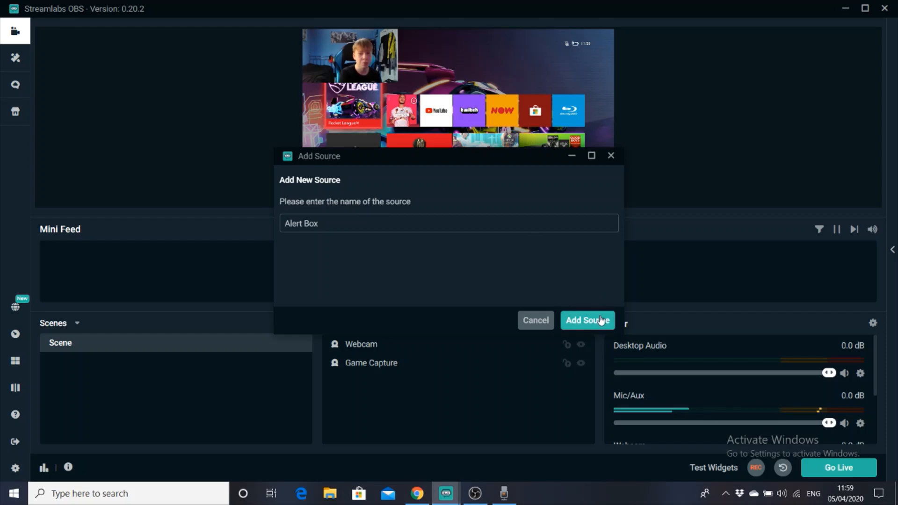
Create the Alert Box source, review Moderator Tools, then show its Source properties with custom CSS.
click(587, 320)
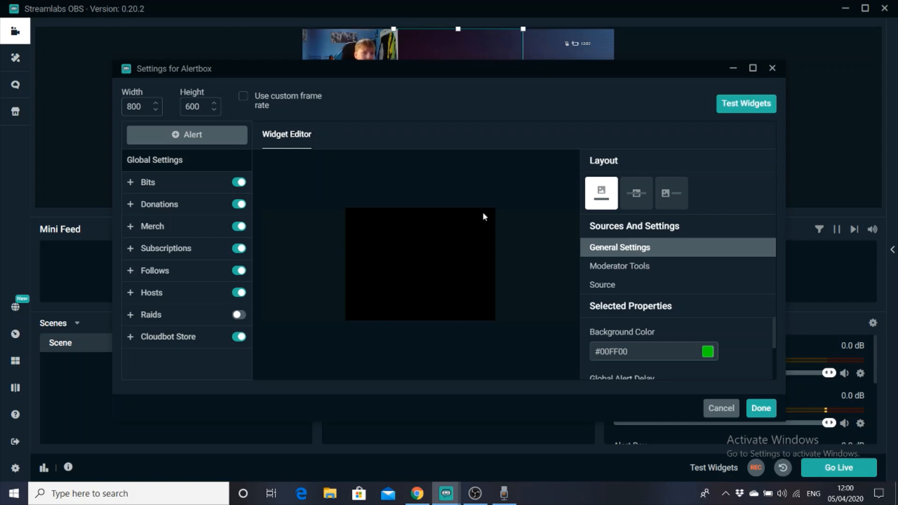
scroll(down, 3)
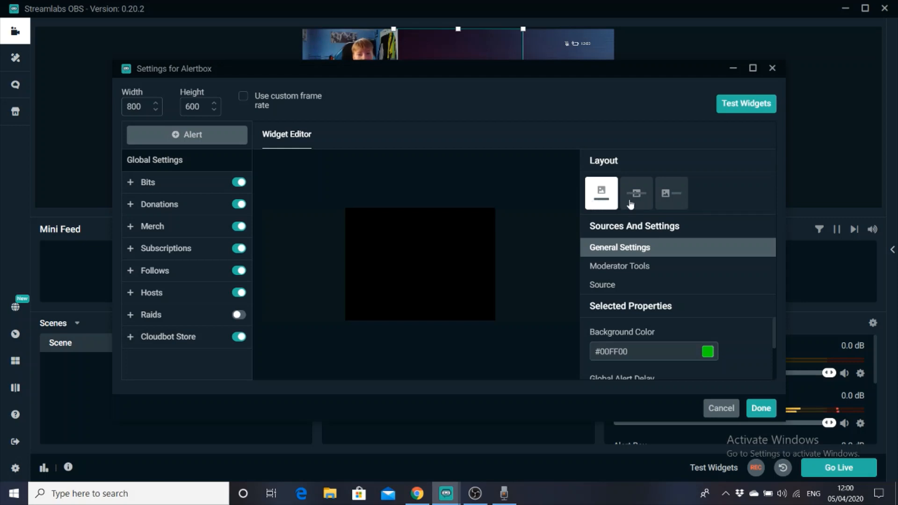
mouse_move(608, 195)
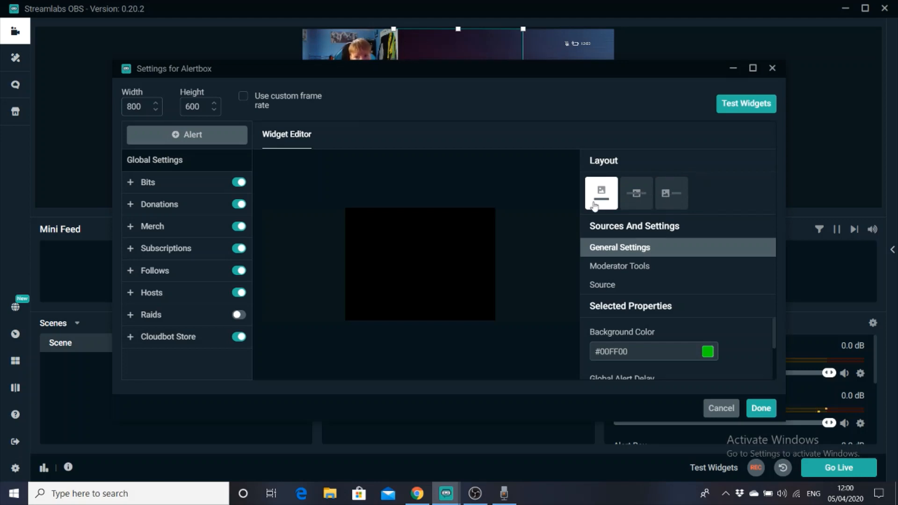
click(619, 266)
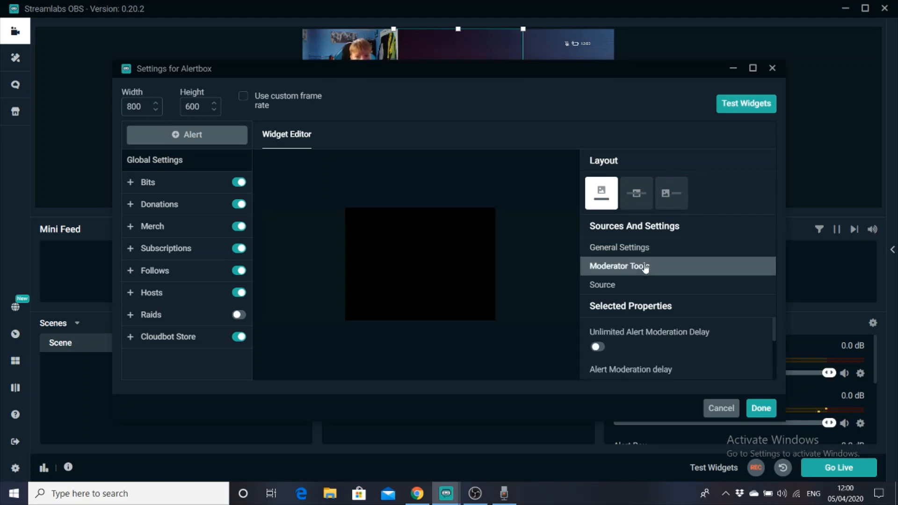
click(601, 284)
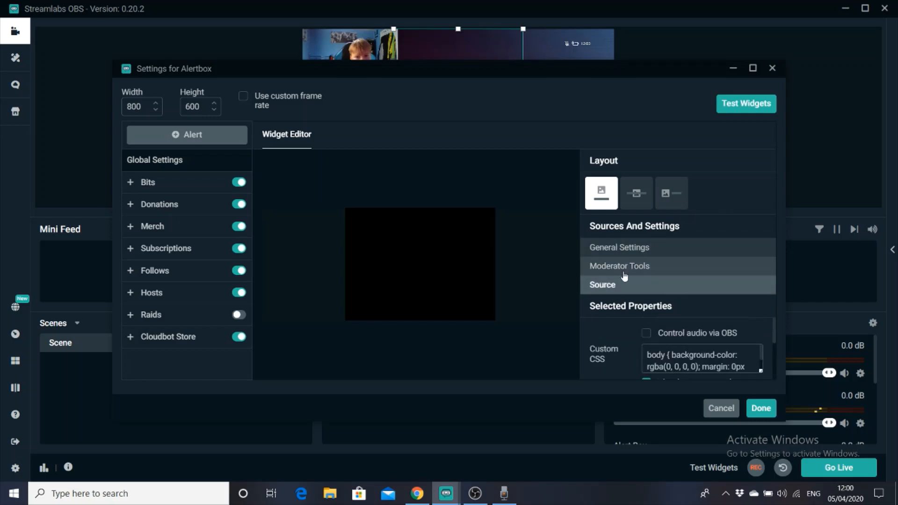
From General Settings, edit the Subscriptions Default variation and show its Media then Animation properties.
click(619, 247)
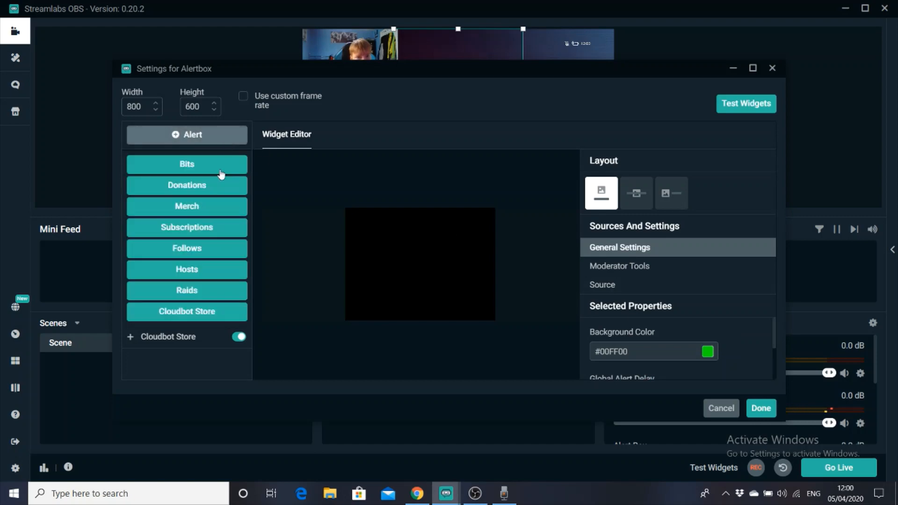
mouse_move(320, 241)
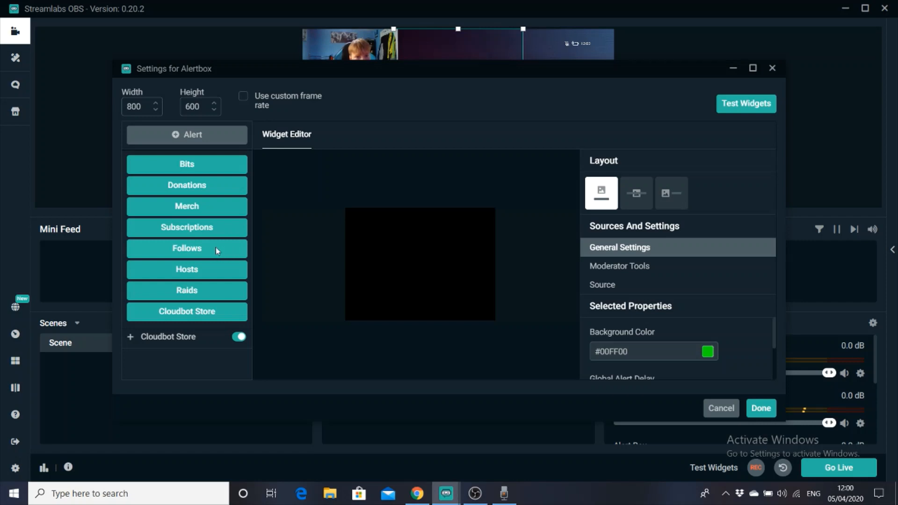
mouse_move(527, 340)
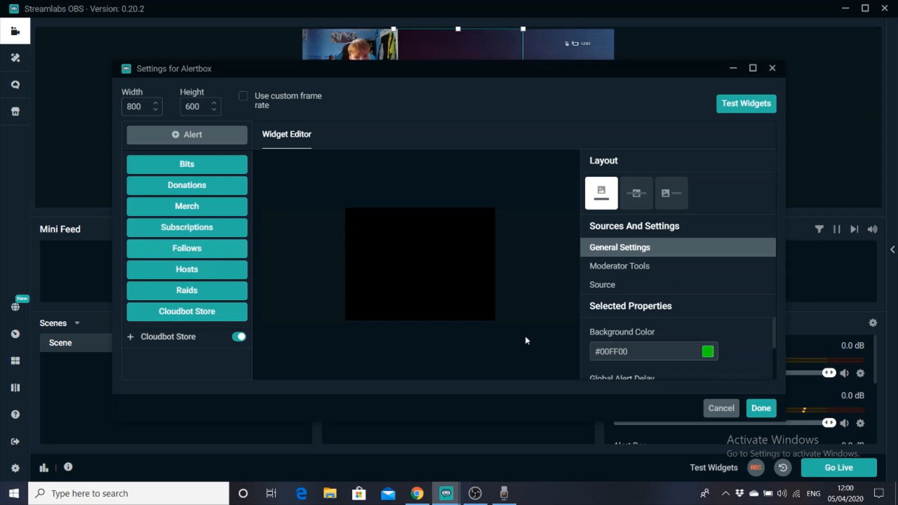
mouse_move(663, 216)
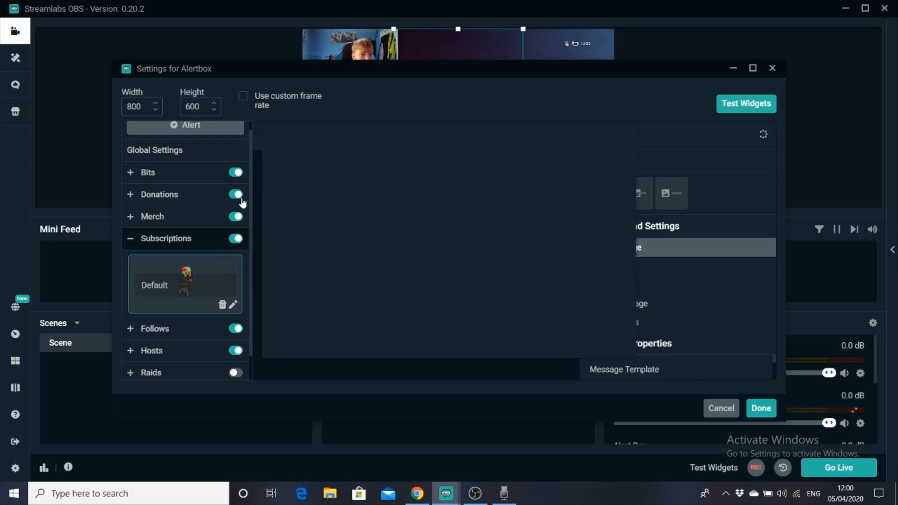
mouse_move(234, 309)
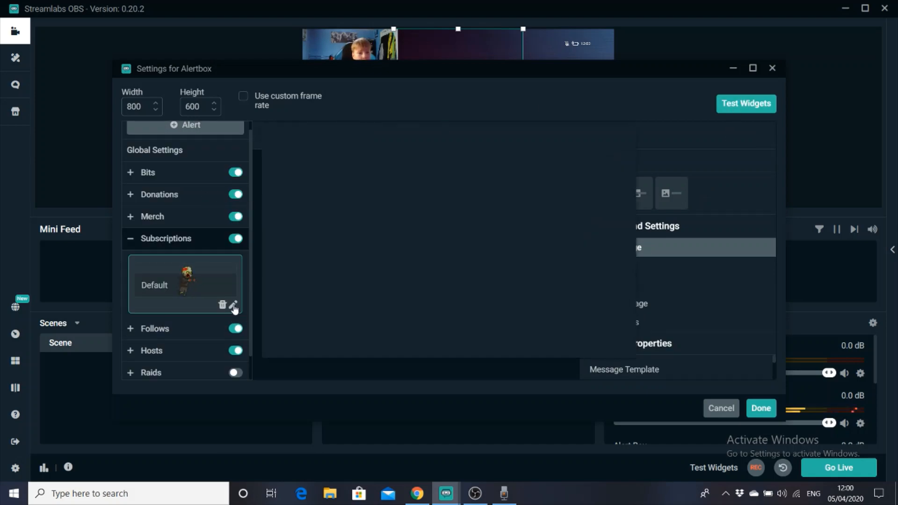
click(233, 305)
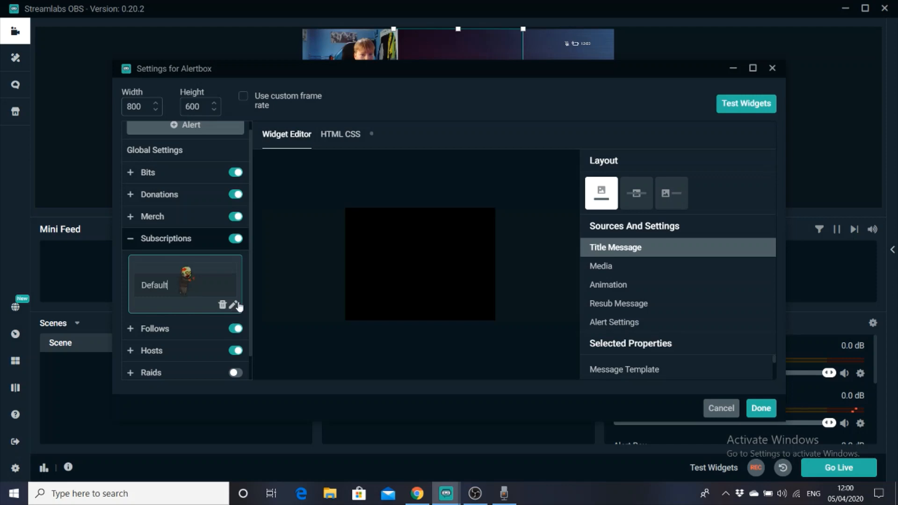
mouse_move(651, 284)
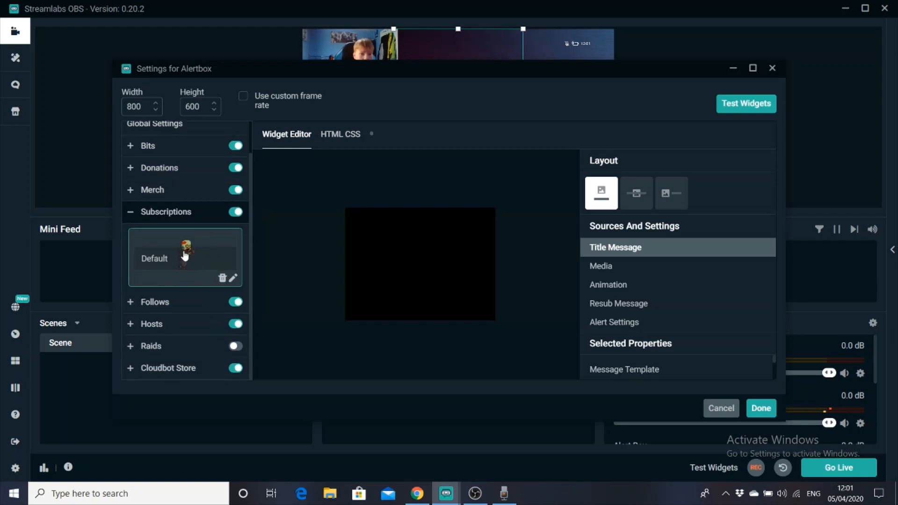
mouse_move(203, 255)
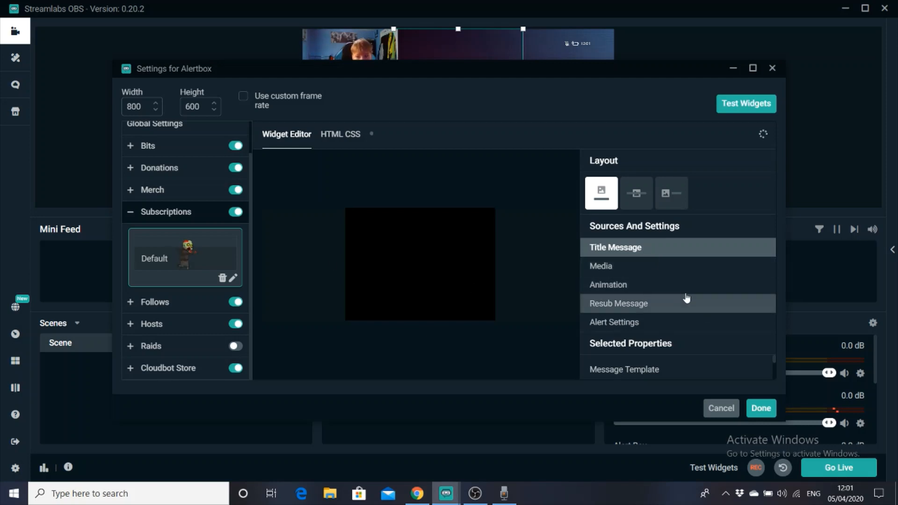
click(601, 265)
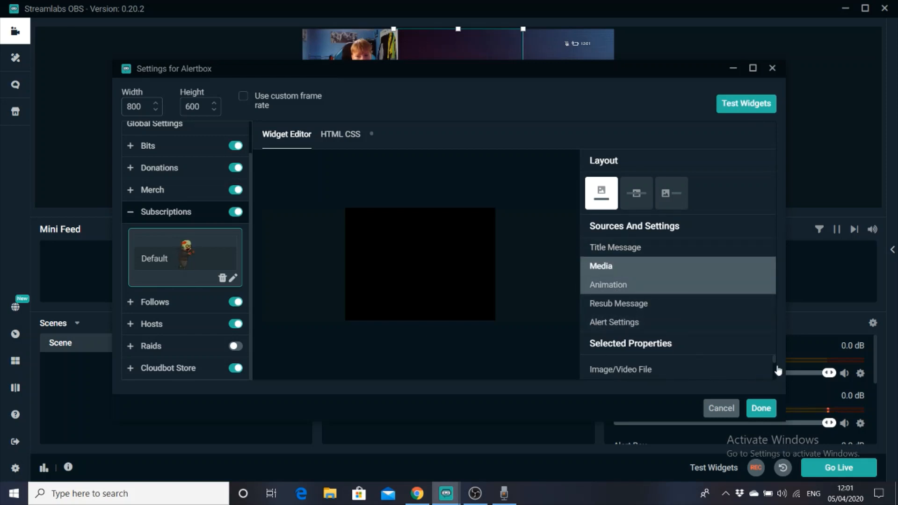
click(609, 284)
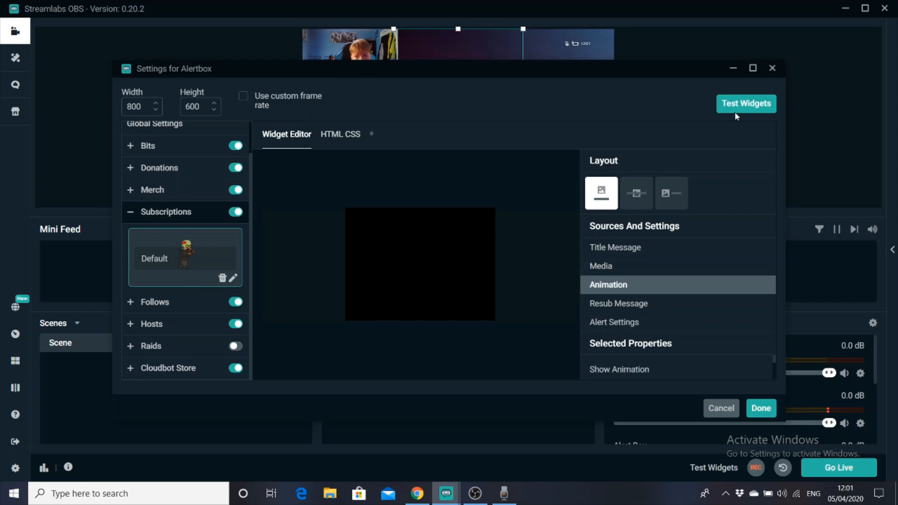
Maximize the Alertbox settings, review the Default subscription alert's Title Message template and font, then go to Media.
click(752, 68)
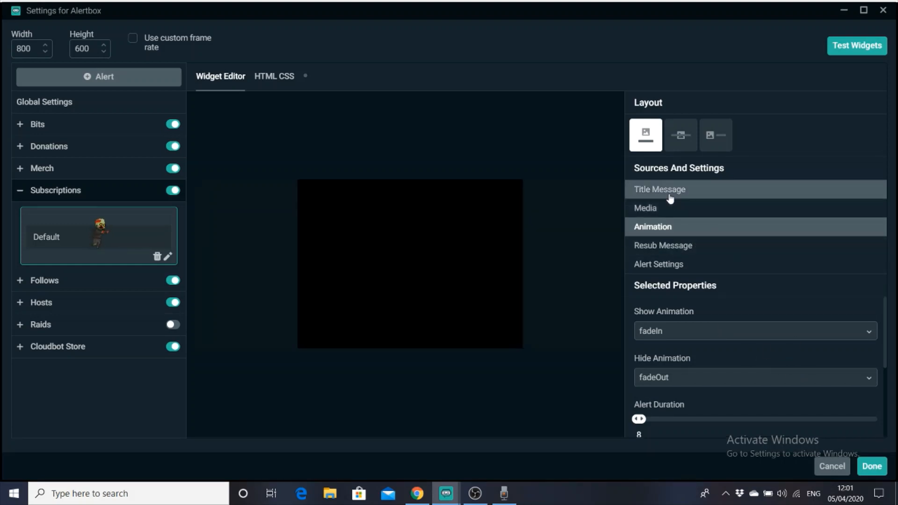
mouse_move(759, 205)
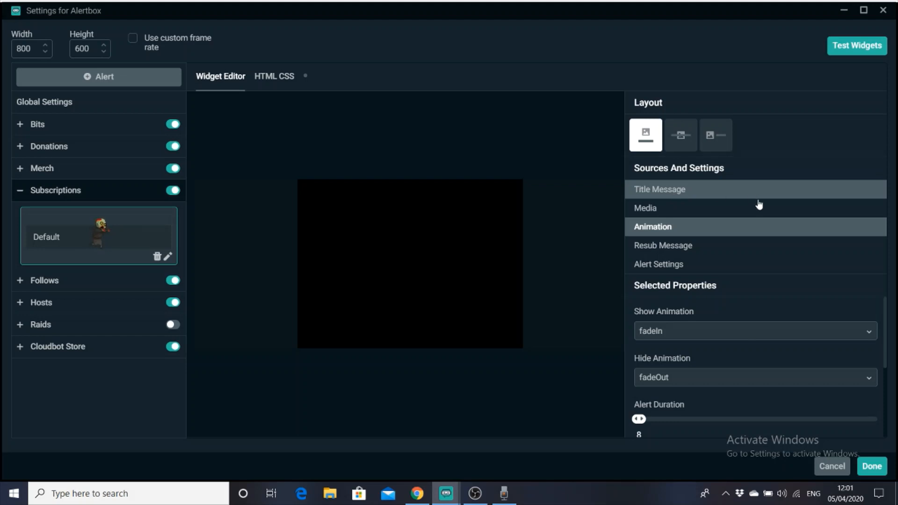
mouse_move(687, 180)
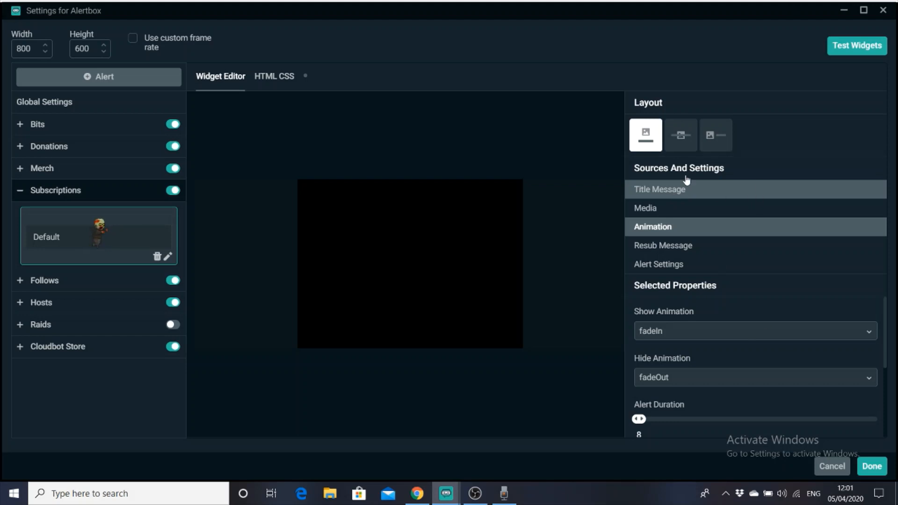
mouse_move(647, 198)
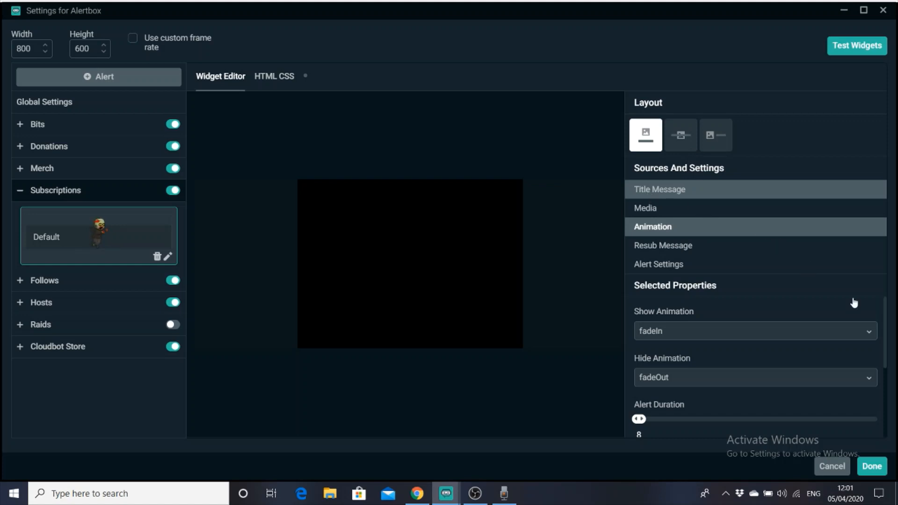
click(659, 189)
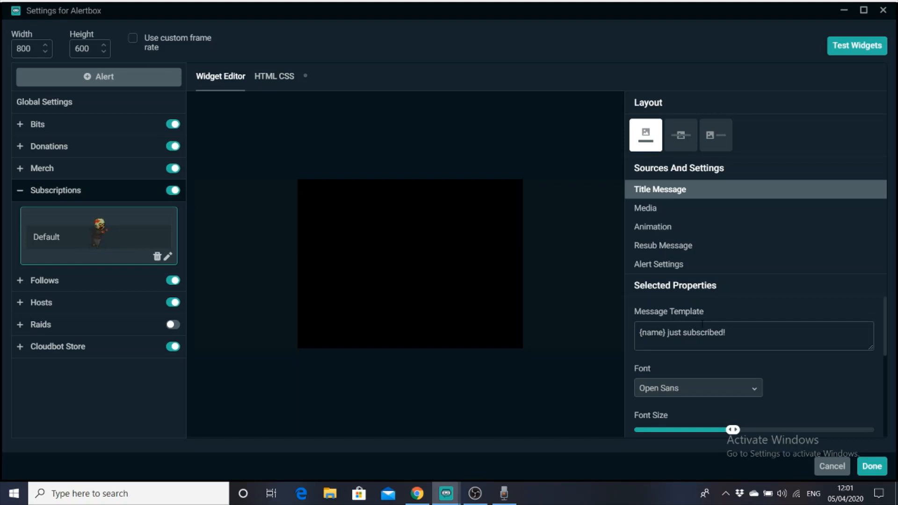
mouse_move(705, 399)
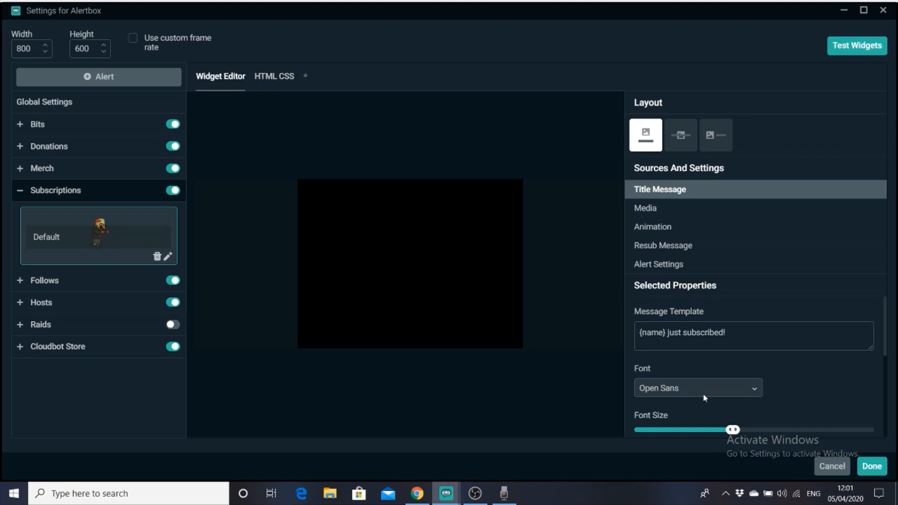
scroll(down, 3)
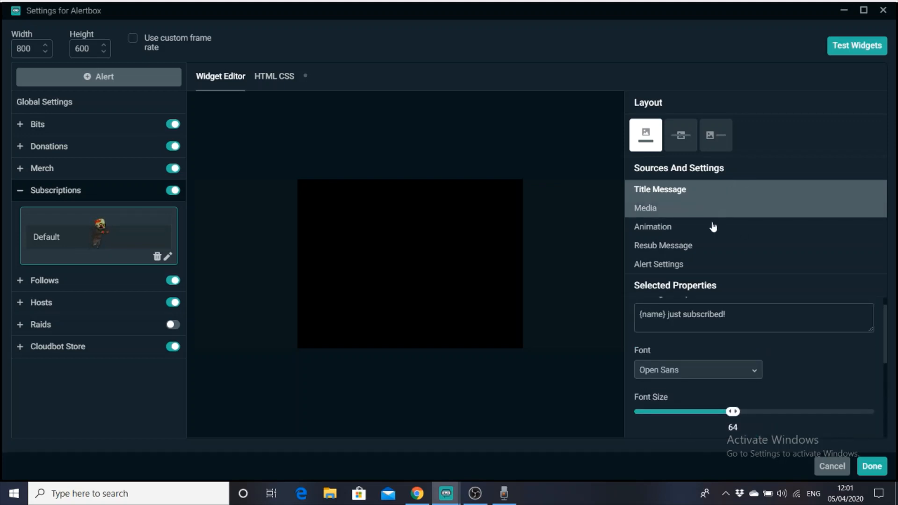
click(645, 208)
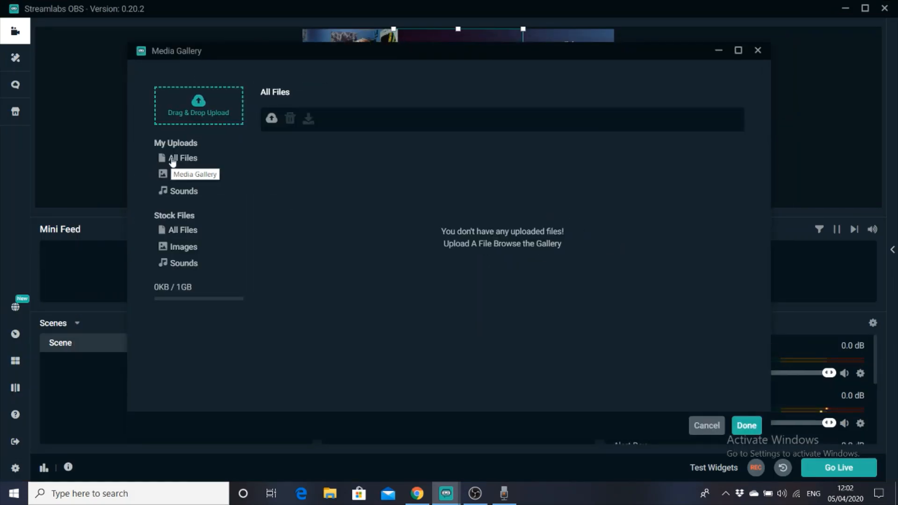
Choose the stock penguin GIF Q3u5agn.gif from All Files as the subscription alert's media.
click(183, 158)
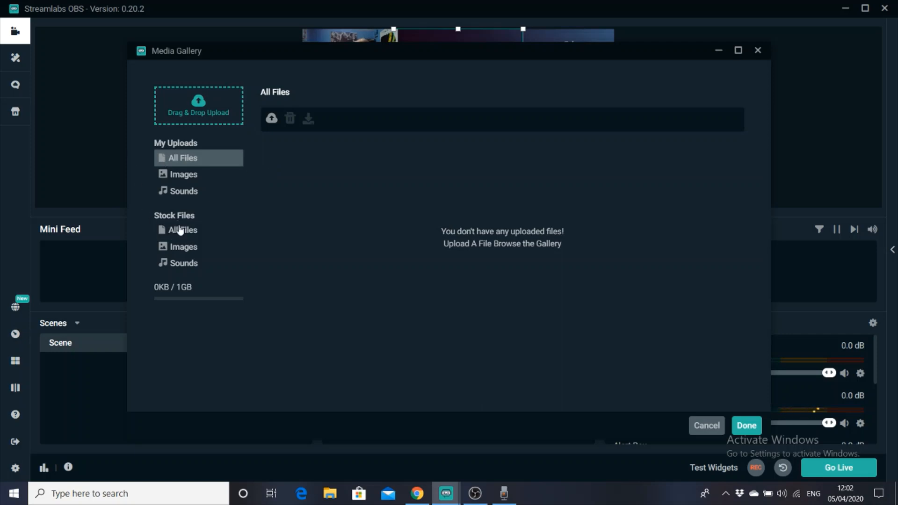
click(183, 230)
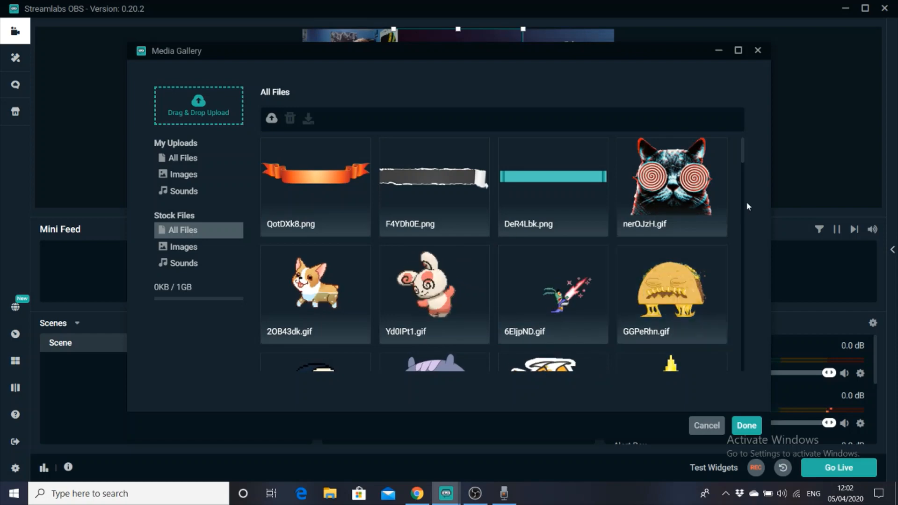
scroll(down, 3)
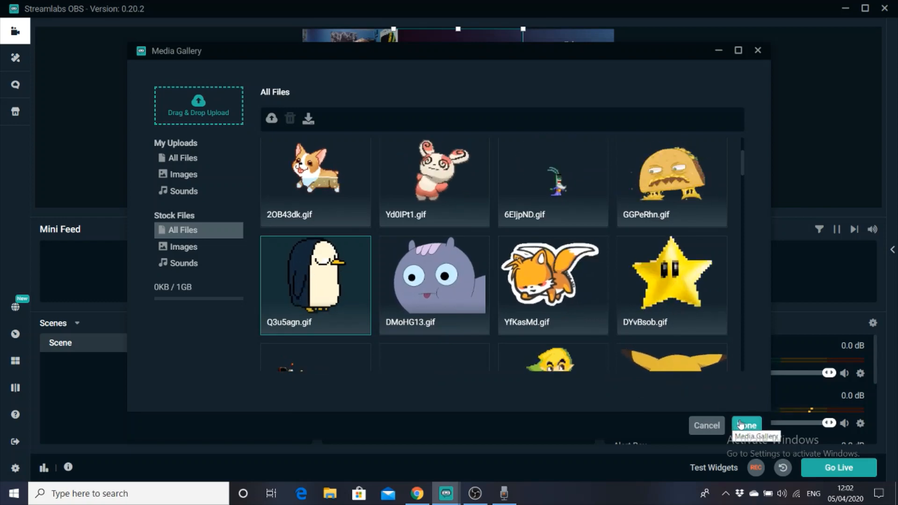
click(746, 425)
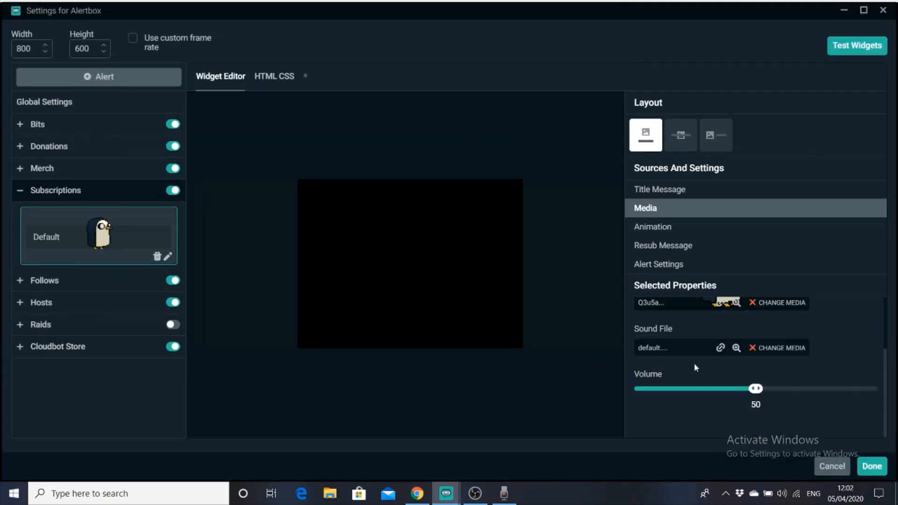
mouse_move(690, 348)
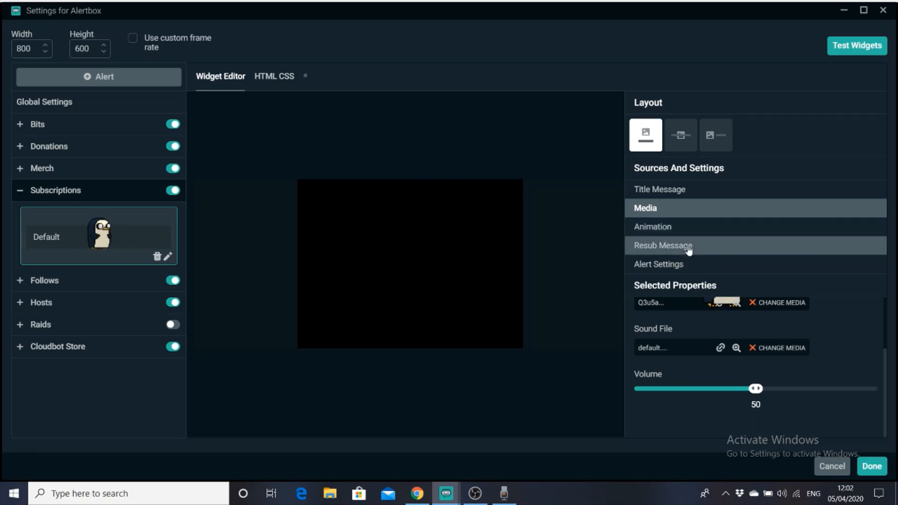
mouse_move(685, 229)
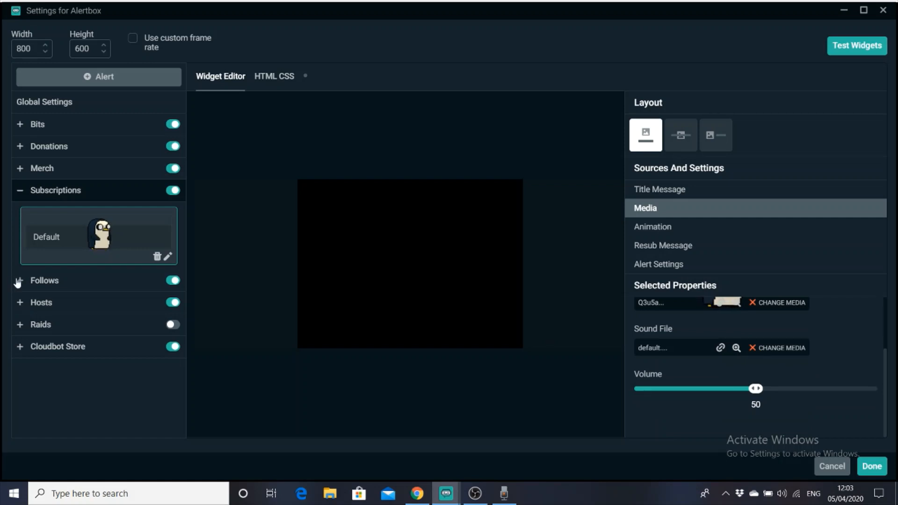
mouse_move(68, 279)
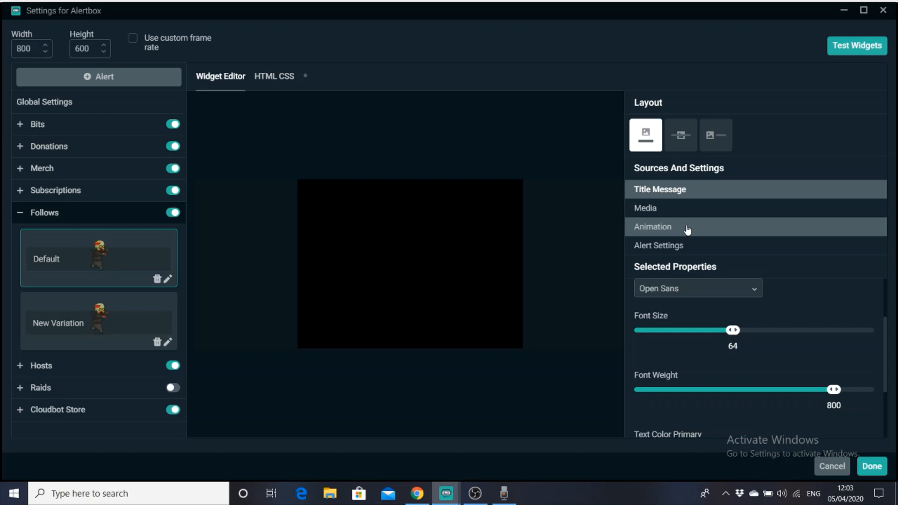
Review the Follows alert's Animation and Alert Settings, then leave the Alertbox settings.
click(653, 226)
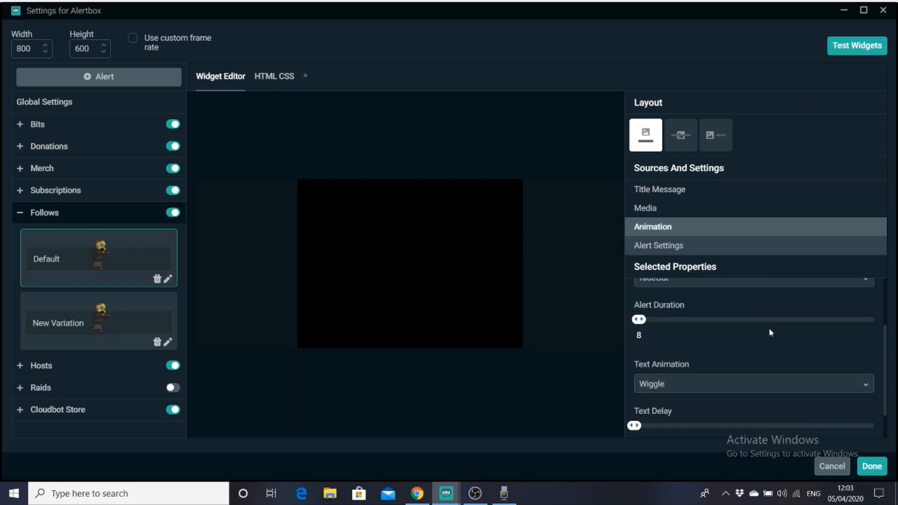
scroll(up, 3)
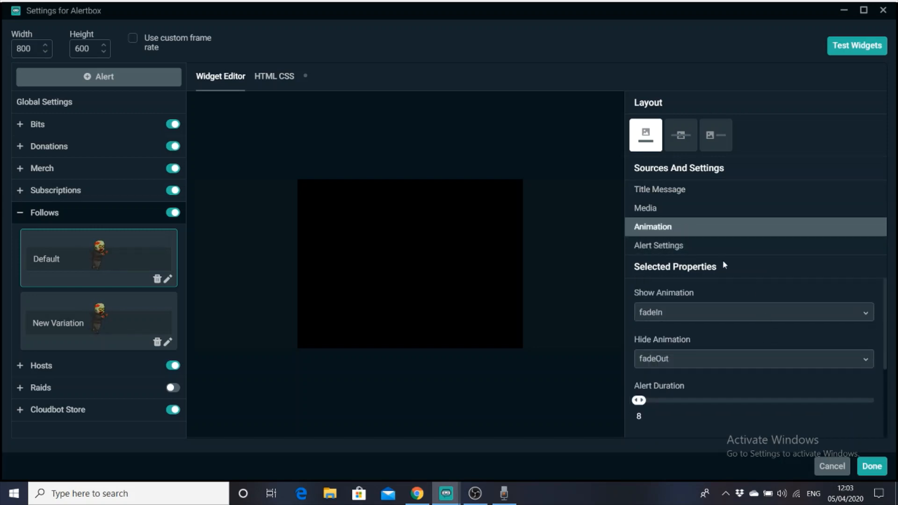
click(658, 245)
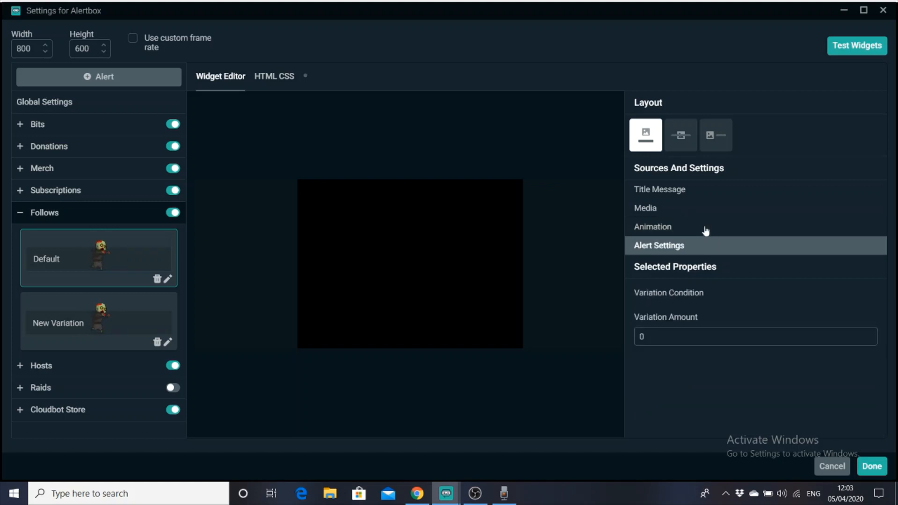
click(645, 208)
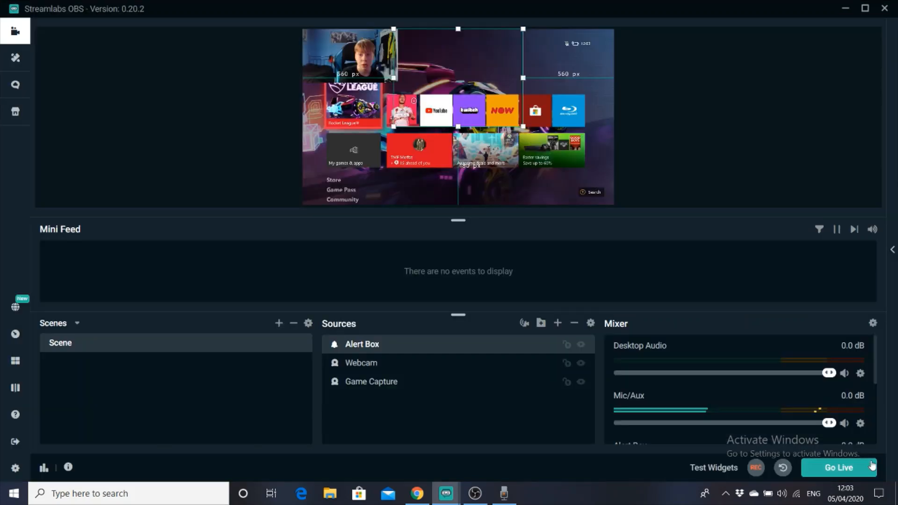
mouse_move(484, 86)
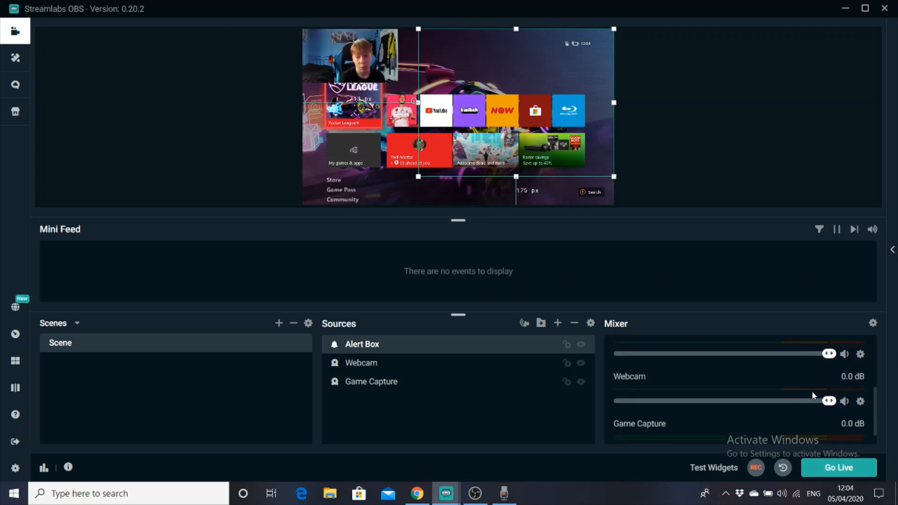
Scroll in the editor while fitting the Alert Box area over the right part of the game capture.
scroll(down, 3)
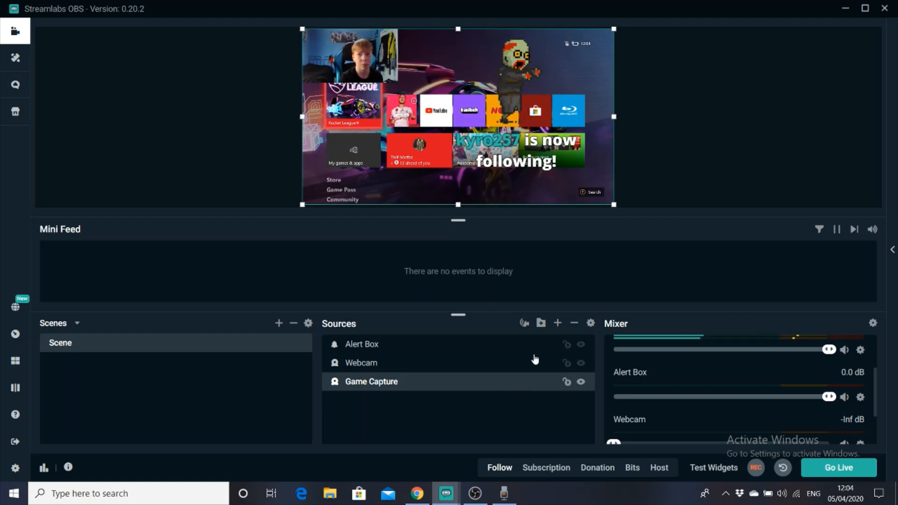
mouse_move(645, 165)
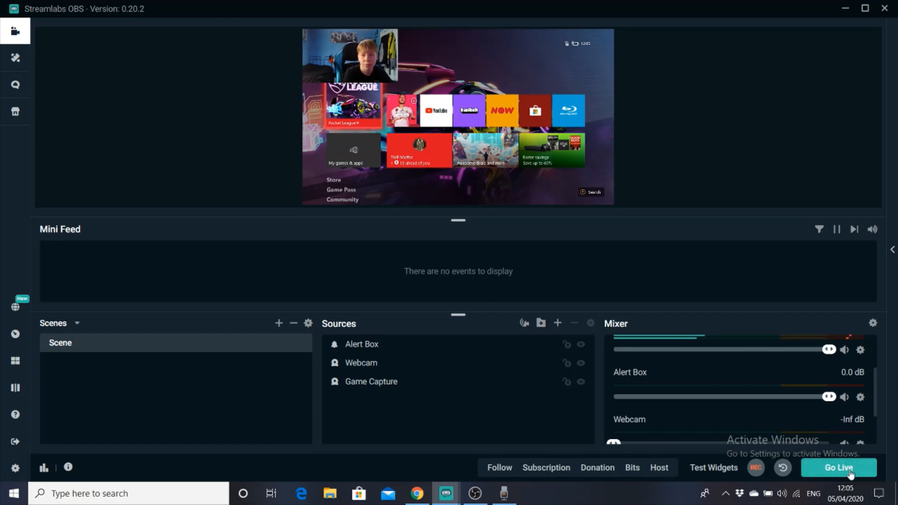
In Update Stream Info from Go Live, enter the title 'Test Stream' and close the dialog without going live.
click(838, 468)
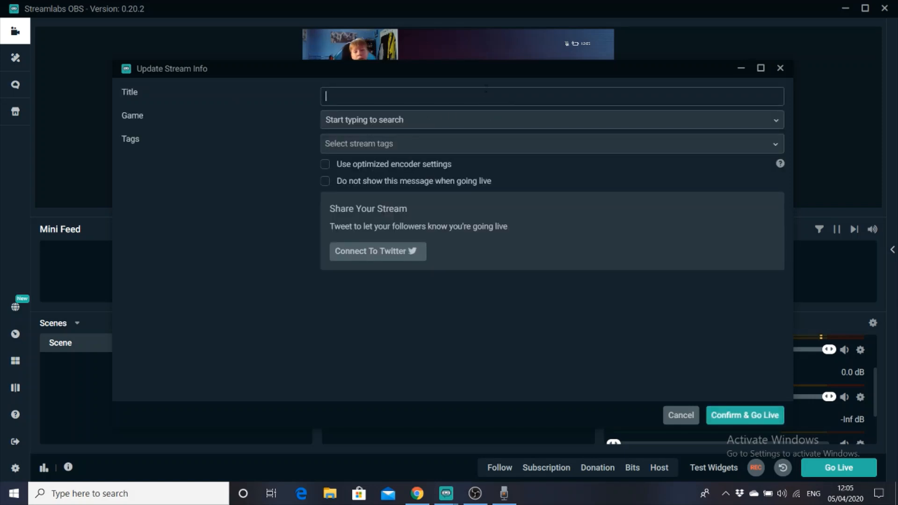
text(Test D)
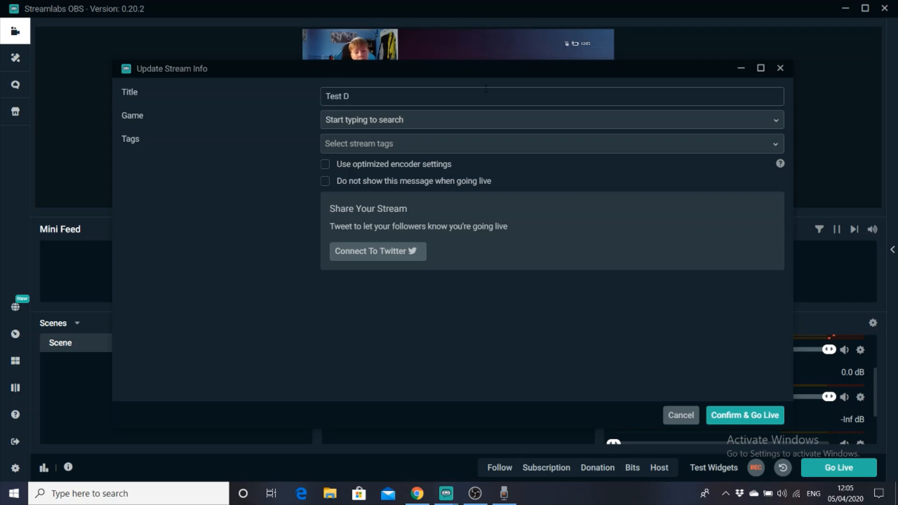
text(Test St)
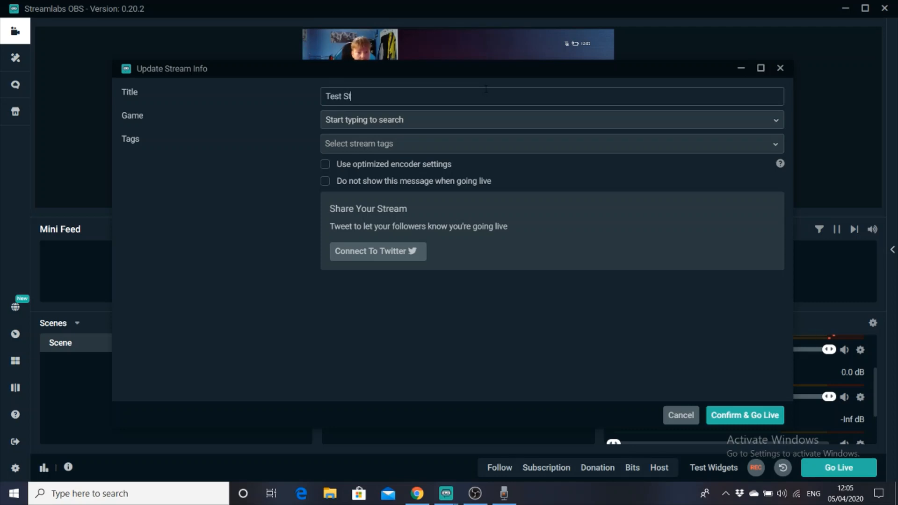
text(rea)
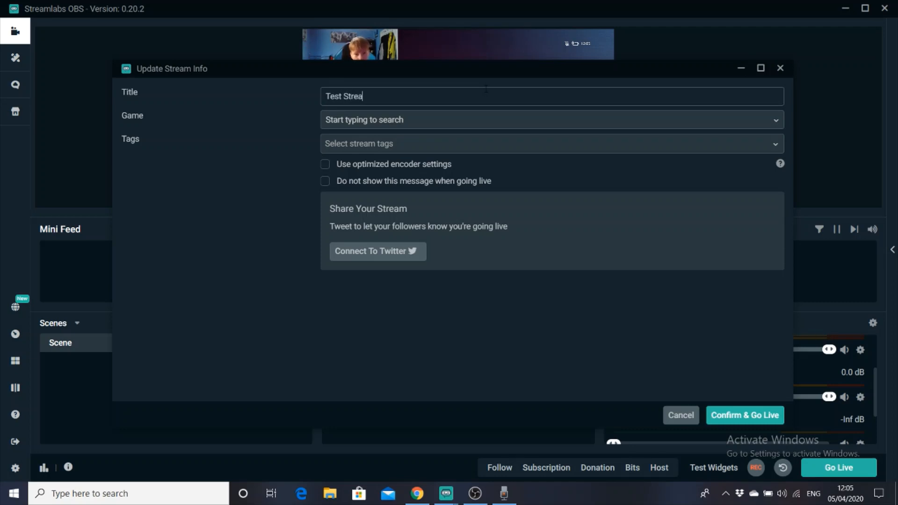
text(m)
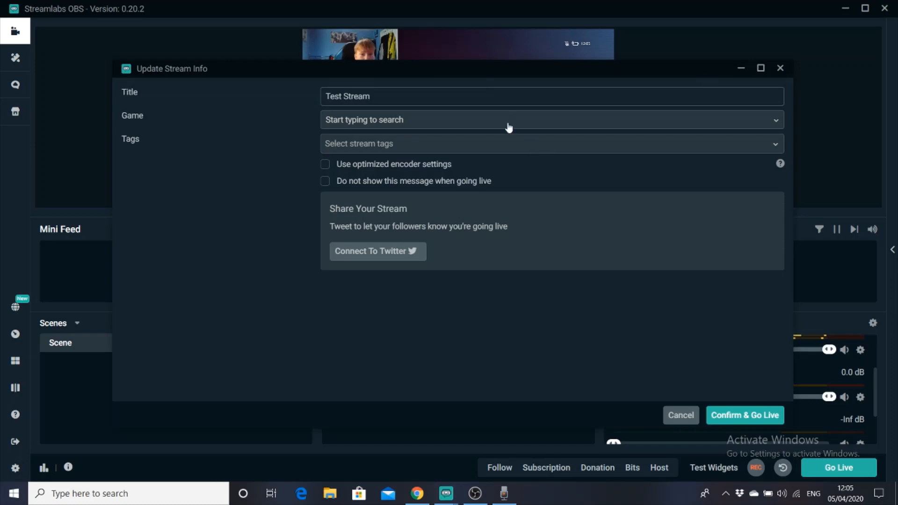
click(367, 96)
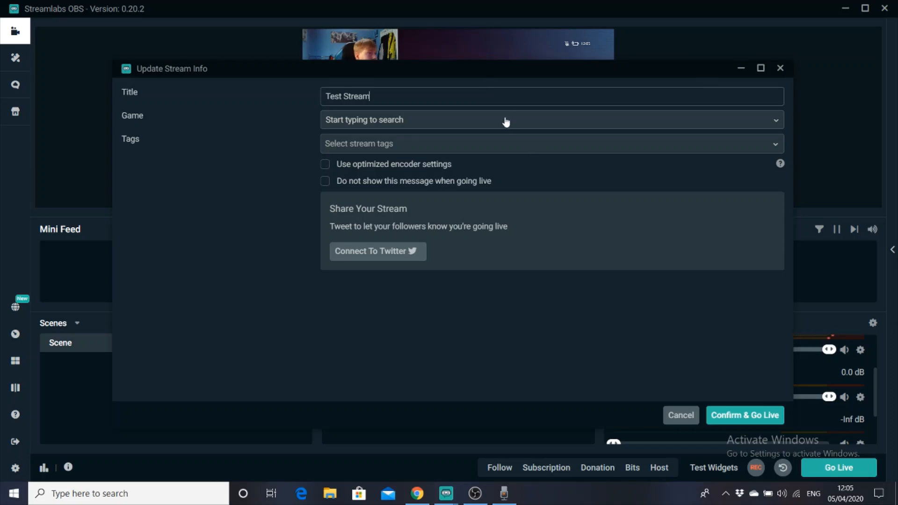
mouse_move(514, 125)
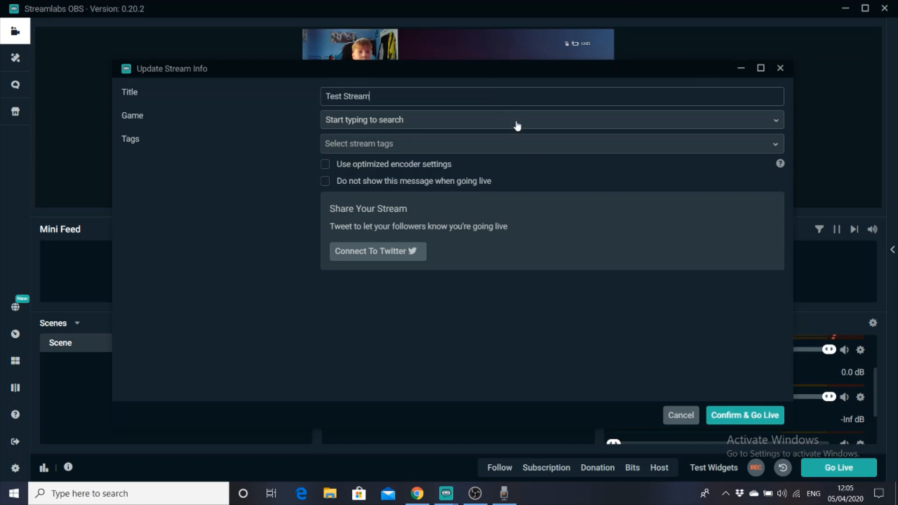
mouse_move(538, 159)
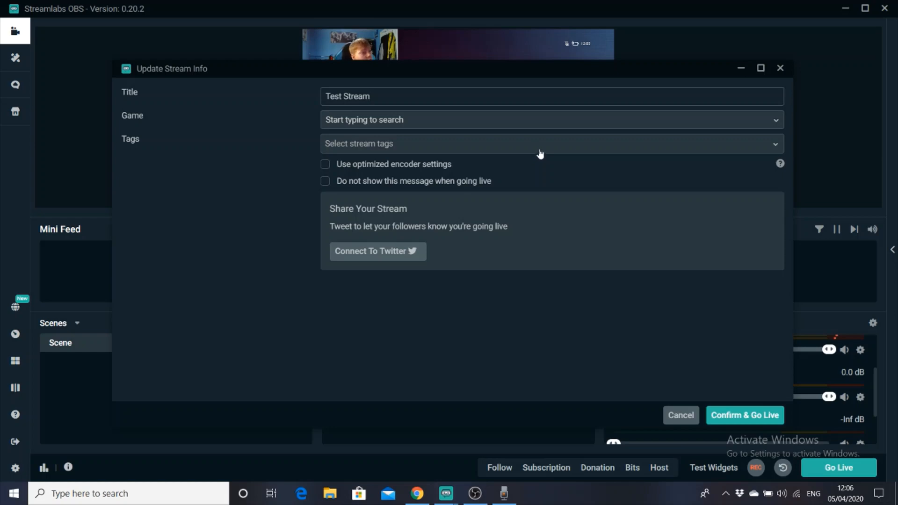
mouse_move(542, 155)
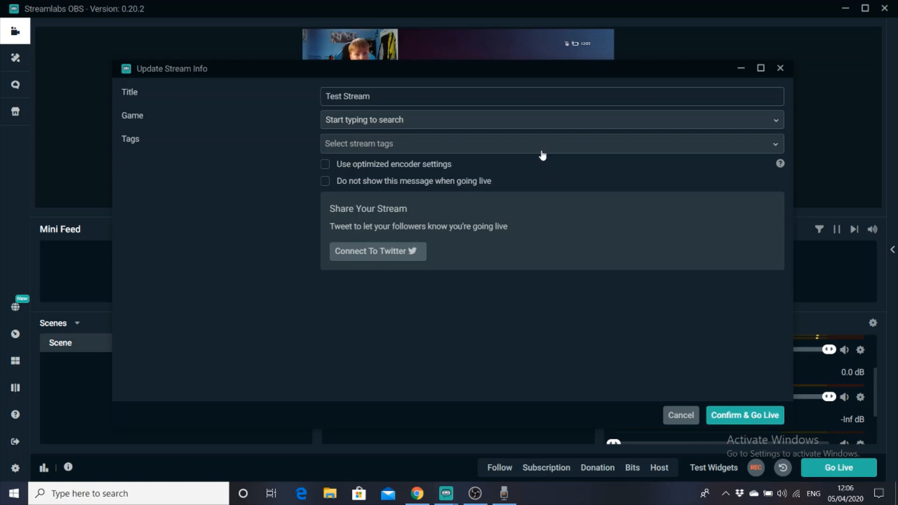
mouse_move(769, 391)
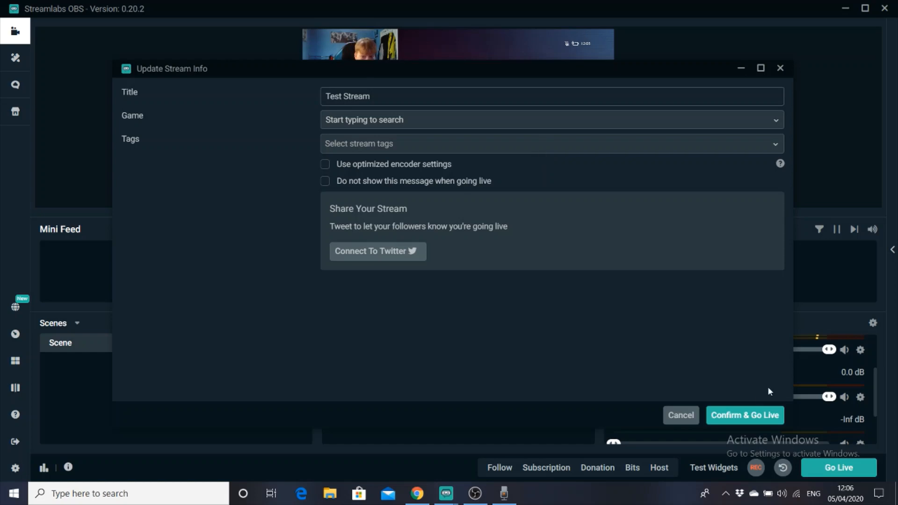
mouse_move(728, 351)
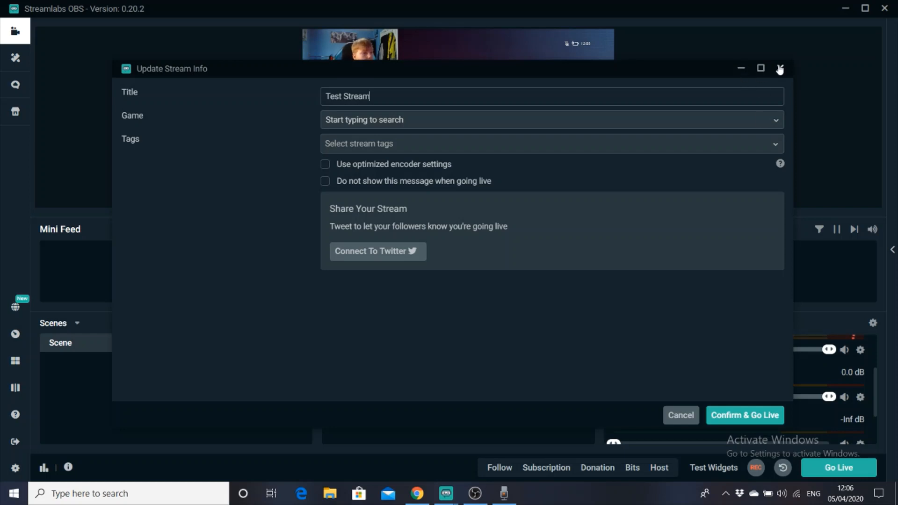
click(779, 68)
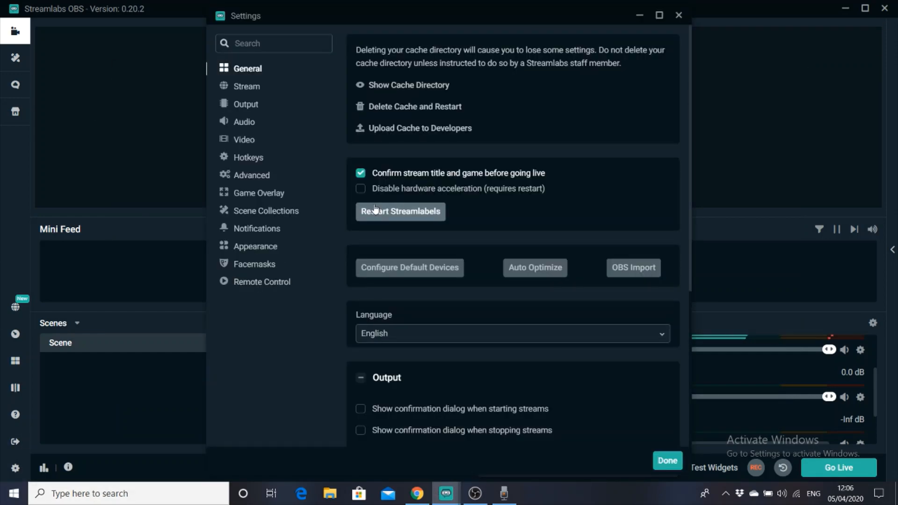
mouse_move(273, 112)
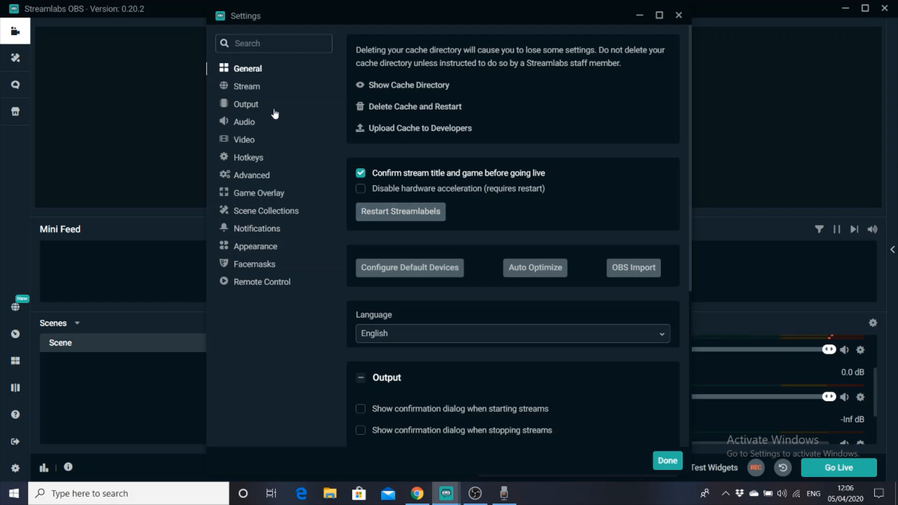
Review Stream and Output settings: Simple mode, 2500 video bitrate, x264 encoder, 160 audio bitrate.
click(246, 86)
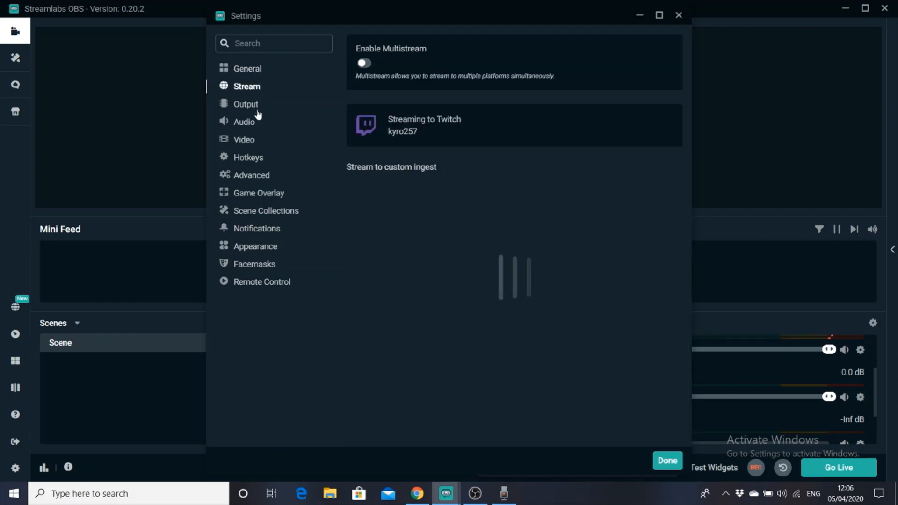
click(245, 104)
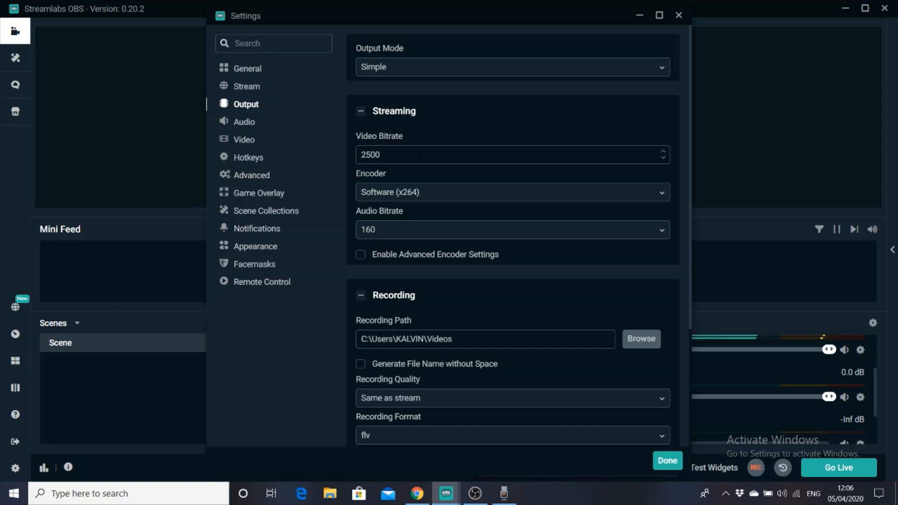
mouse_move(432, 134)
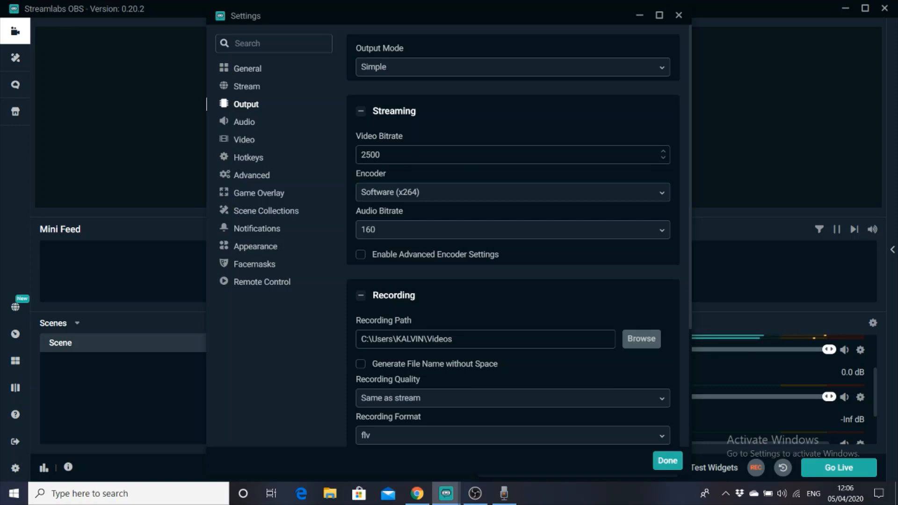
mouse_move(417, 138)
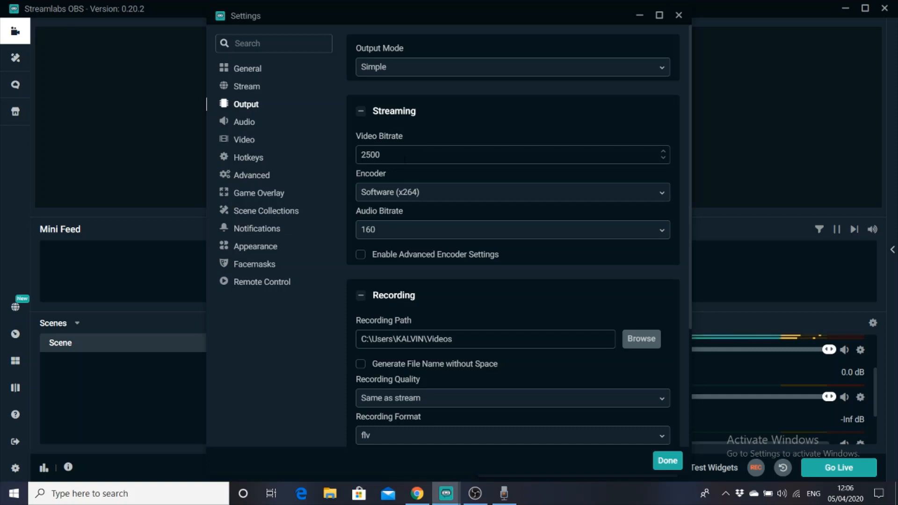
mouse_move(385, 199)
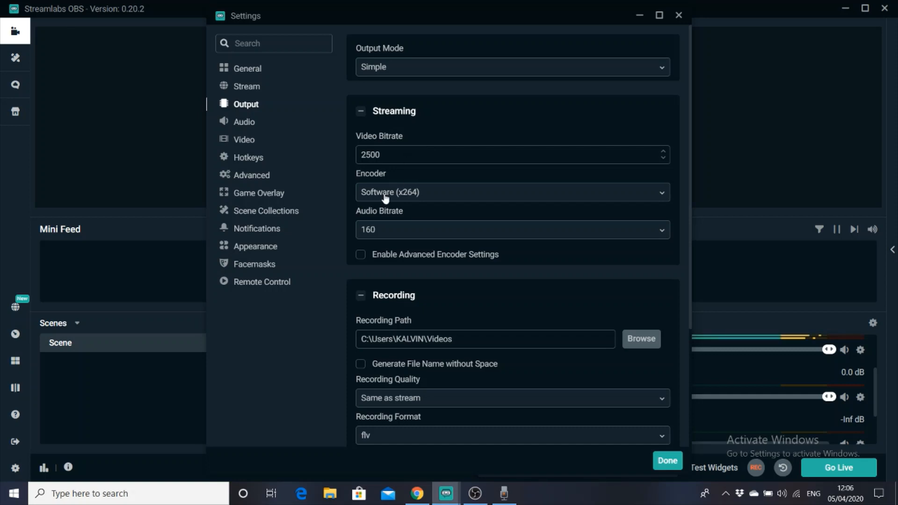
click(510, 192)
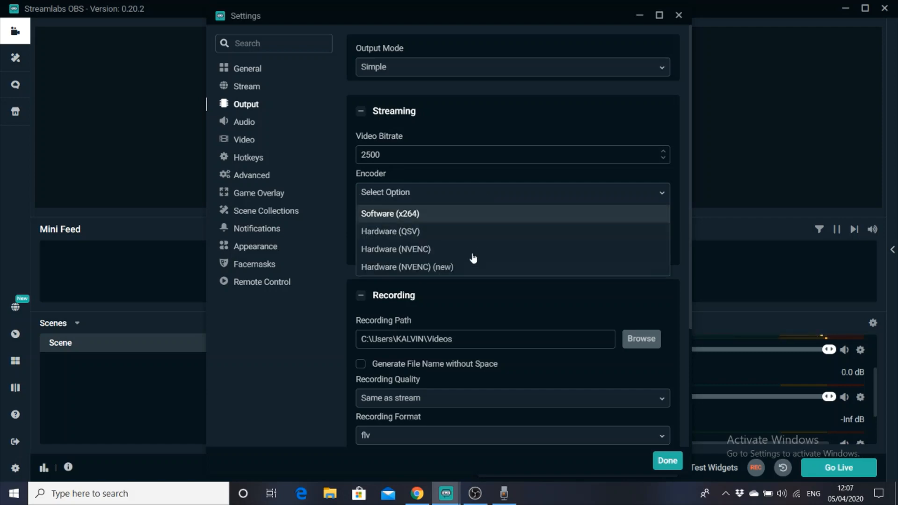
mouse_move(621, 172)
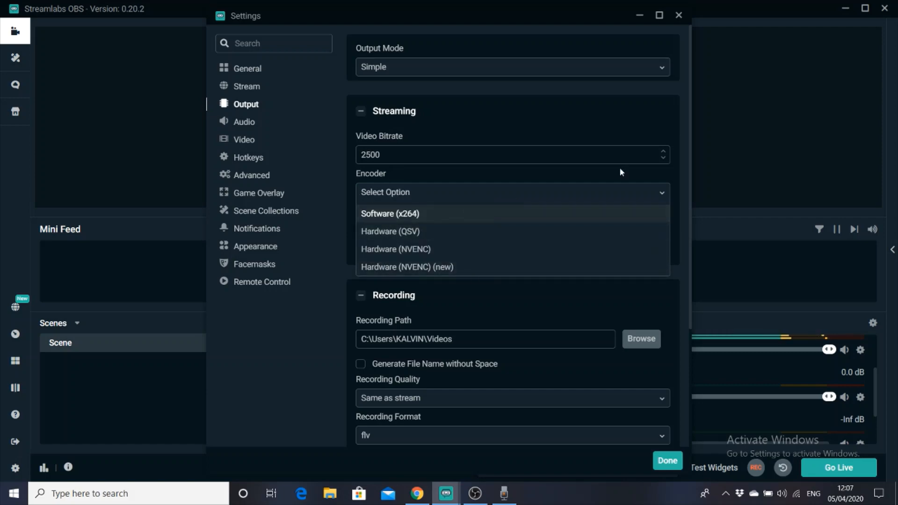
click(667, 460)
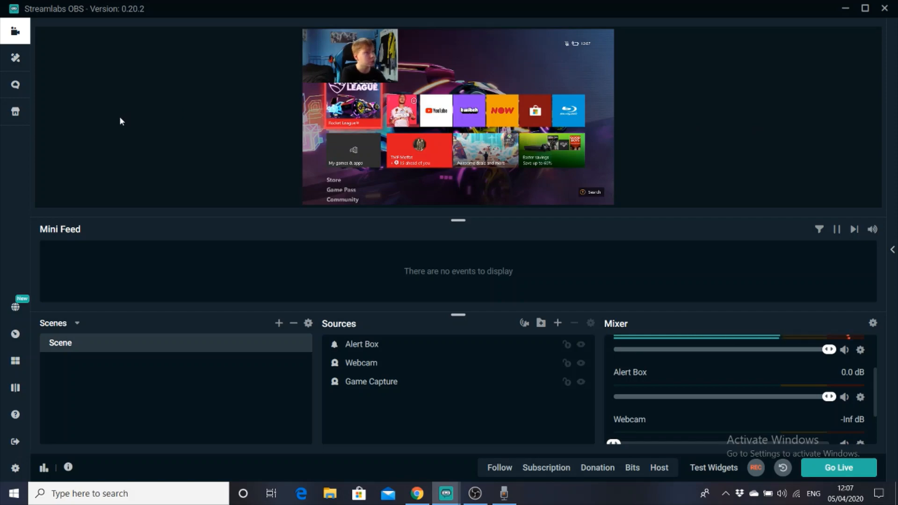
mouse_move(337, 281)
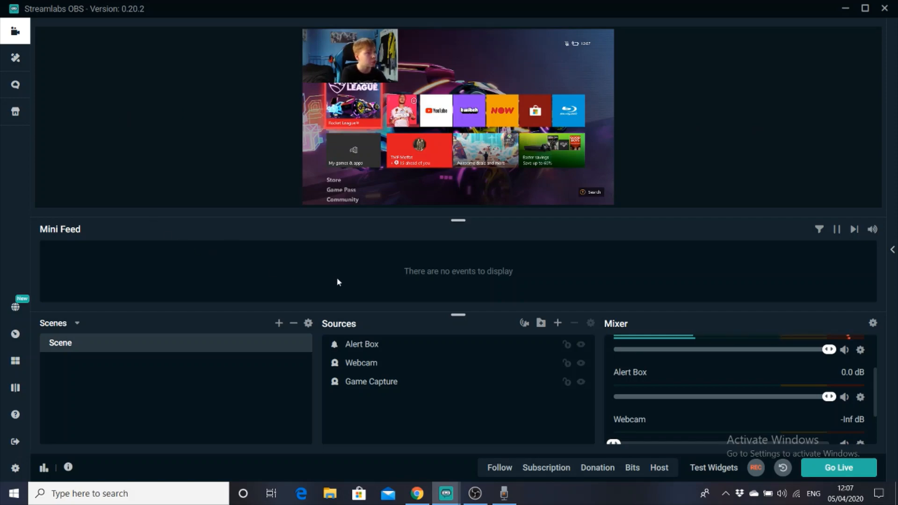